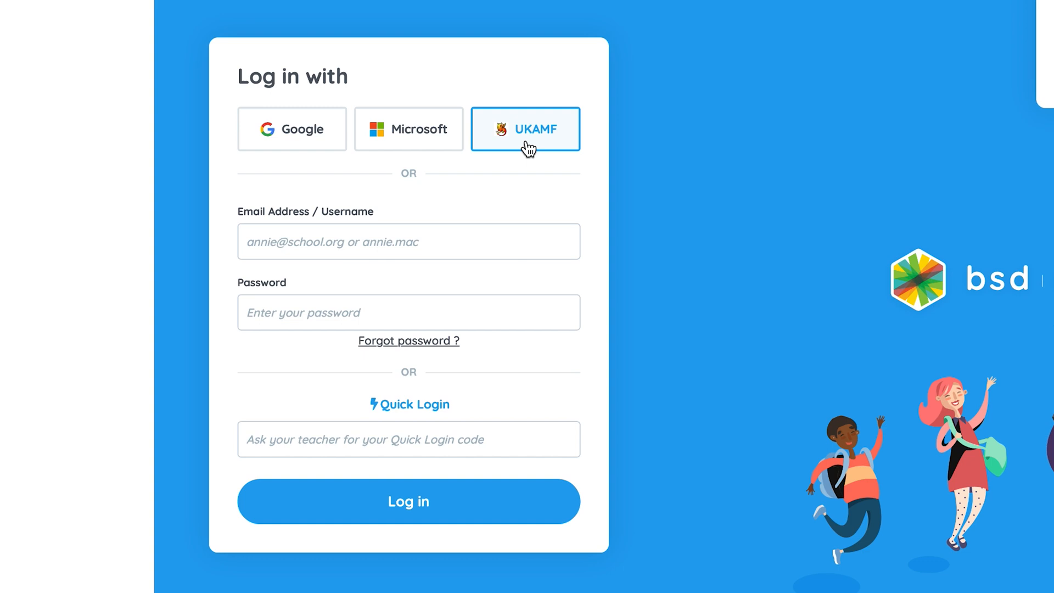
mouse_move(209, 178)
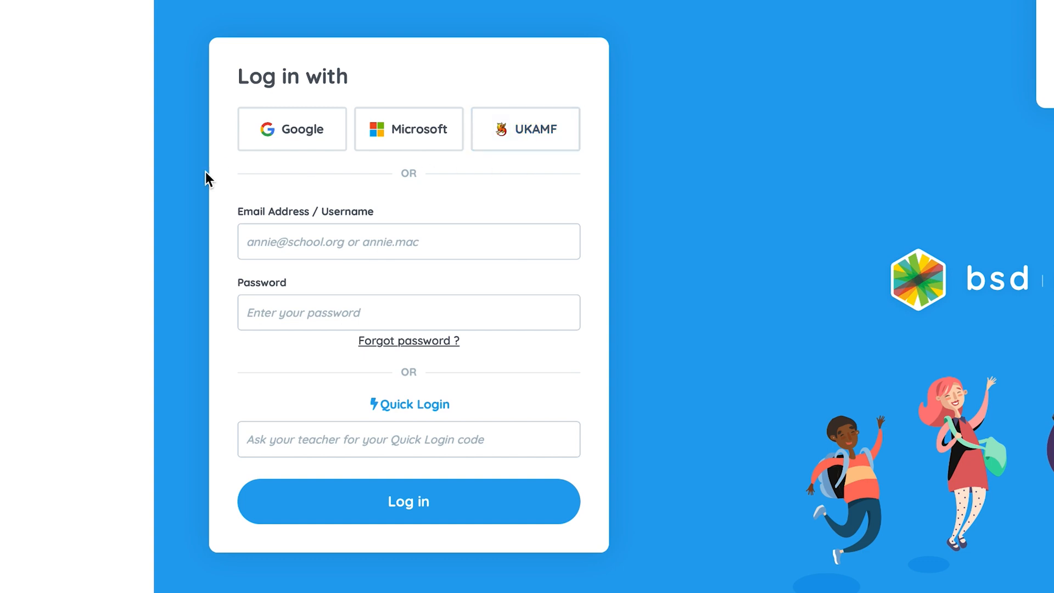
mouse_move(408, 177)
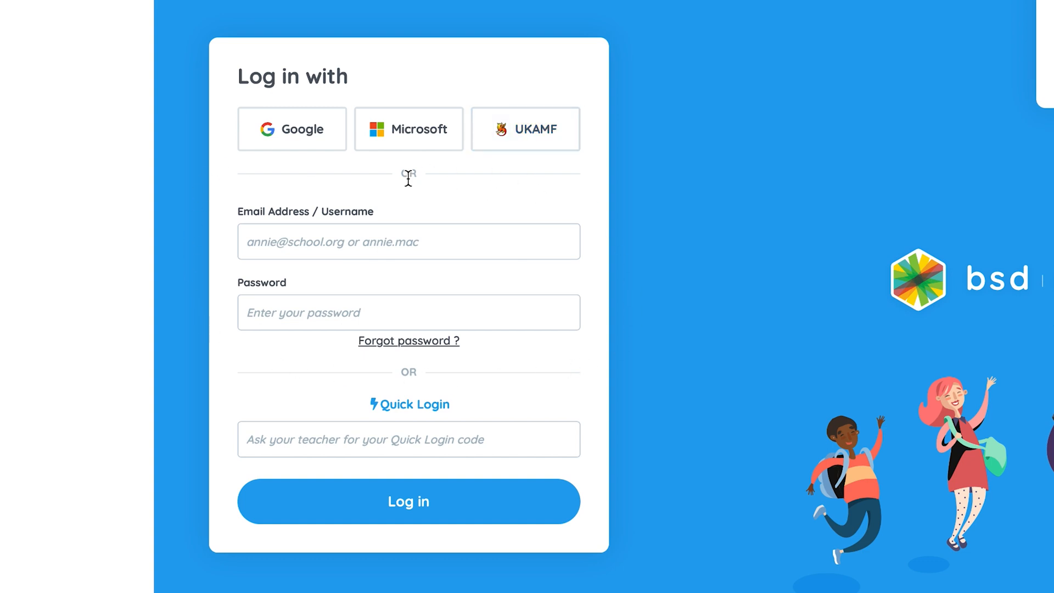
mouse_move(375, 186)
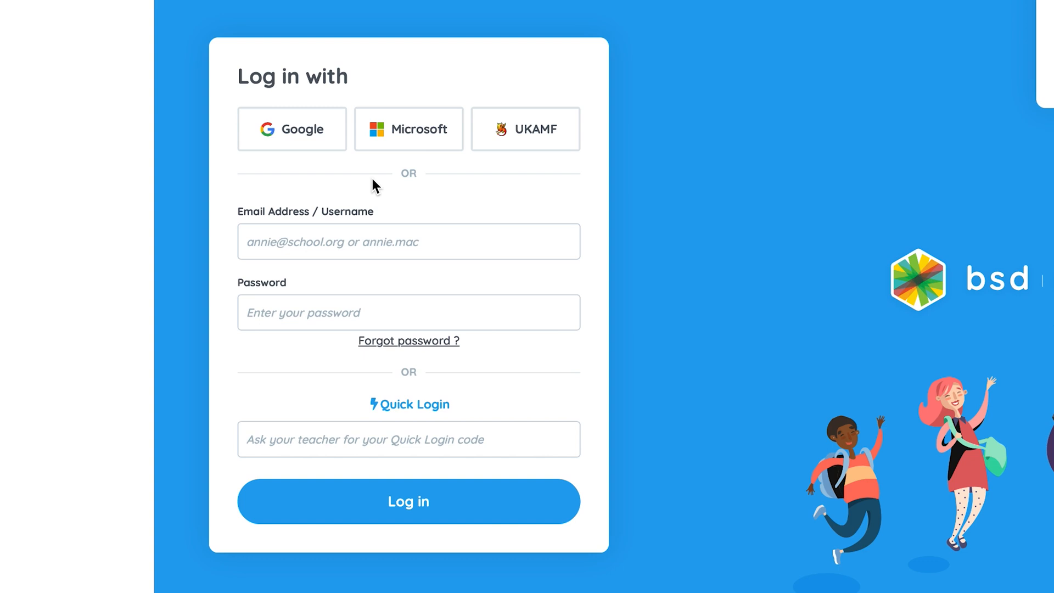
mouse_move(373, 223)
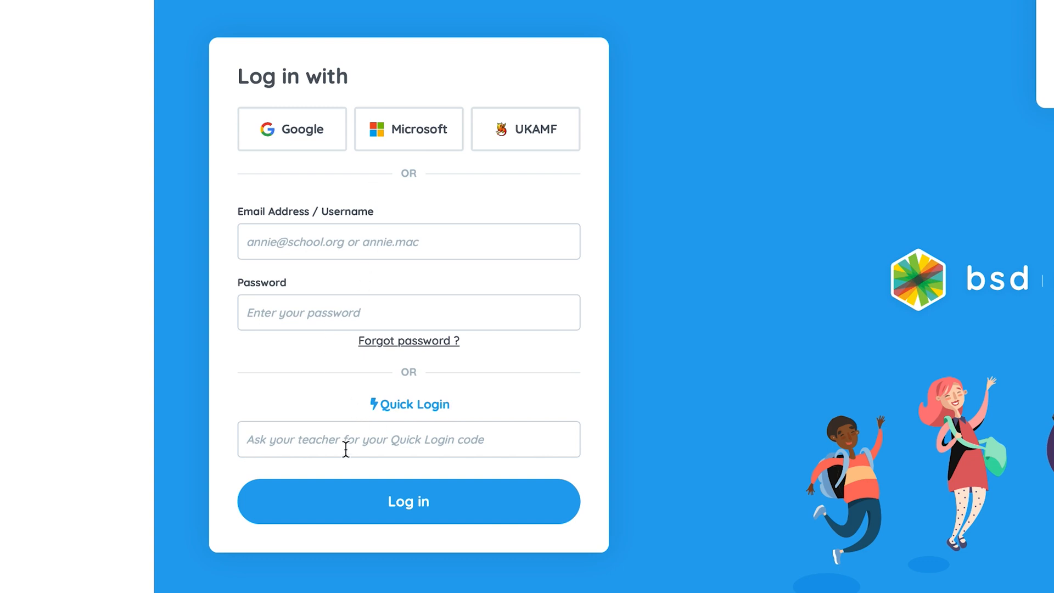
mouse_move(851, 293)
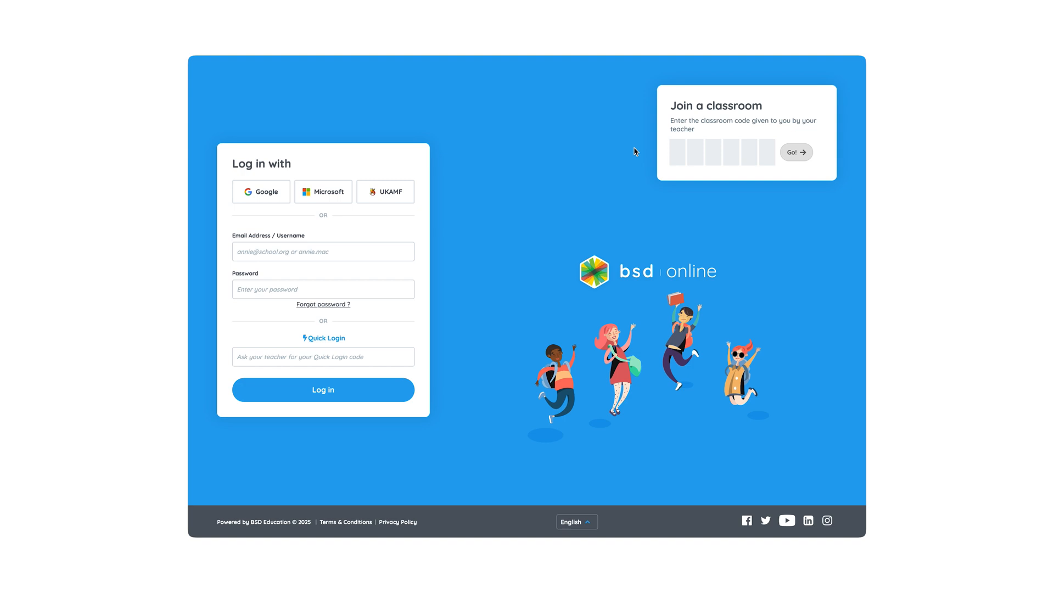
mouse_move(279, 176)
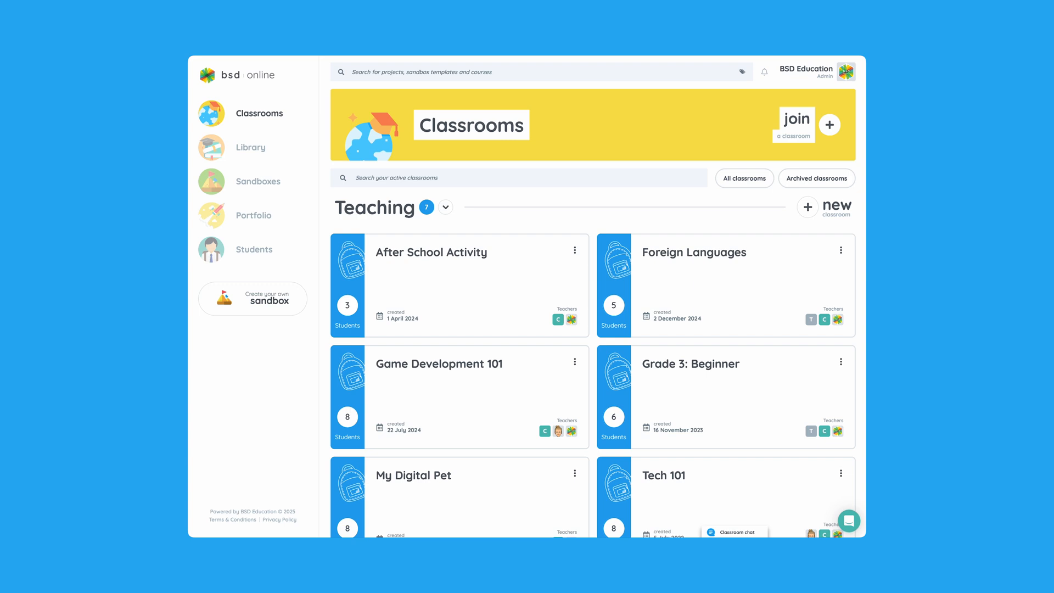
mouse_move(301, 102)
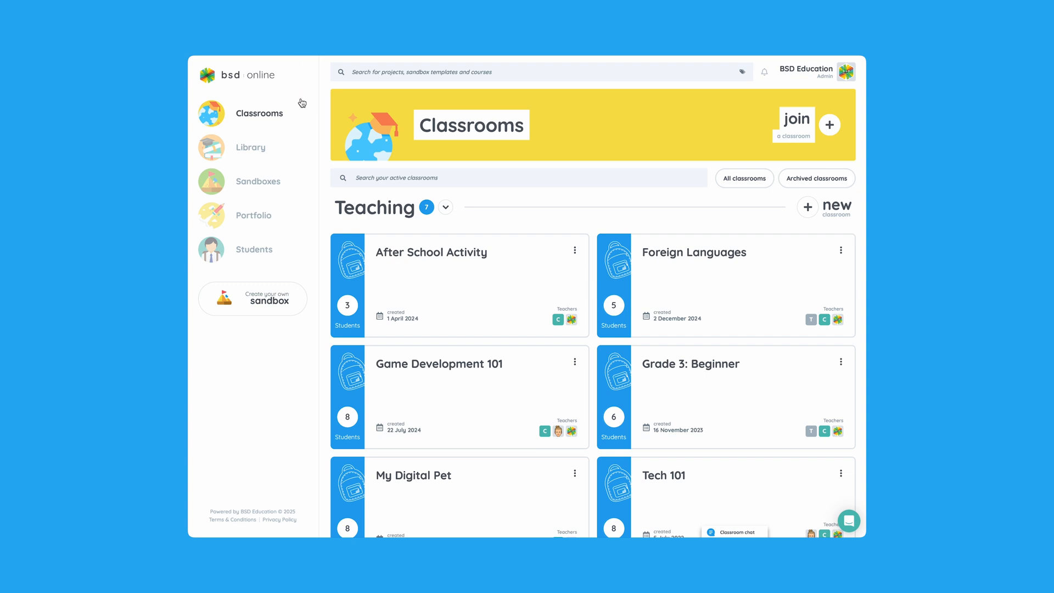
mouse_move(299, 104)
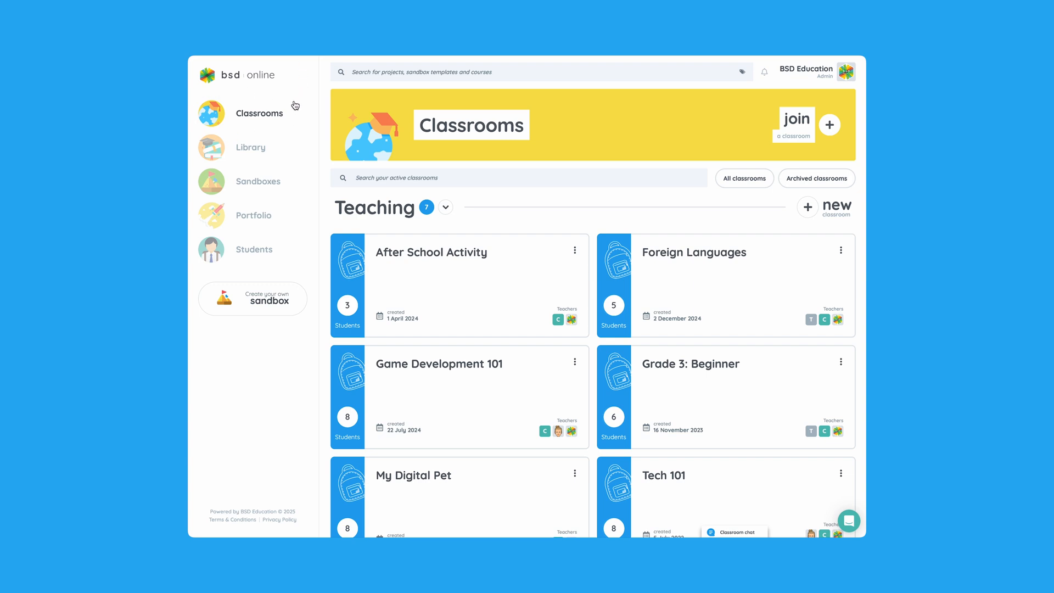
mouse_move(446, 227)
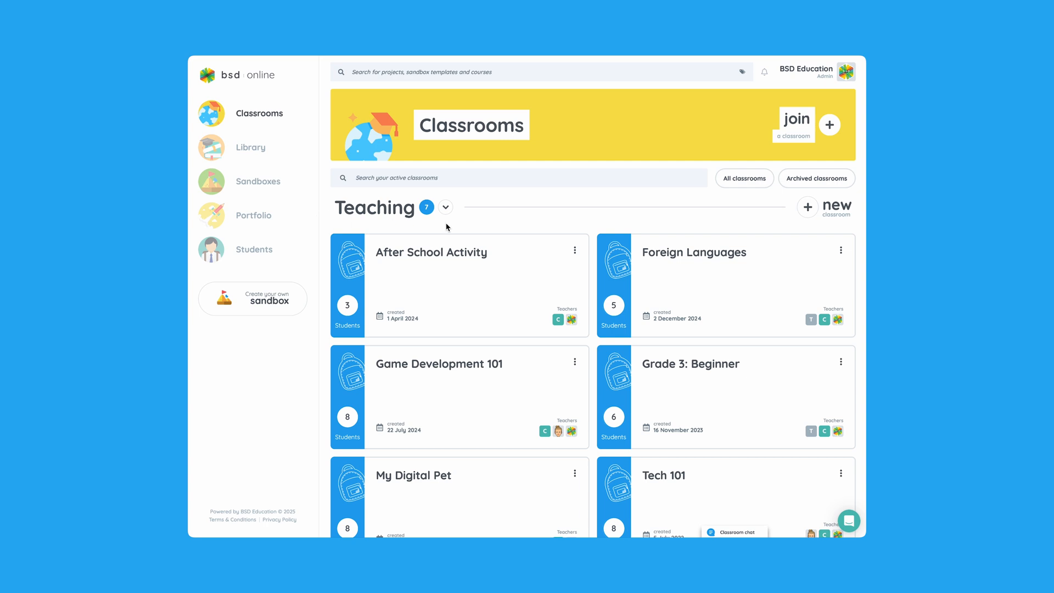
Collapse Teaching to reveal the enrolled classrooms, then expand the seven taught classrooms again.
left_click(446, 207)
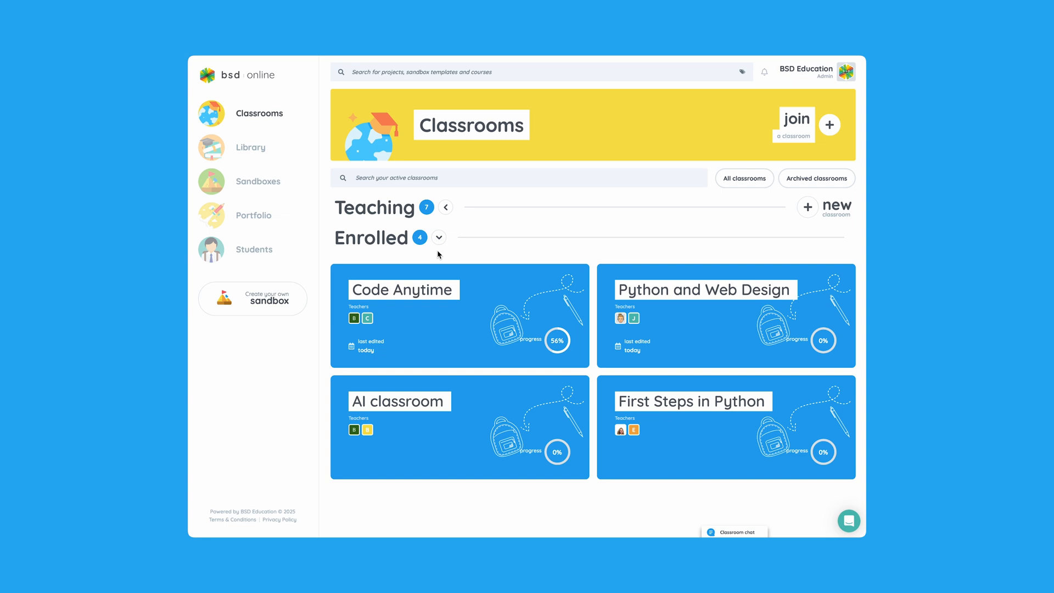
left_click(446, 206)
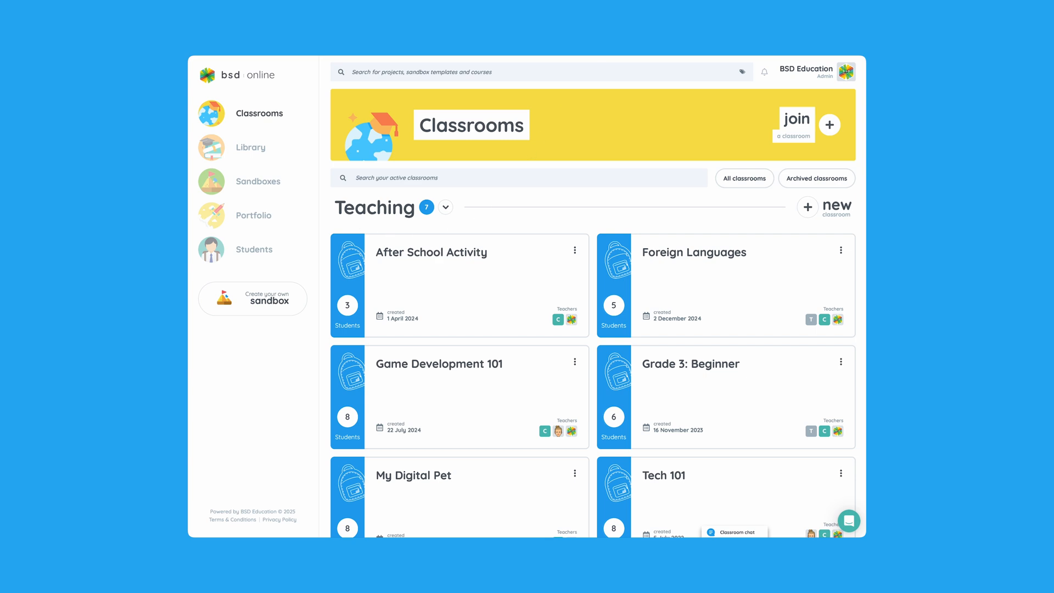
Filter the Library by Beginner, Intermediate and Advanced, then open Technology and Me.
left_click(250, 147)
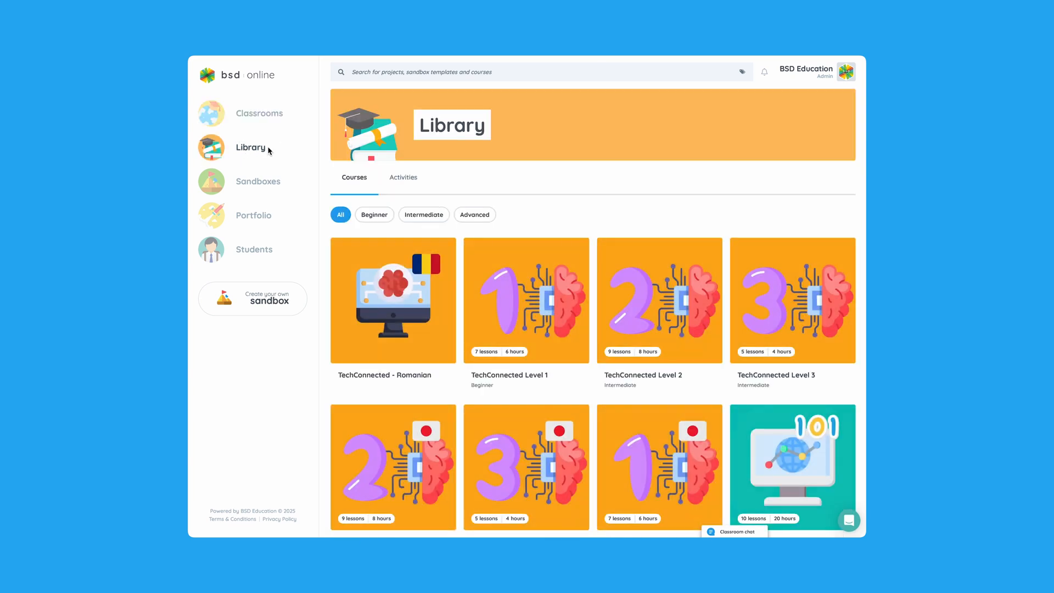
scroll("down", 3)
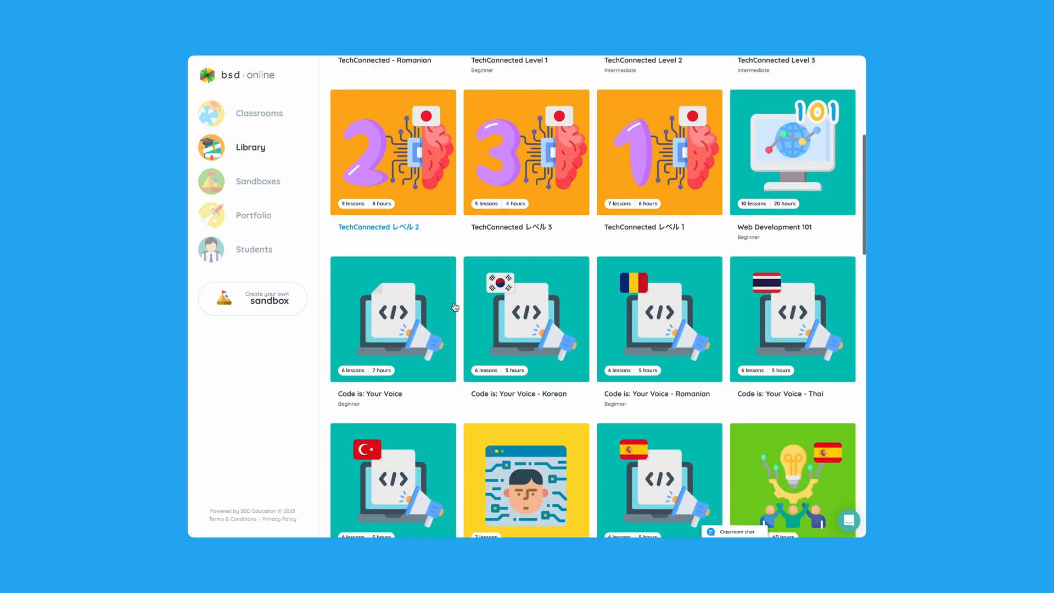
left_click(374, 214)
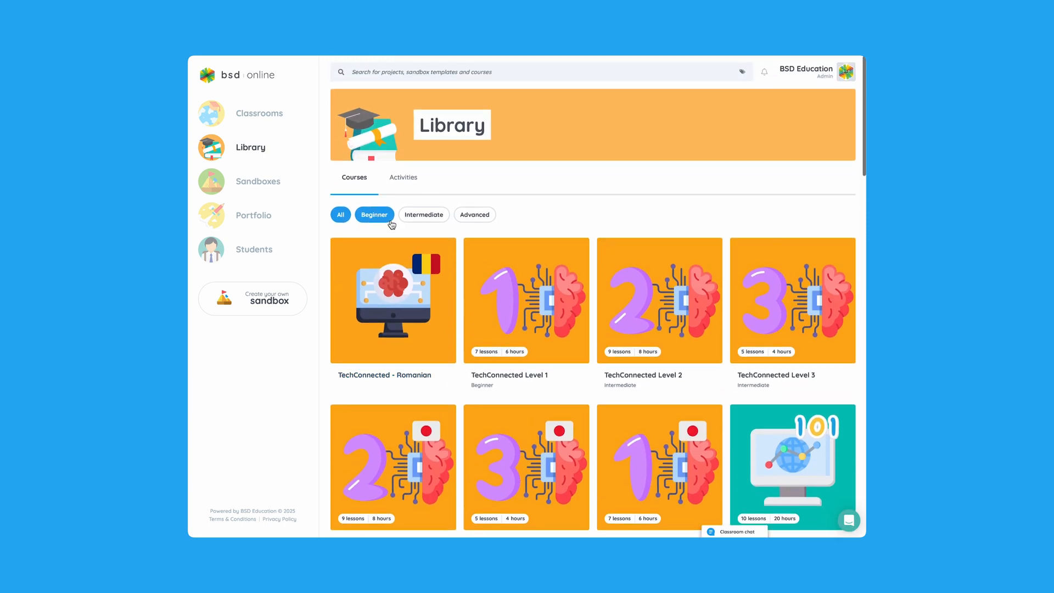
left_click(423, 215)
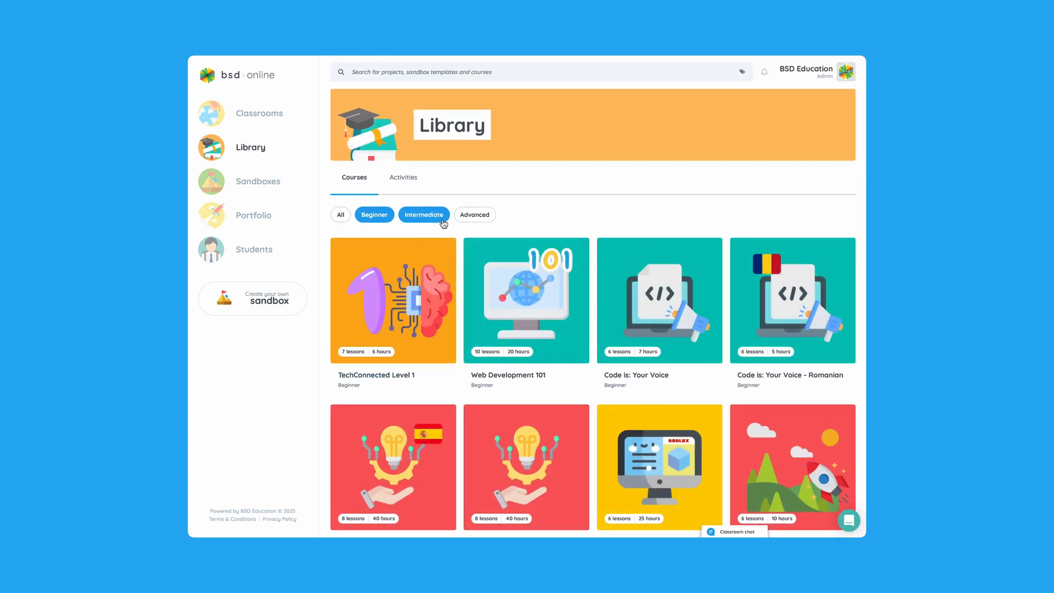
left_click(474, 215)
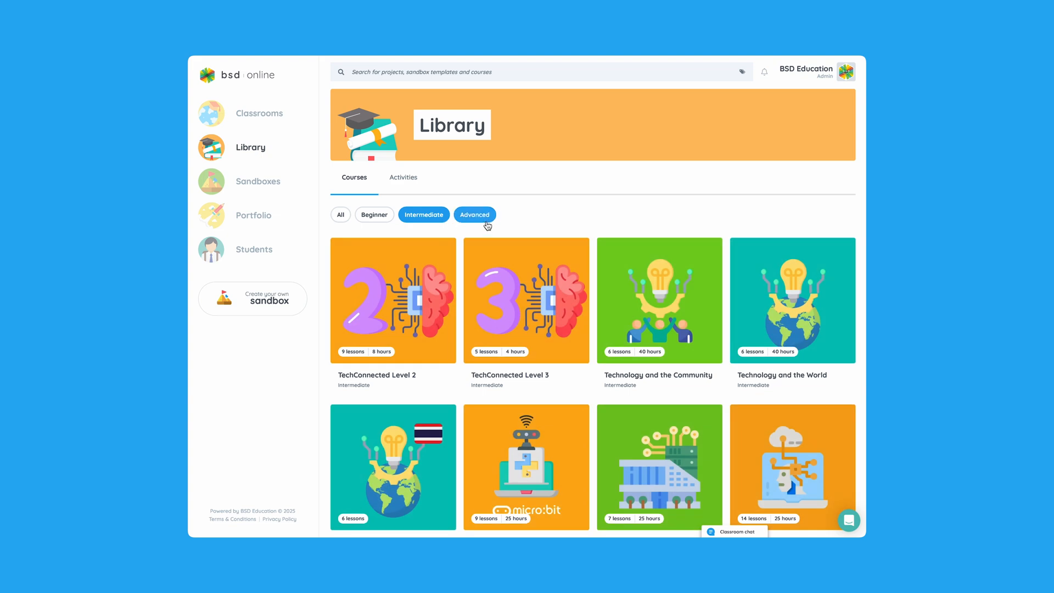
left_click(474, 214)
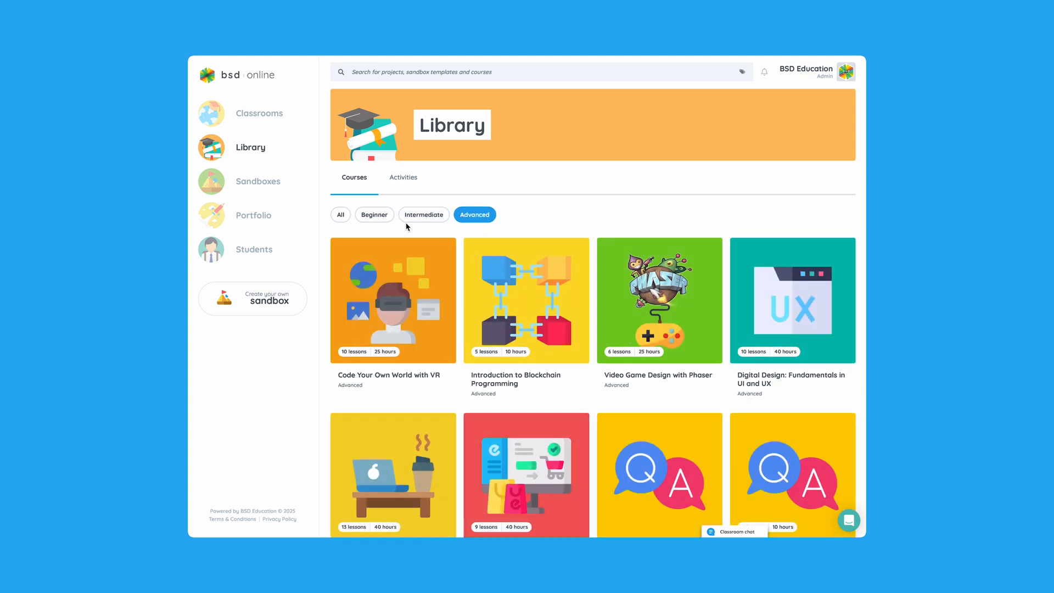
left_click(374, 214)
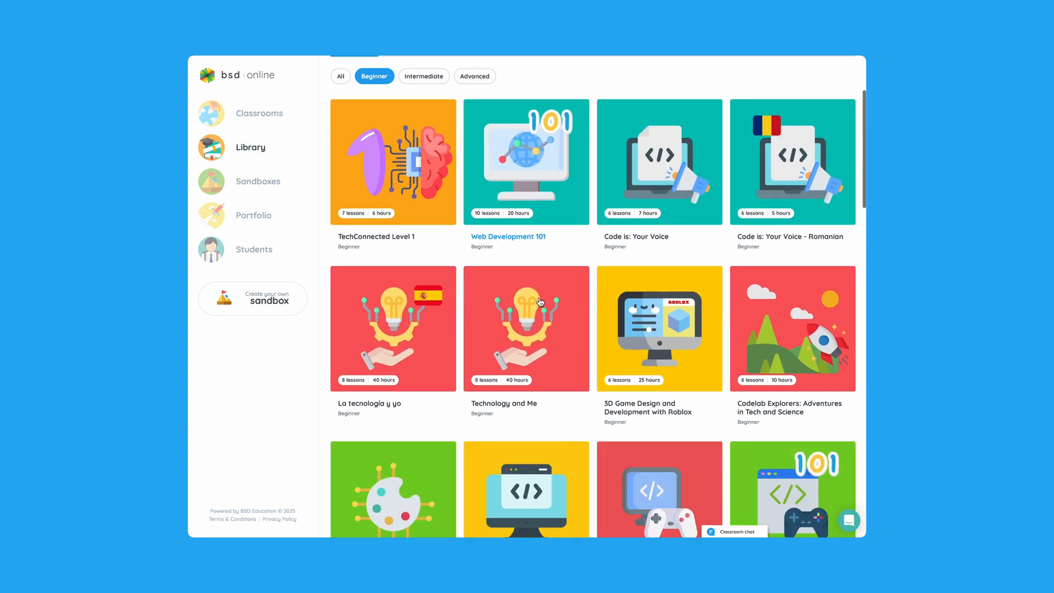
left_click(526, 328)
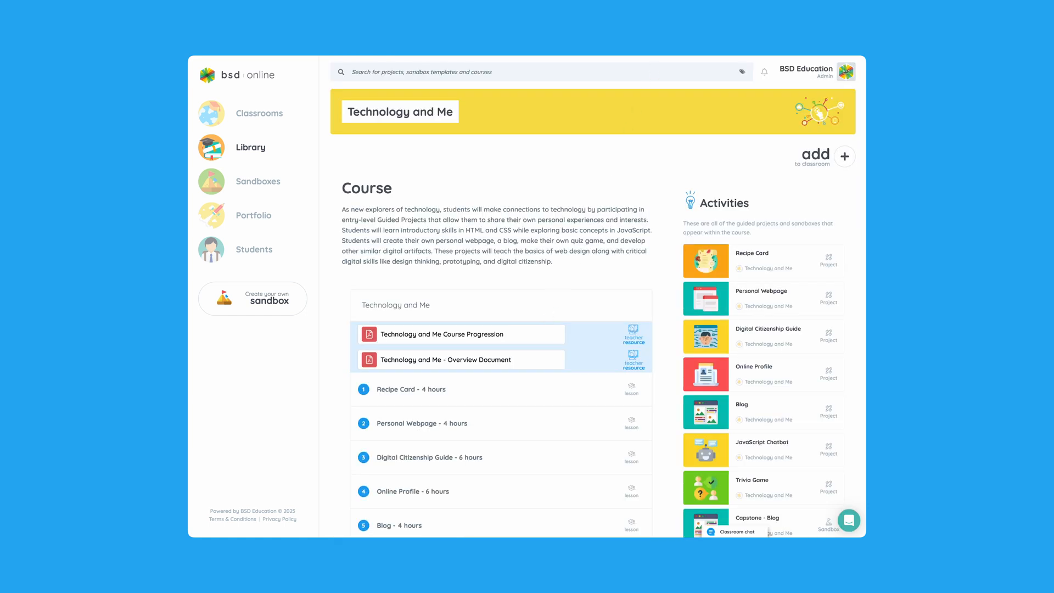
mouse_move(323, 185)
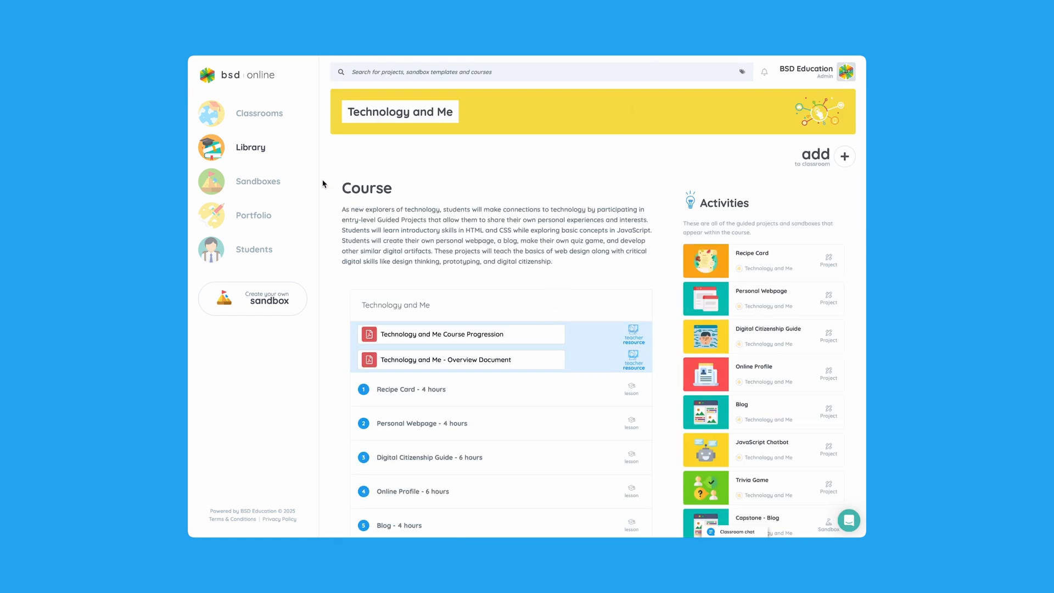
mouse_move(325, 279)
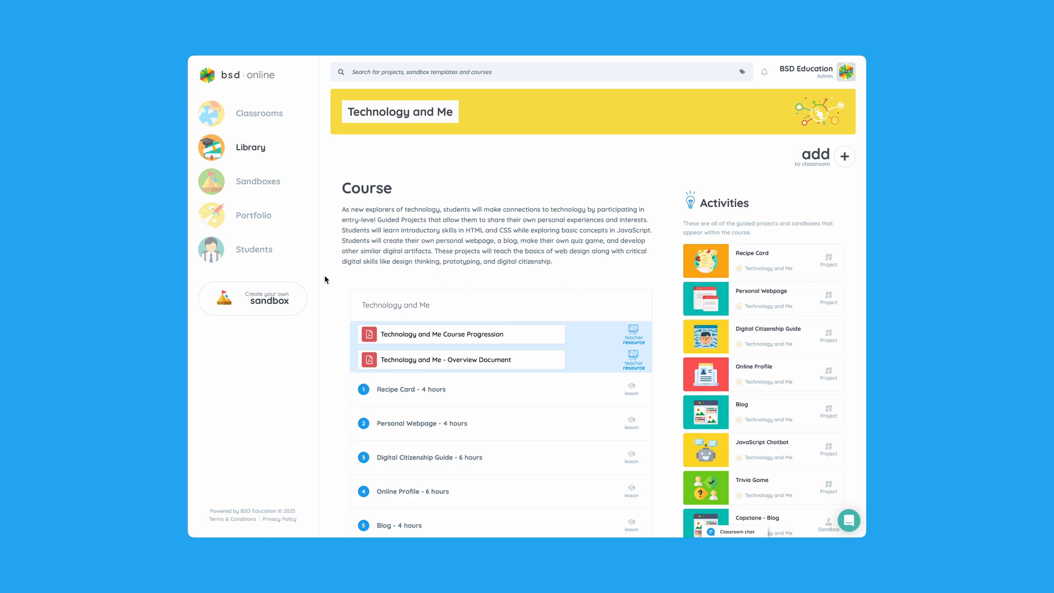
mouse_move(541, 339)
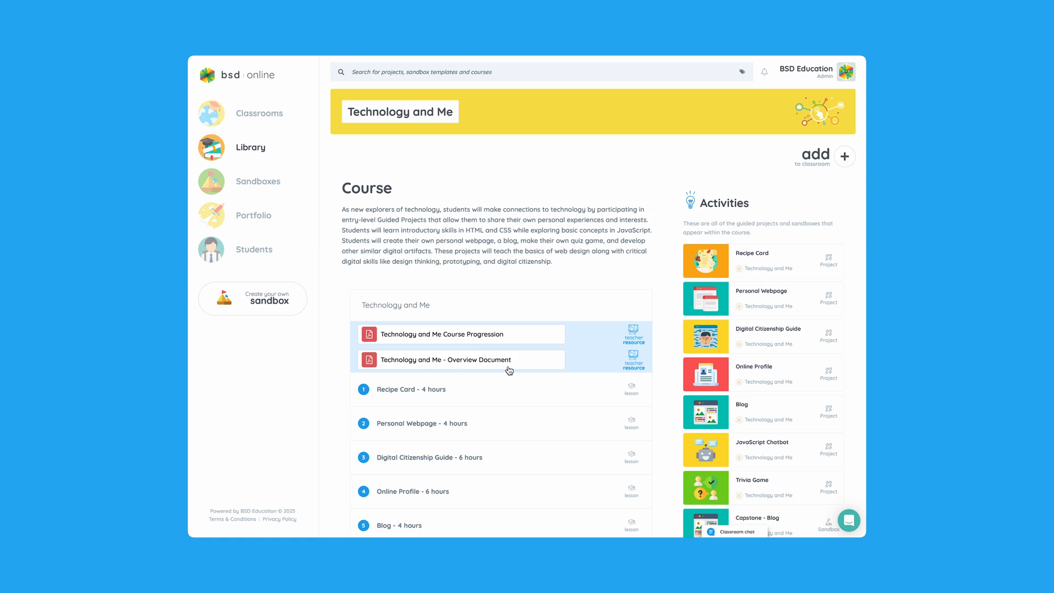
mouse_move(515, 370)
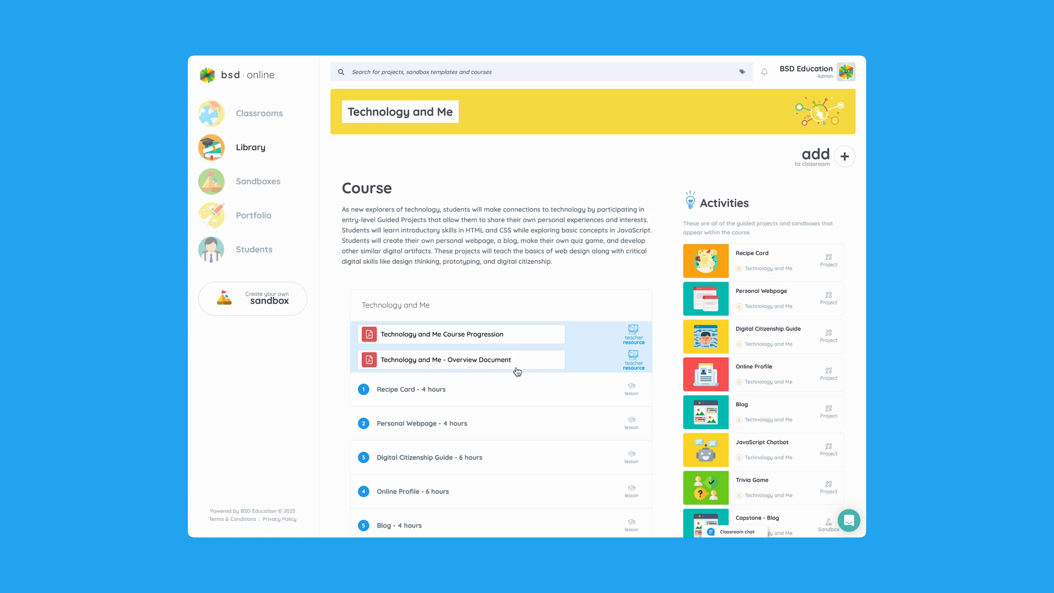
left_click(410, 388)
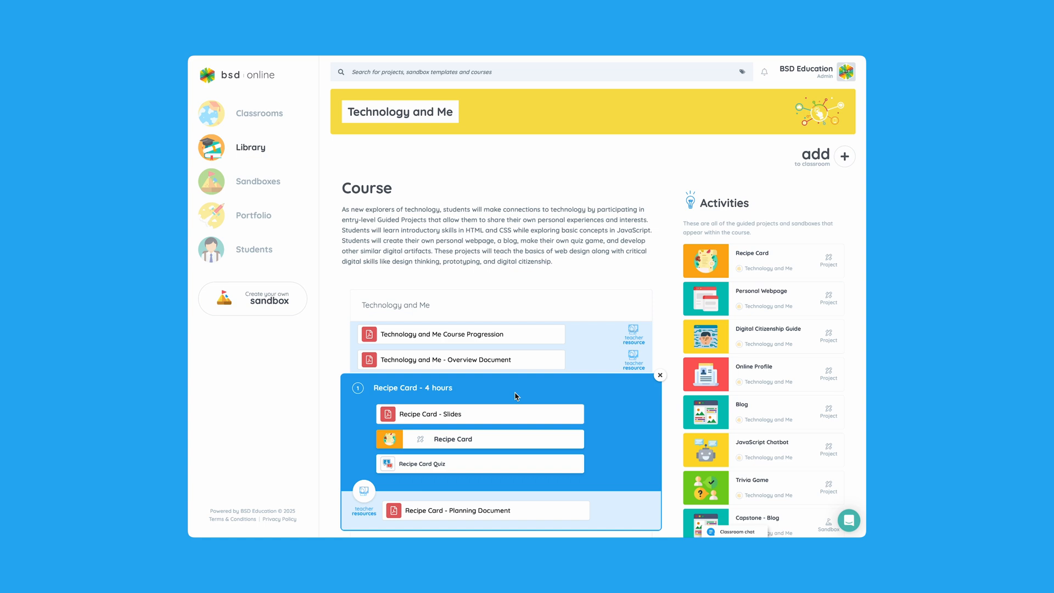
mouse_move(495, 432)
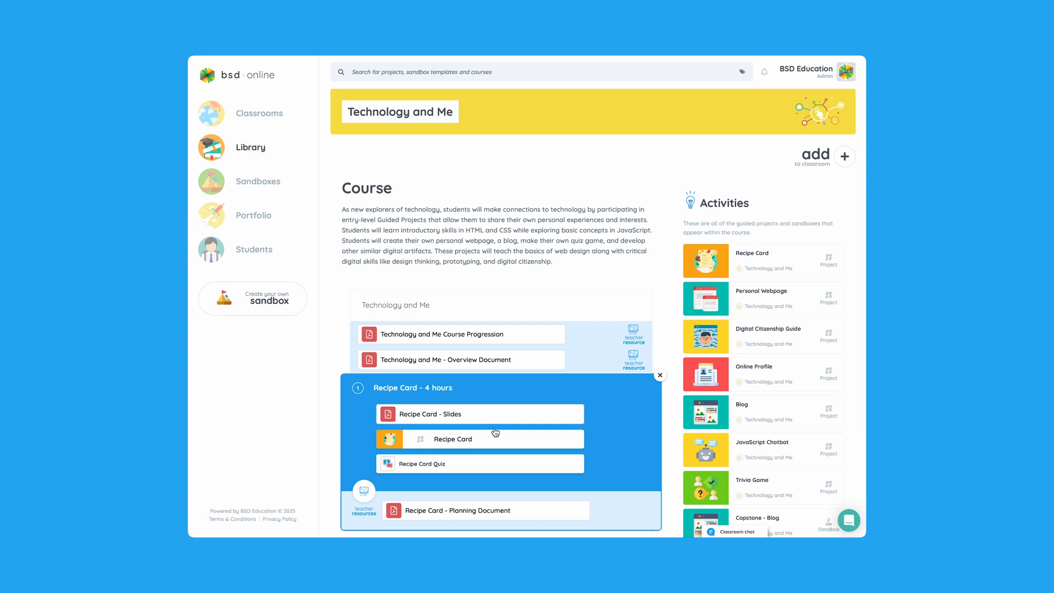
mouse_move(491, 452)
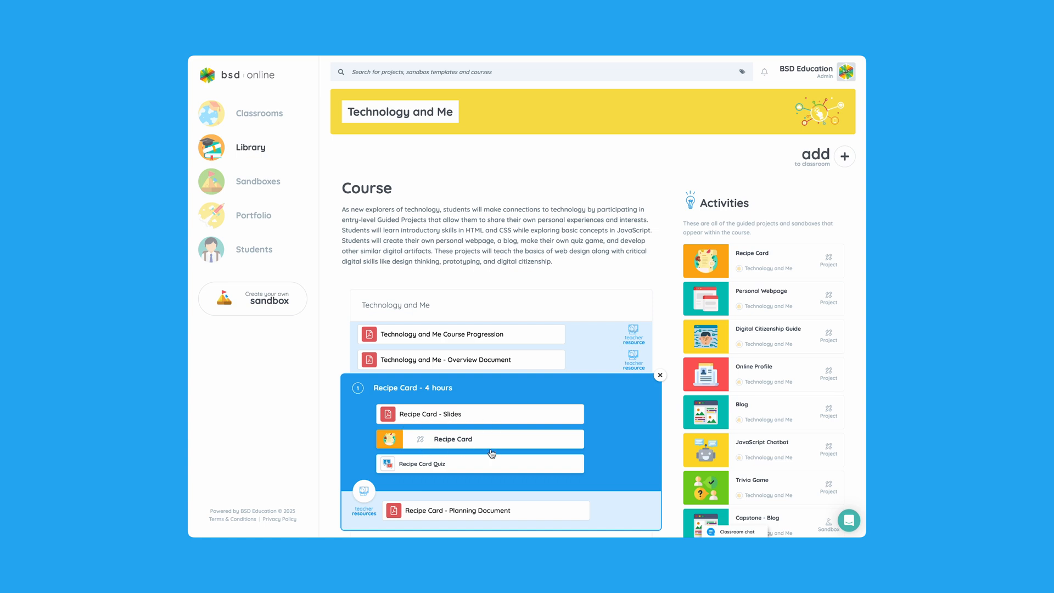
mouse_move(635, 422)
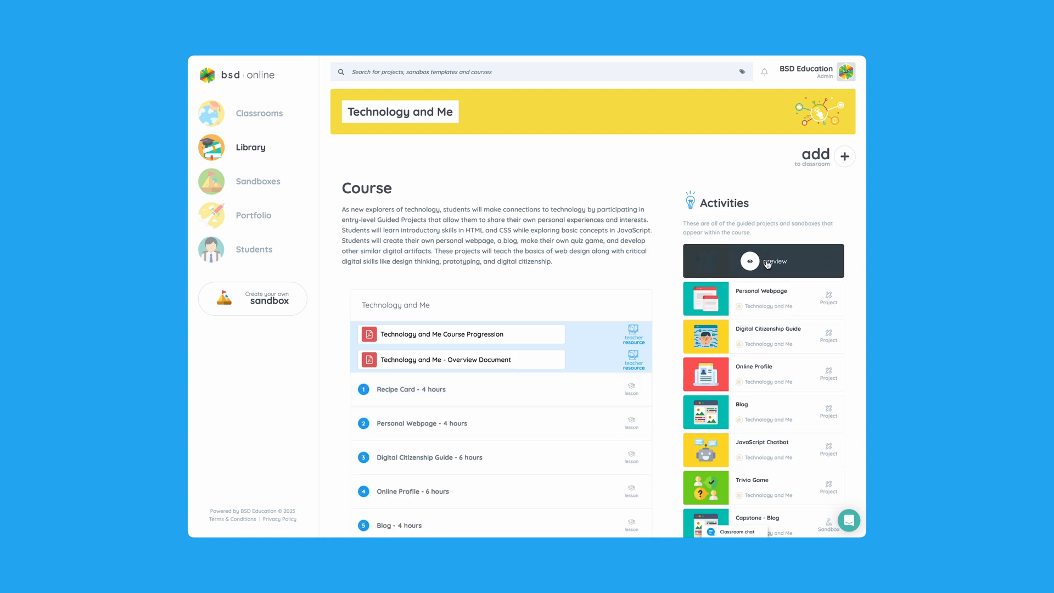
left_click(763, 261)
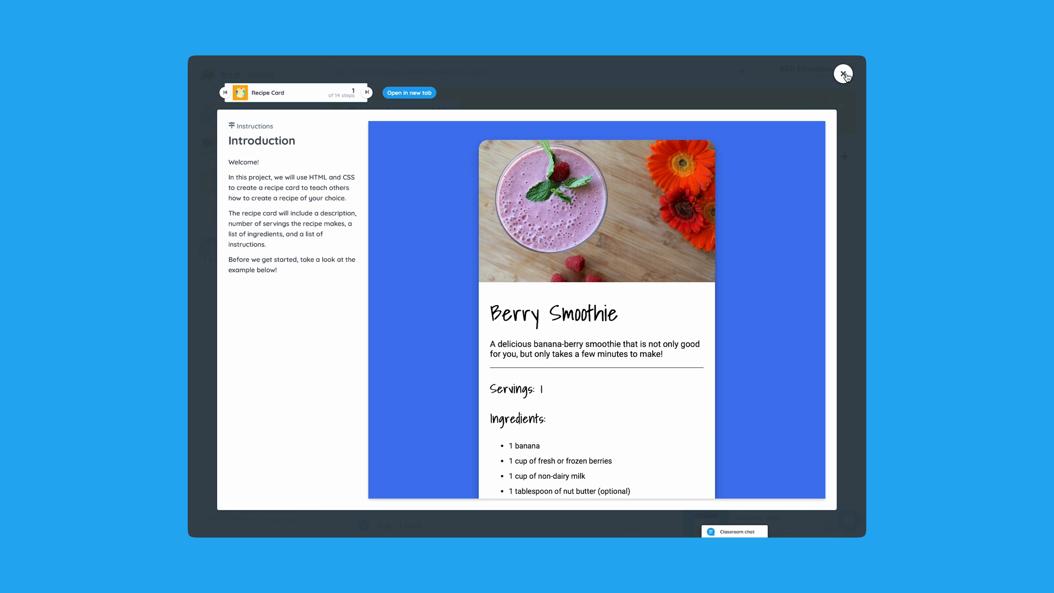
left_click(843, 73)
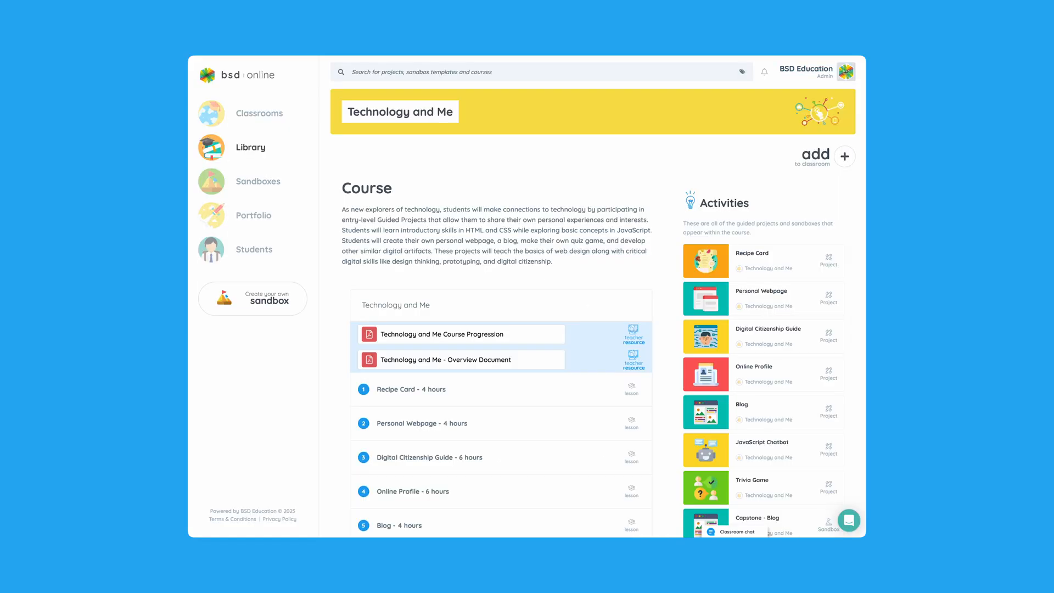
mouse_move(267, 187)
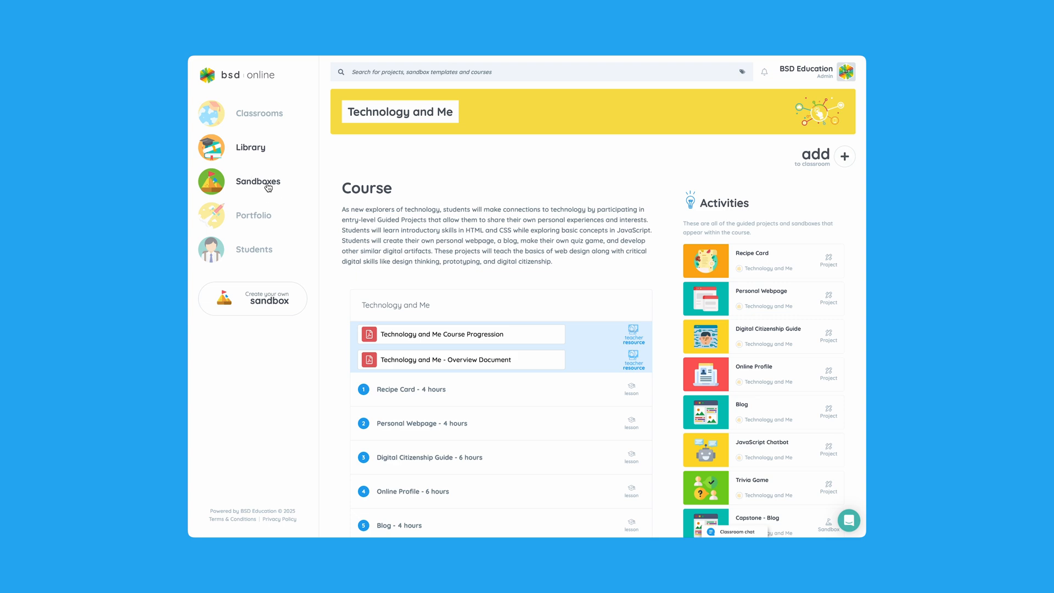
Open the Online Coffee Shop sandbox project.
left_click(258, 180)
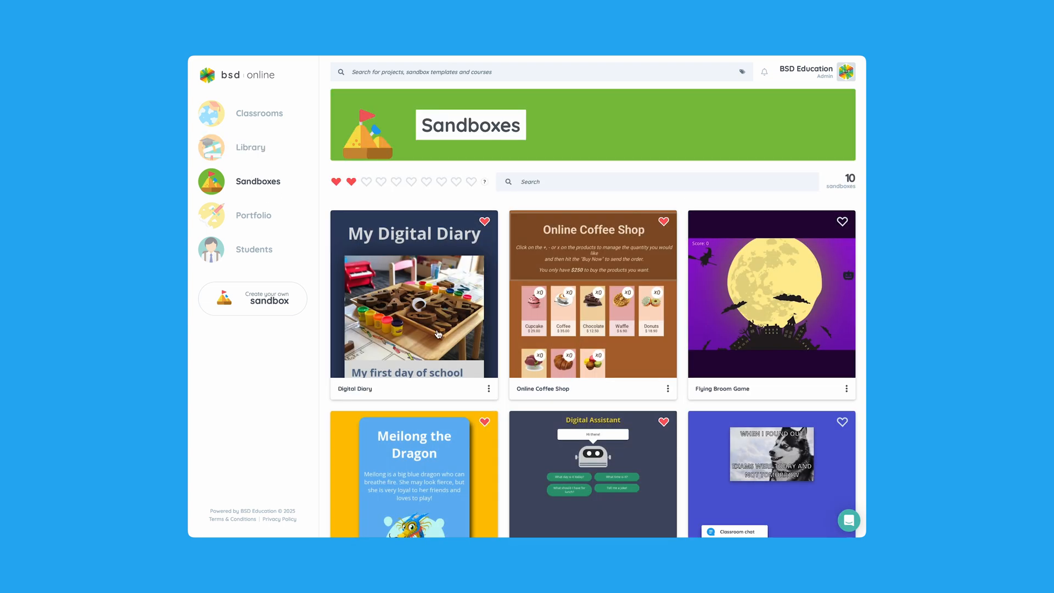
mouse_move(675, 294)
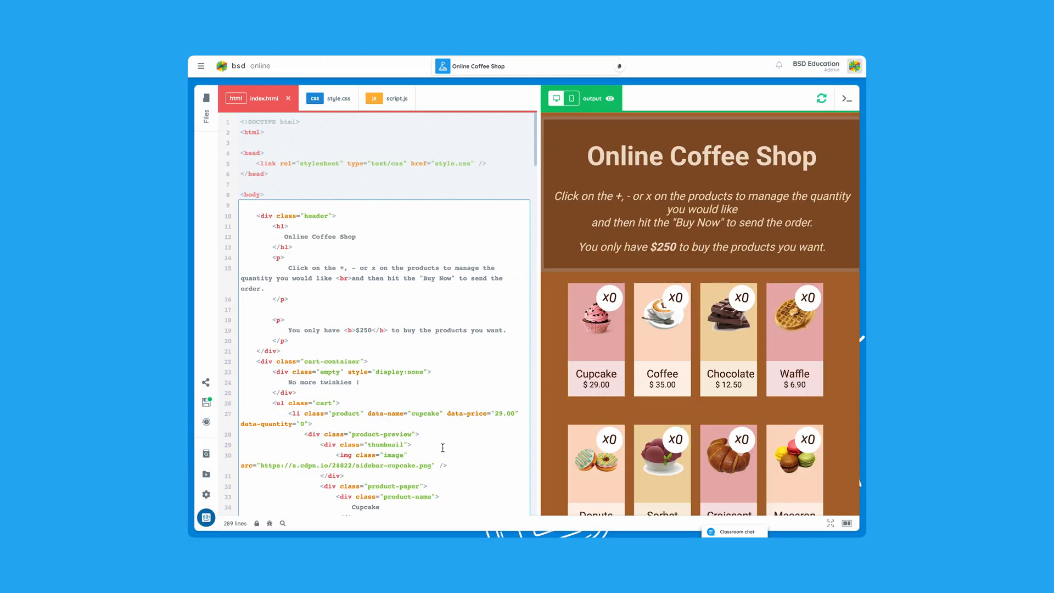
mouse_move(596, 339)
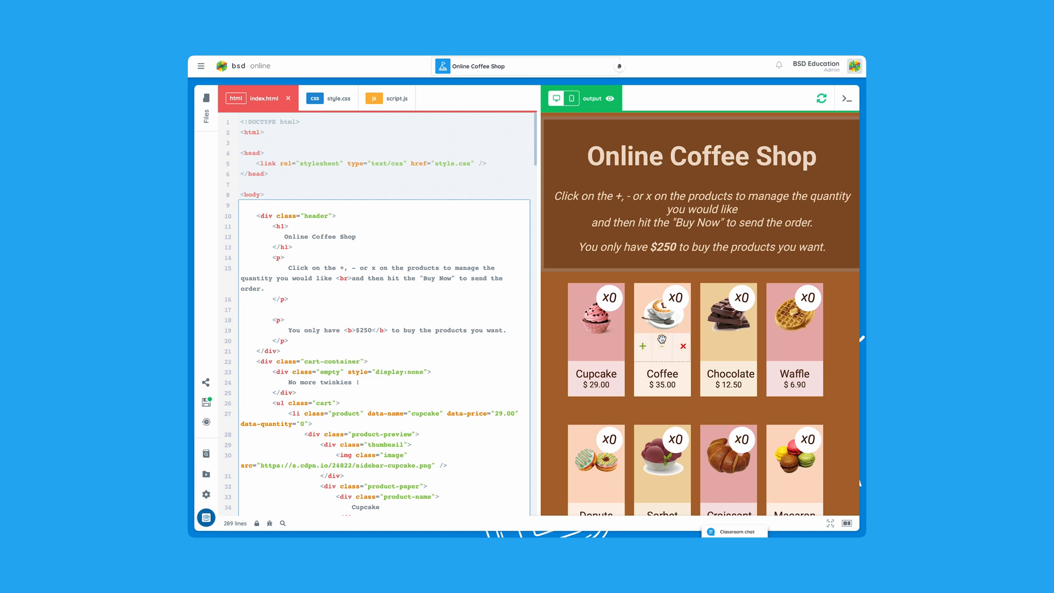
mouse_move(793, 334)
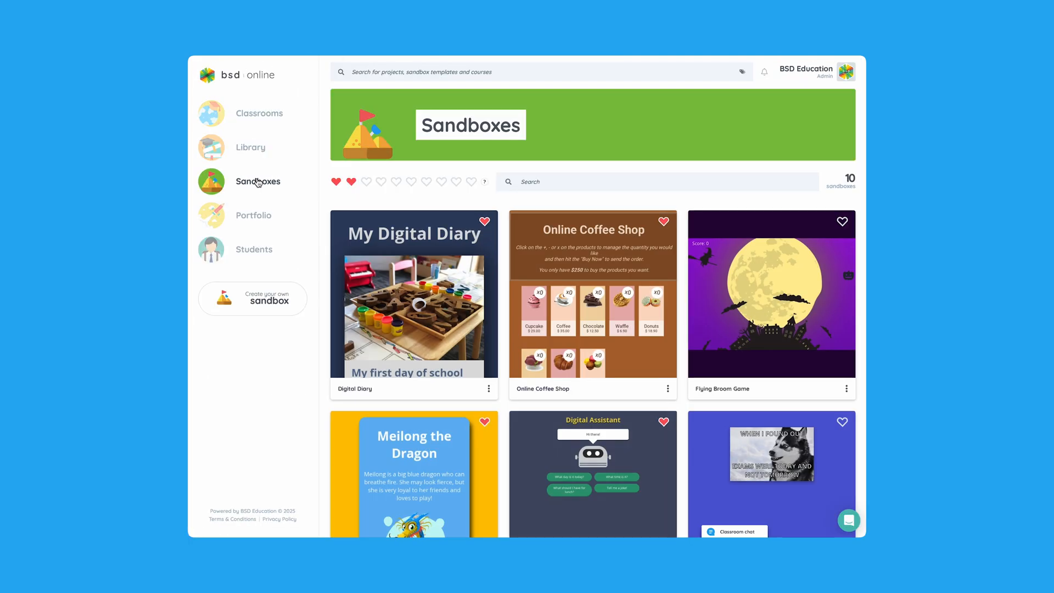
mouse_move(340, 200)
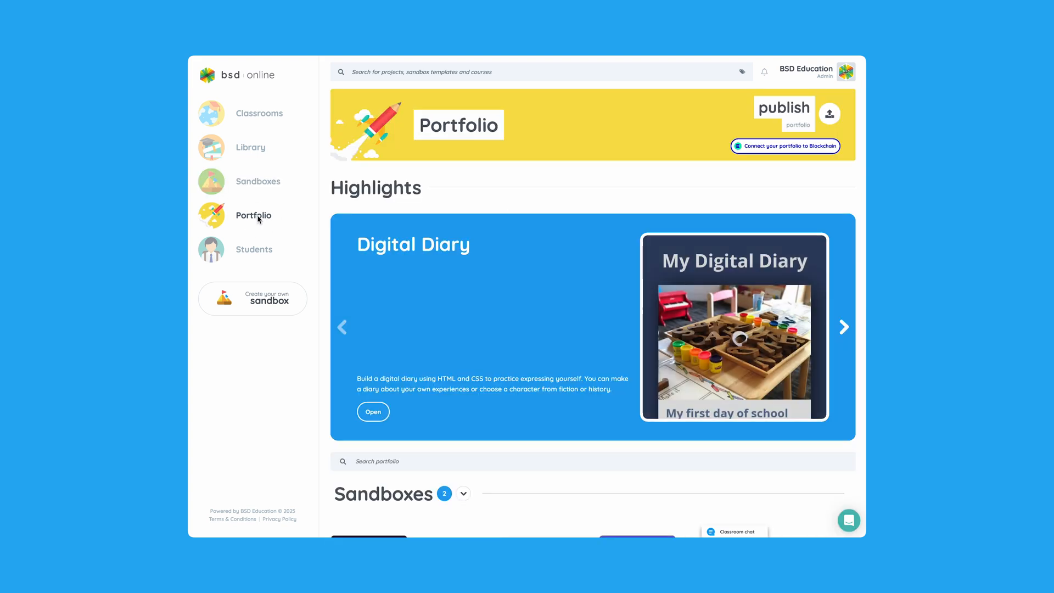
Advance the Highlights to Digital Assistant and view the portfolio's share link and QR code.
left_click(844, 327)
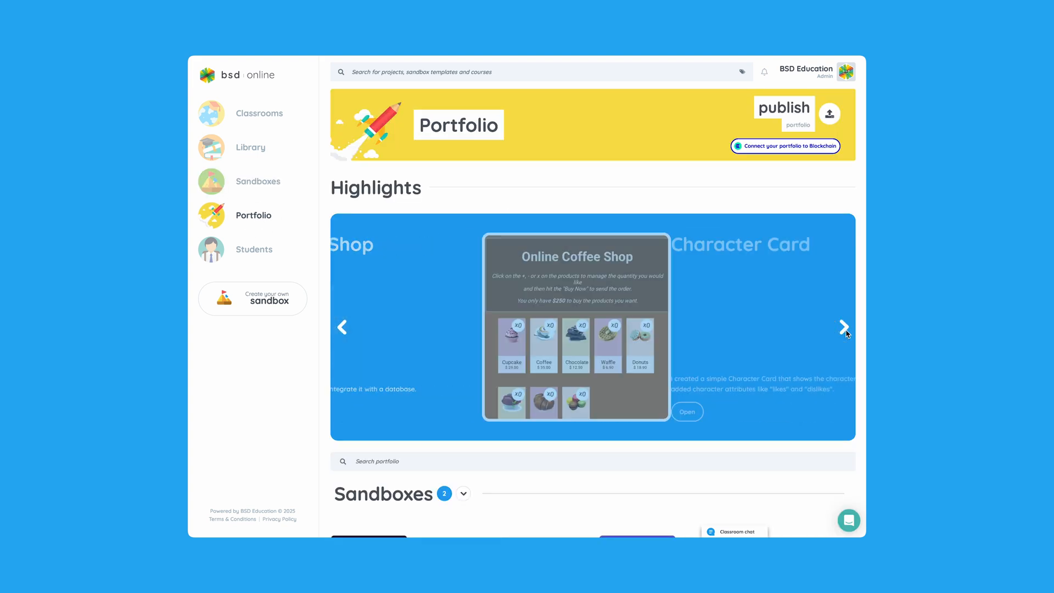
left_click(844, 327)
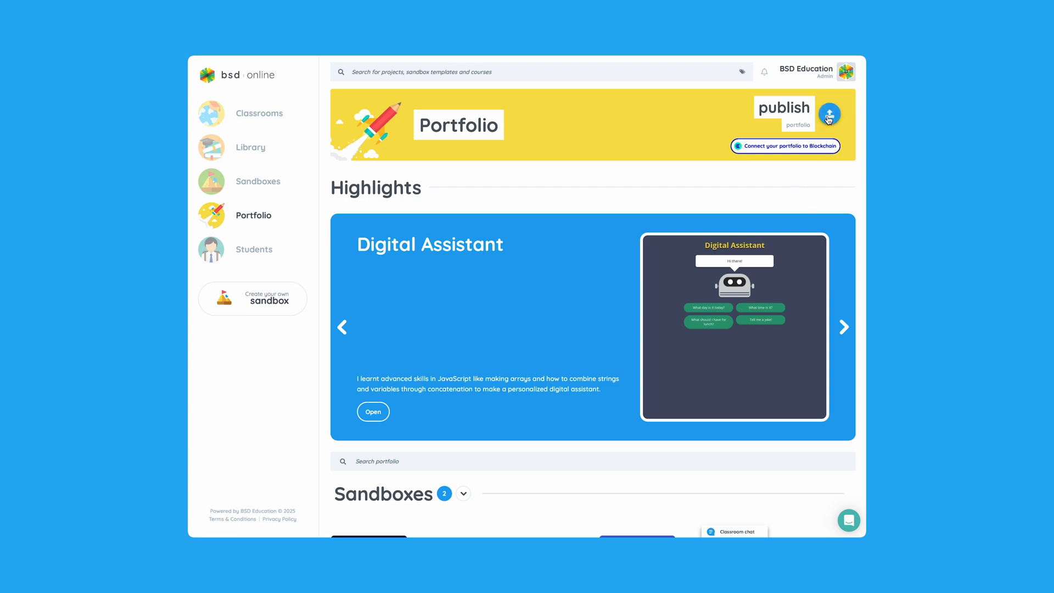
left_click(828, 113)
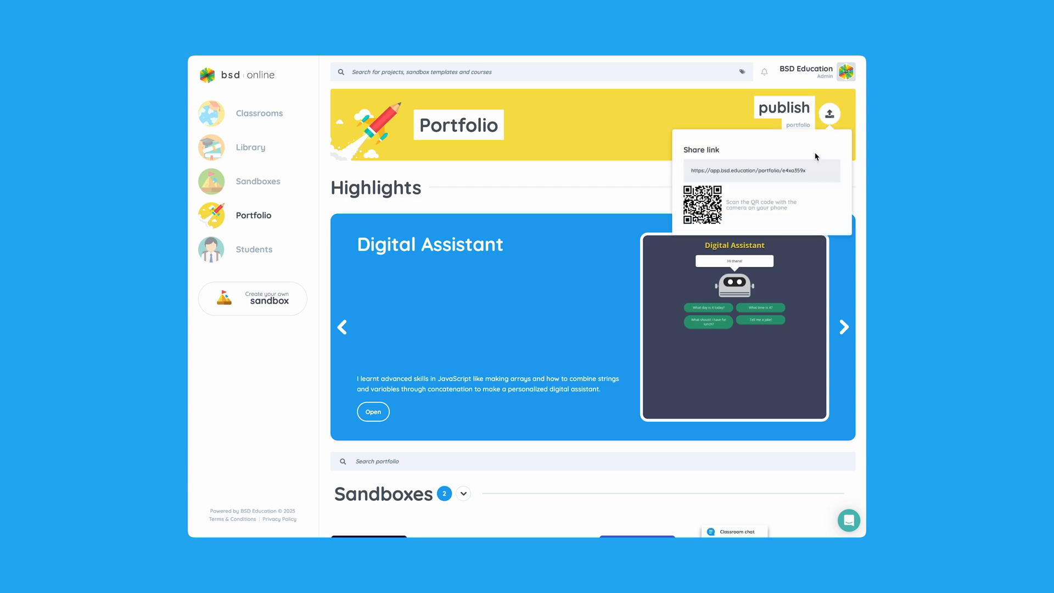
mouse_move(739, 222)
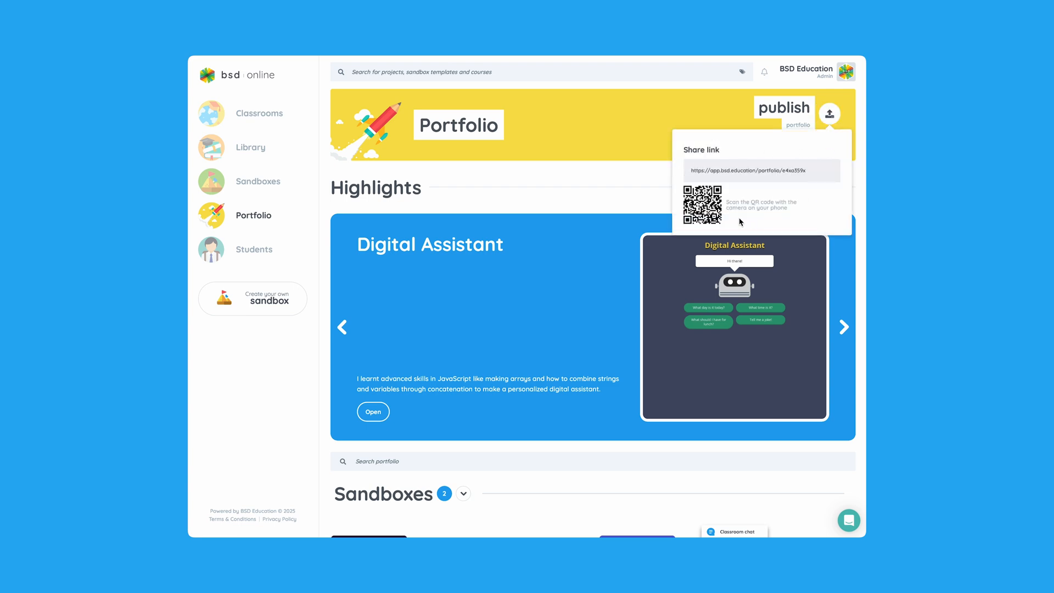
scroll("down", 3)
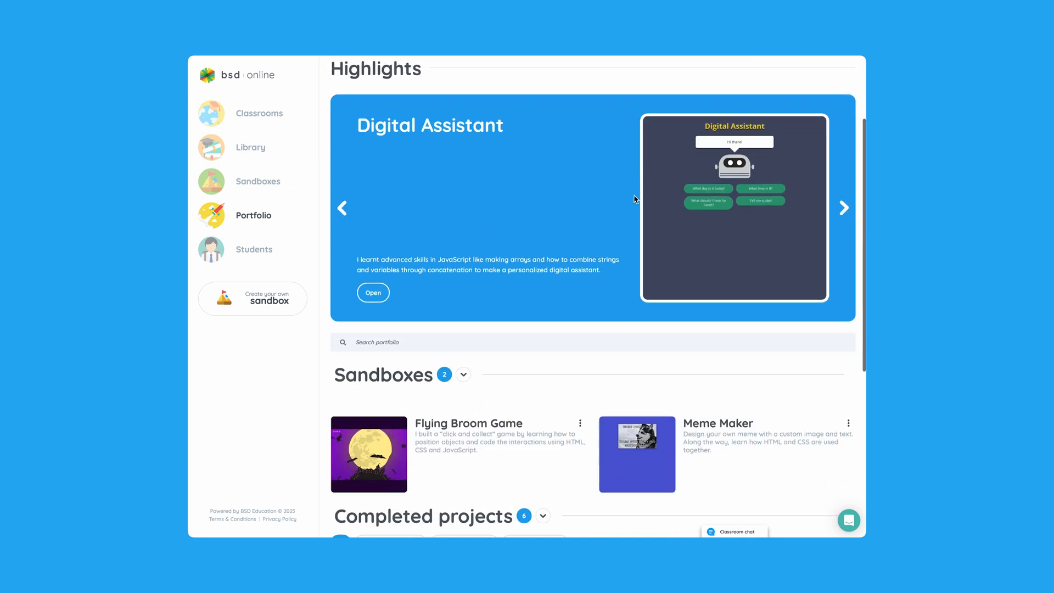
scroll("down", 3)
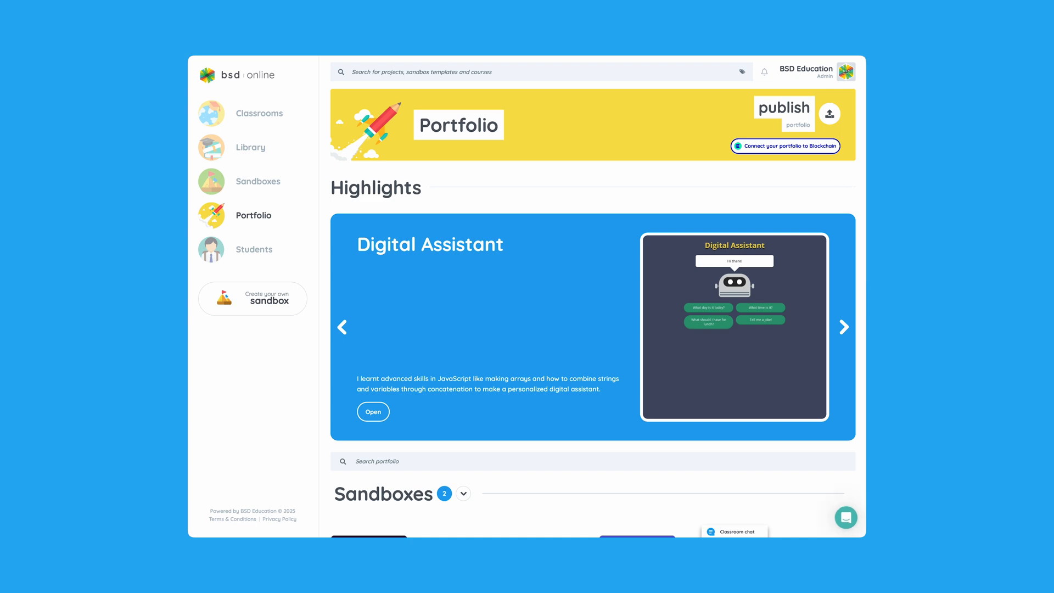
mouse_move(254, 250)
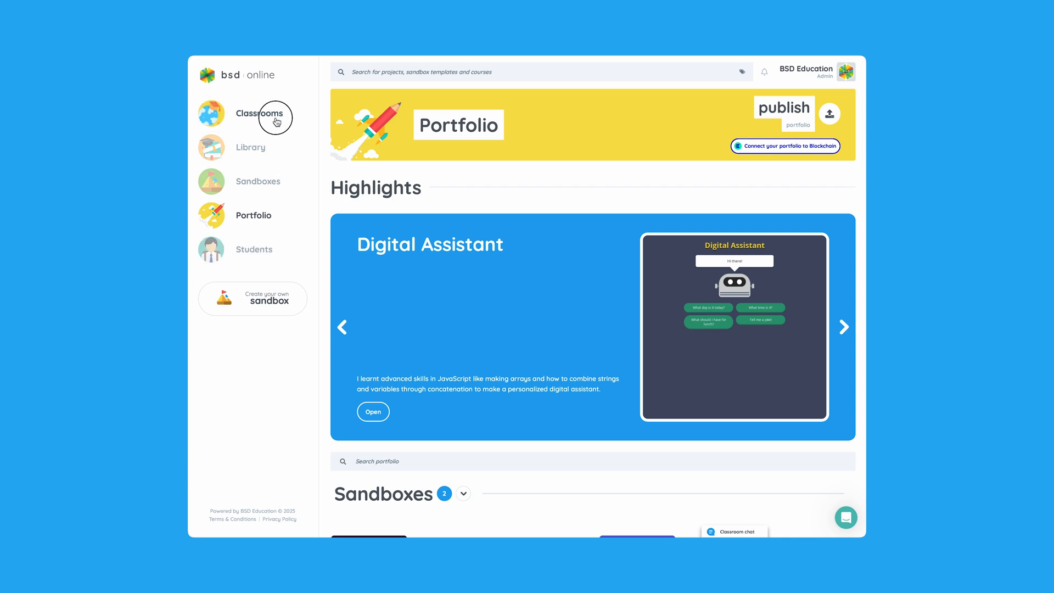
Create a new Untitled classroom beside Teaching on the Classrooms page.
left_click(259, 113)
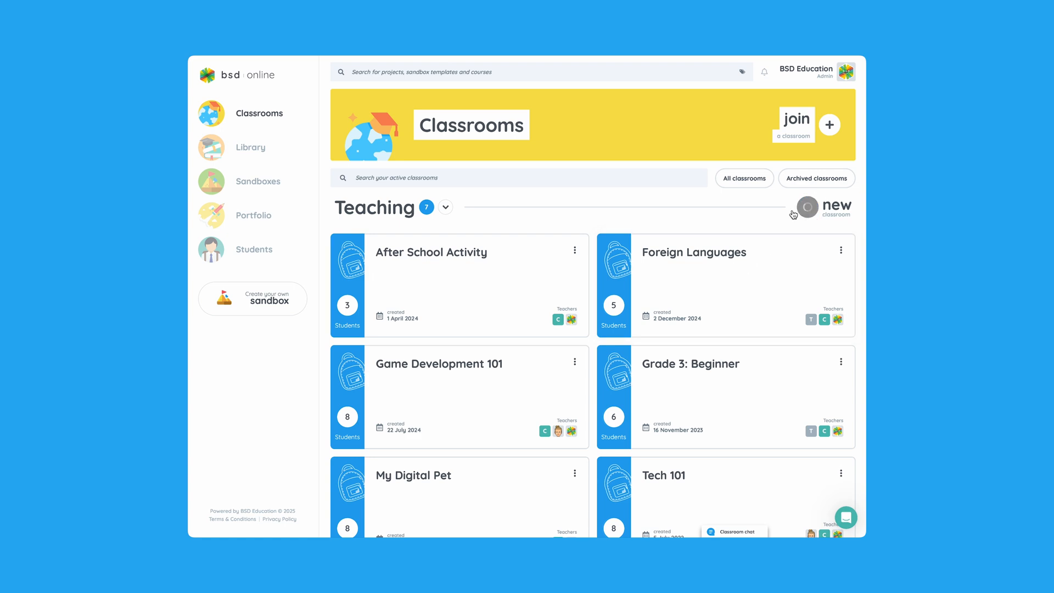
left_click(806, 207)
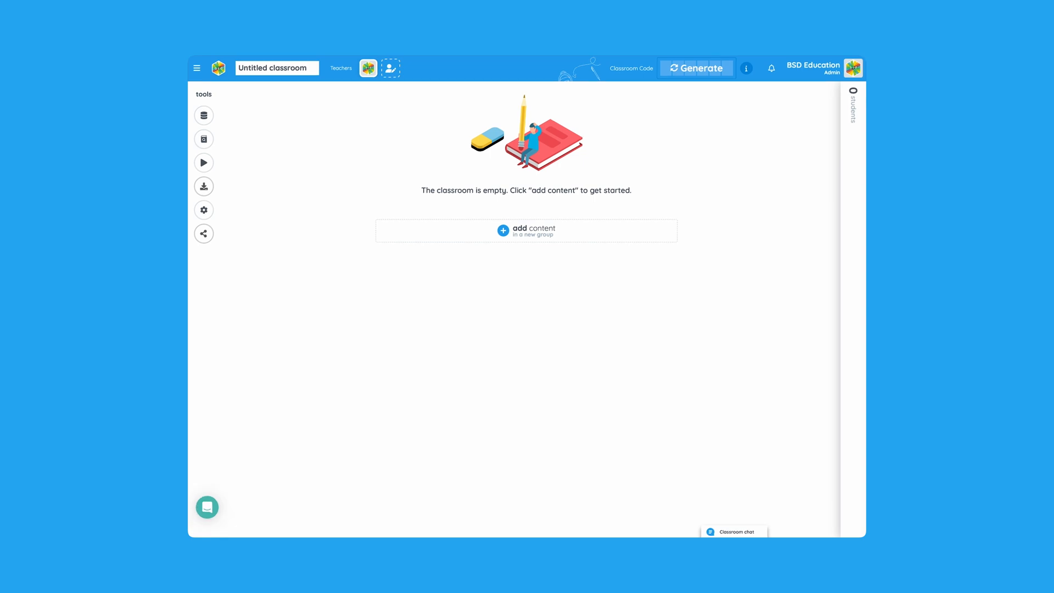
Rename the classroom to Demo Class and confirm BSD Education is its only teacher.
left_click(275, 67)
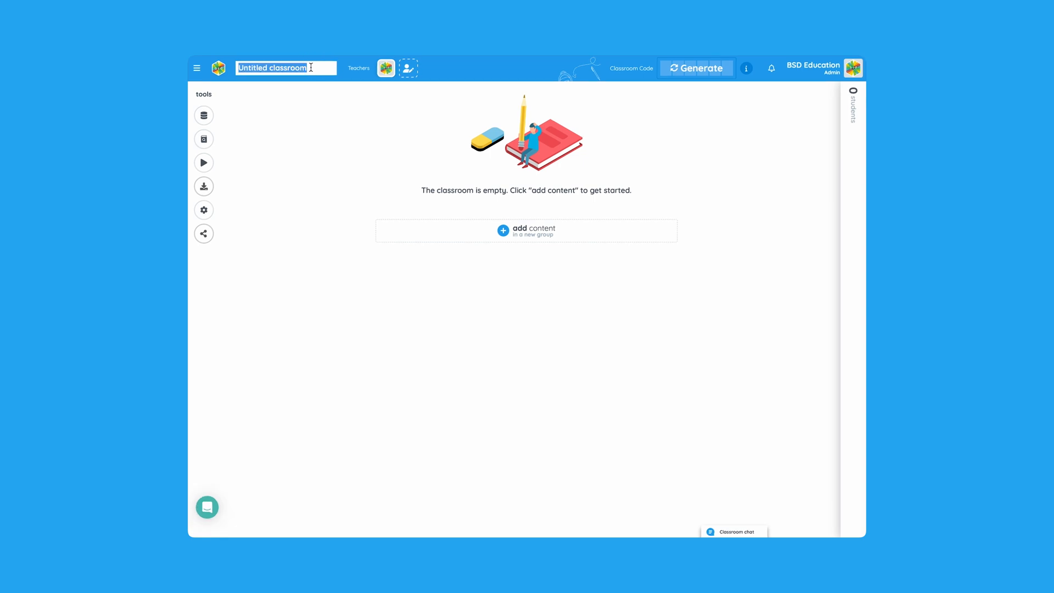
type("Demo Class")
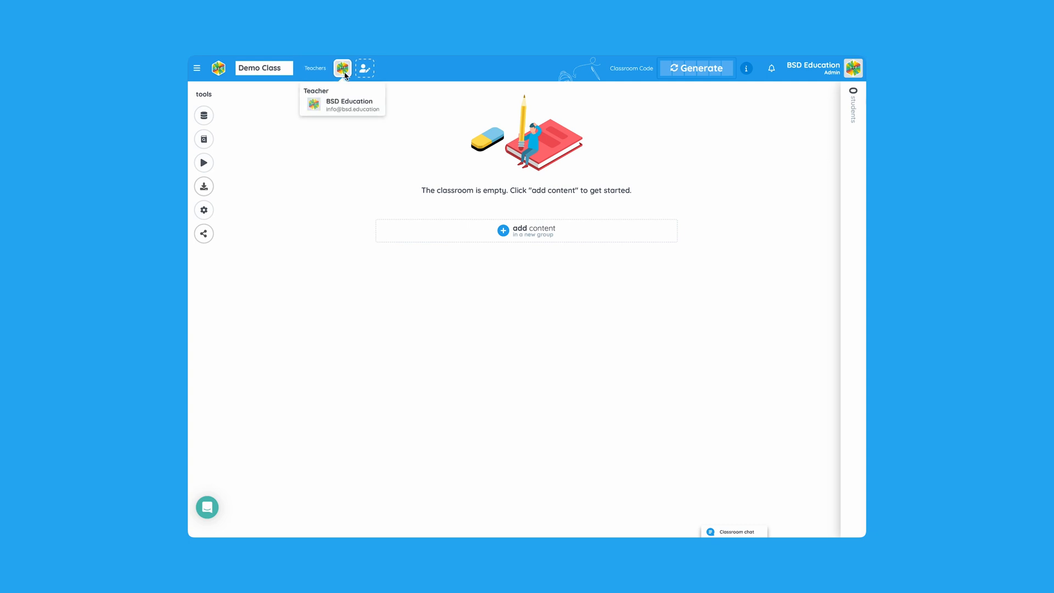
left_click(363, 67)
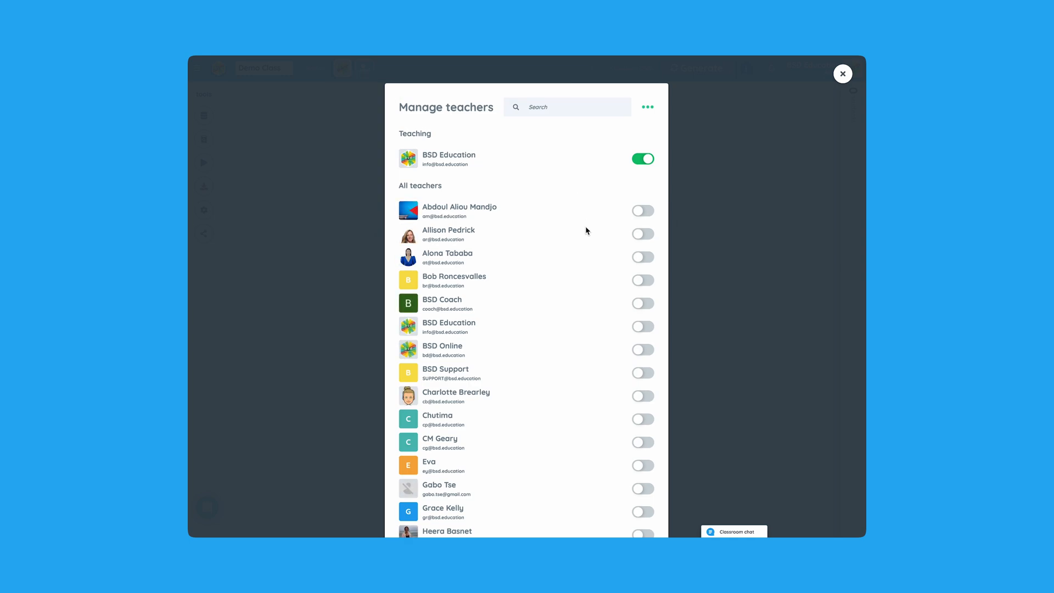
mouse_move(556, 365)
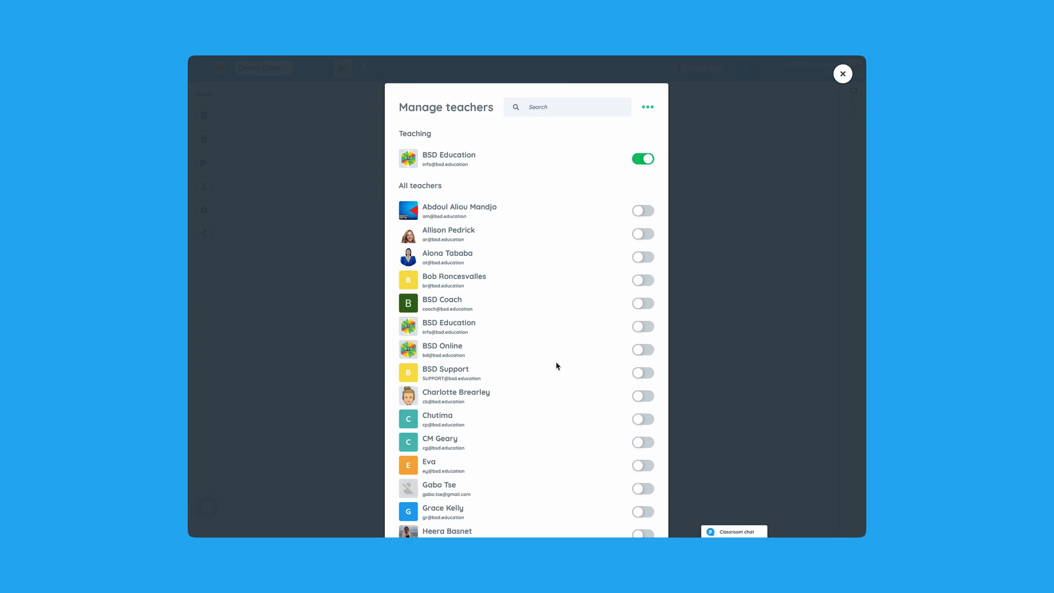
mouse_move(842, 74)
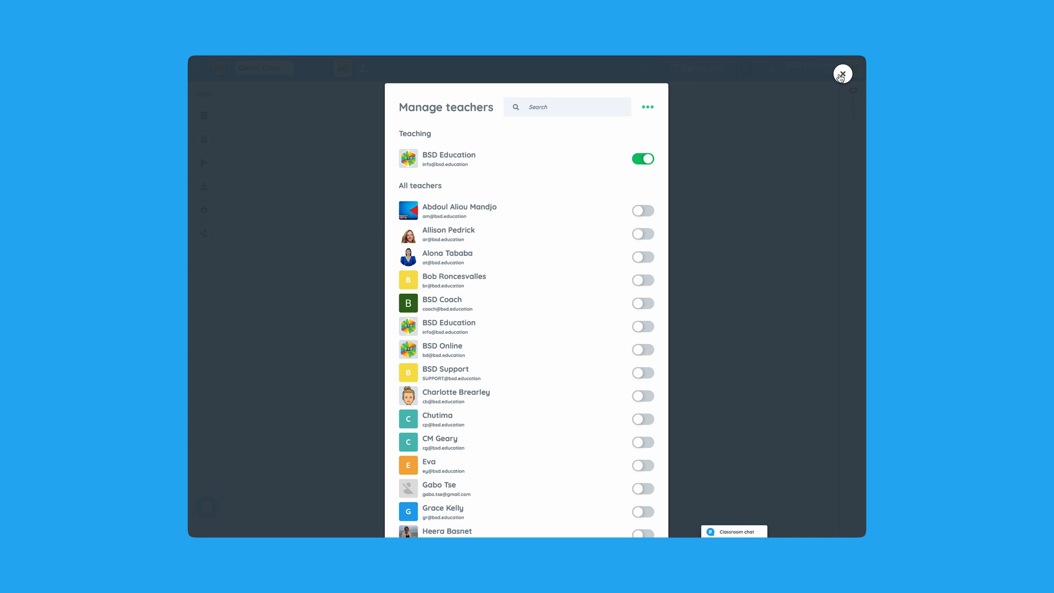
left_click(842, 73)
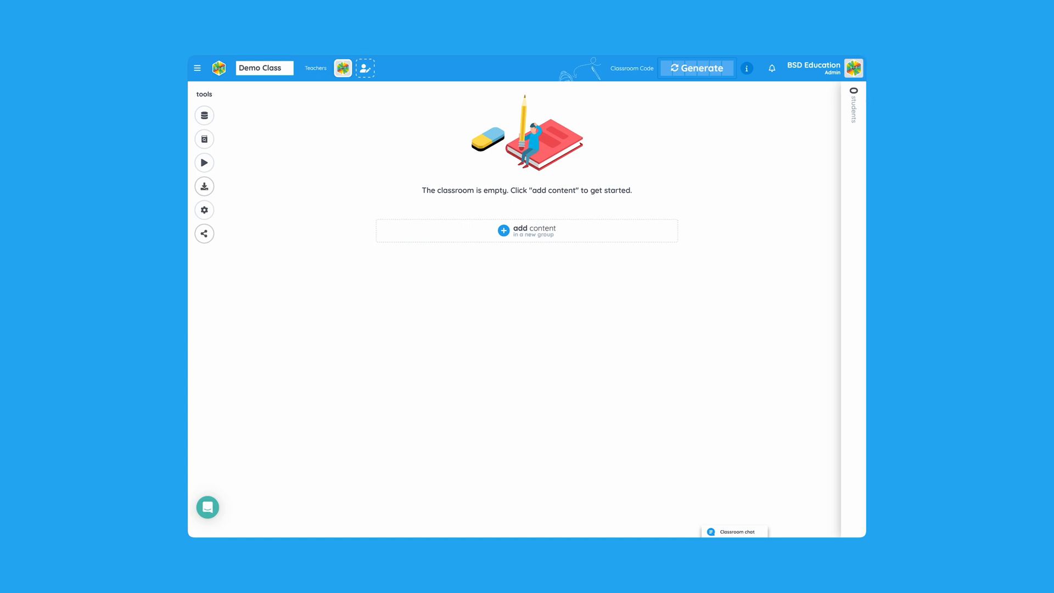
mouse_move(204, 114)
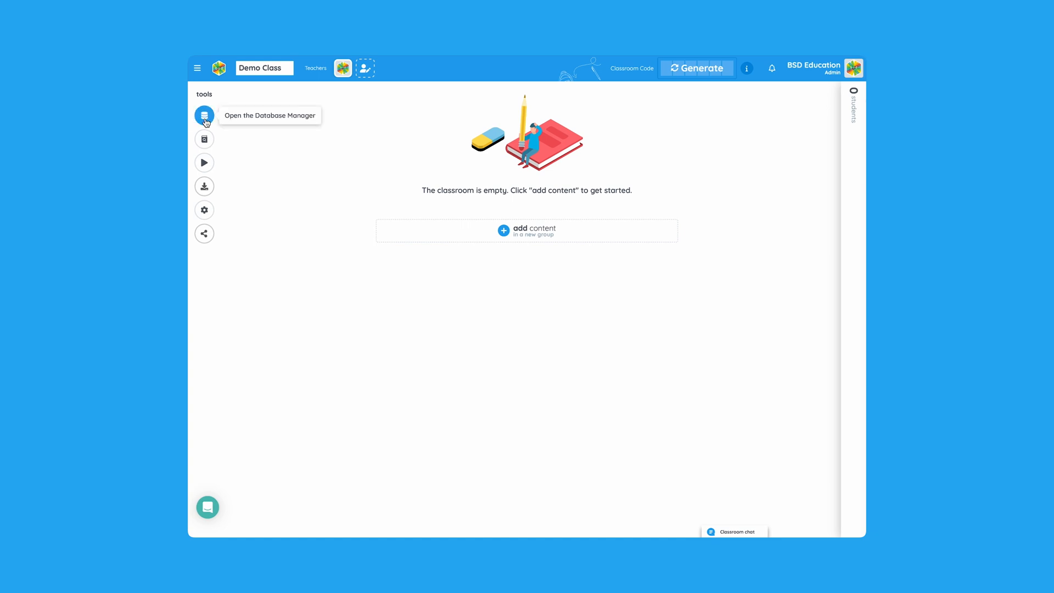
mouse_move(203, 138)
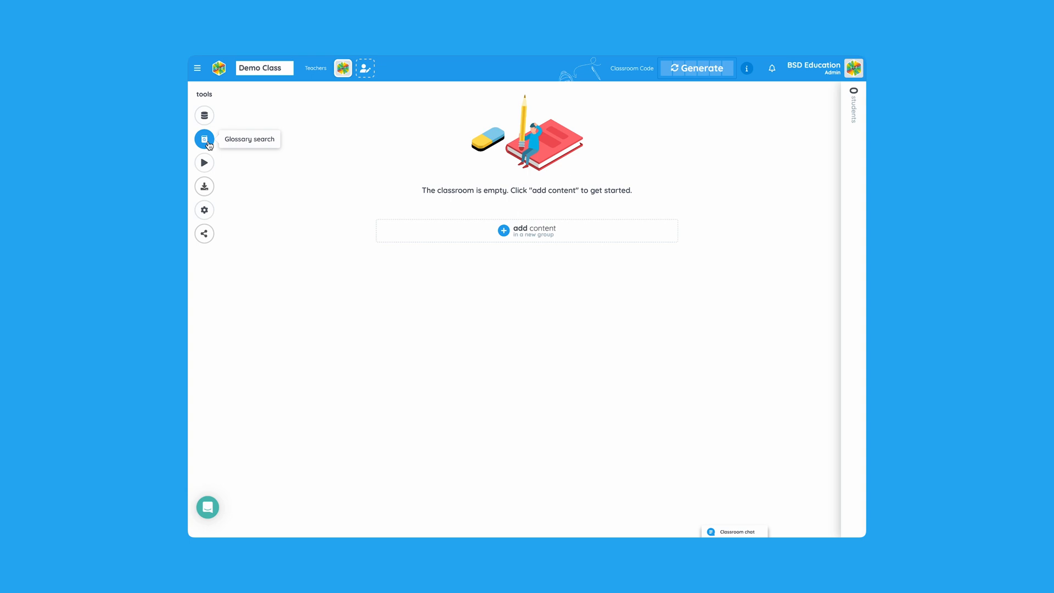
left_click(204, 138)
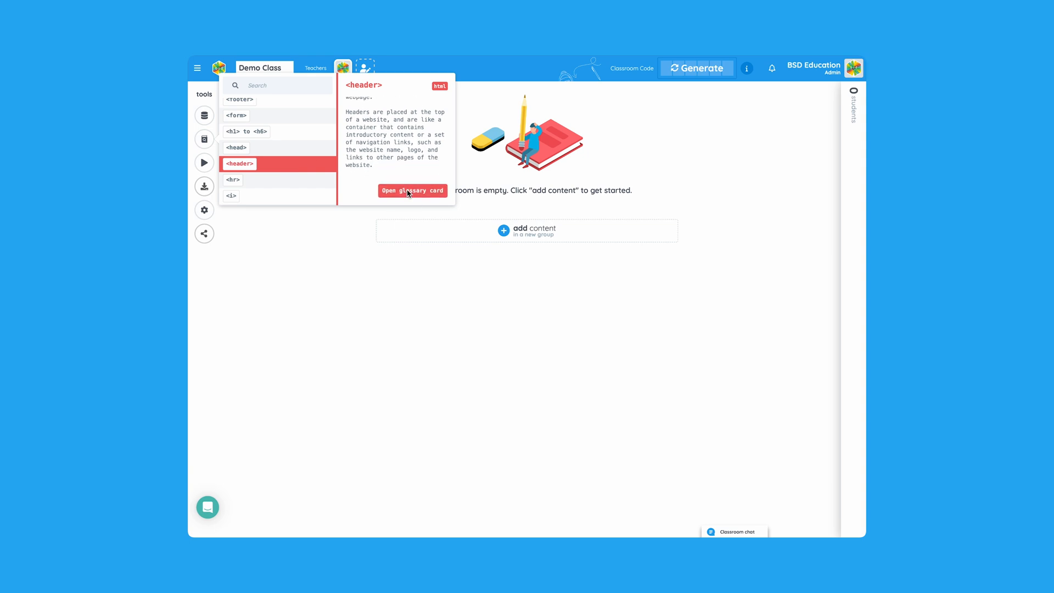
left_click(412, 191)
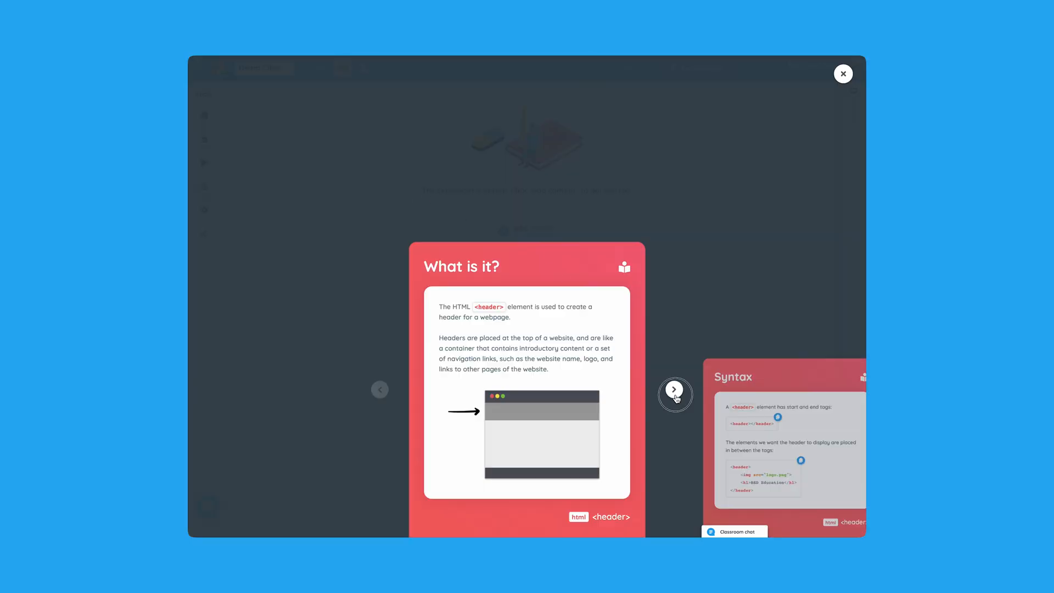
left_click(675, 390)
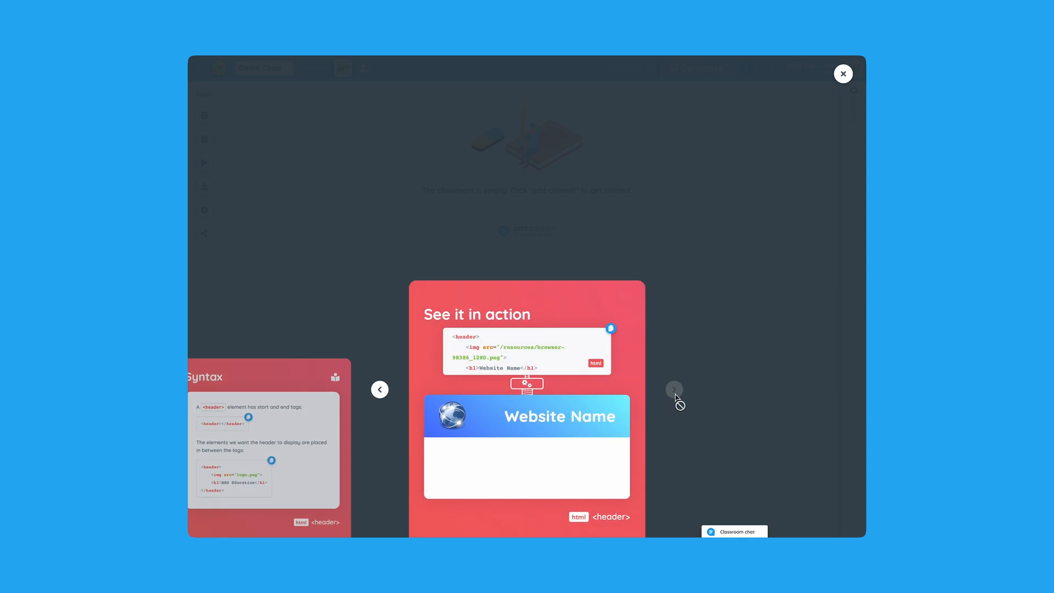
left_click(843, 73)
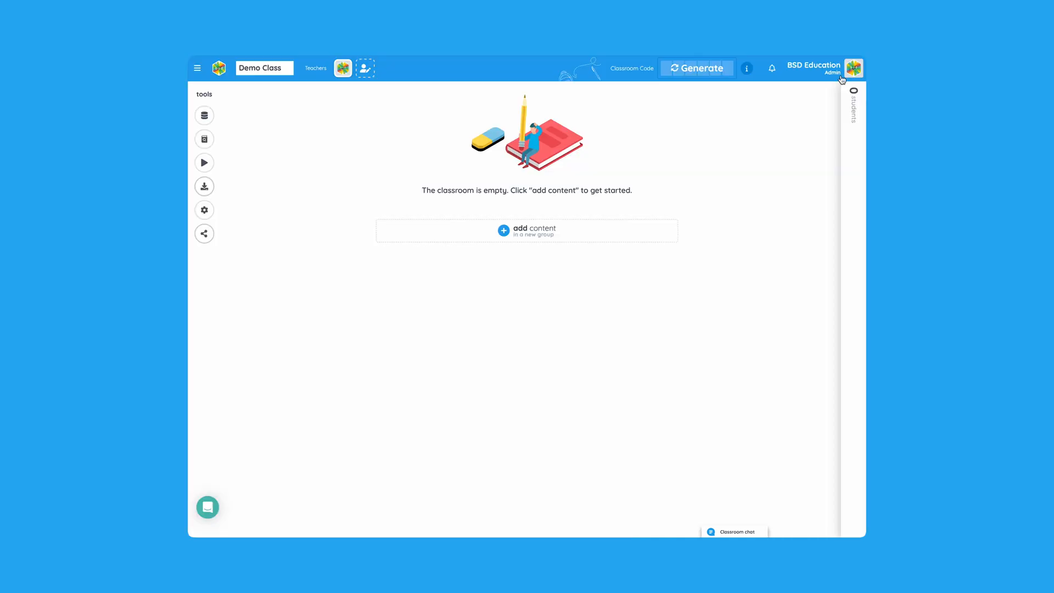
mouse_move(662, 84)
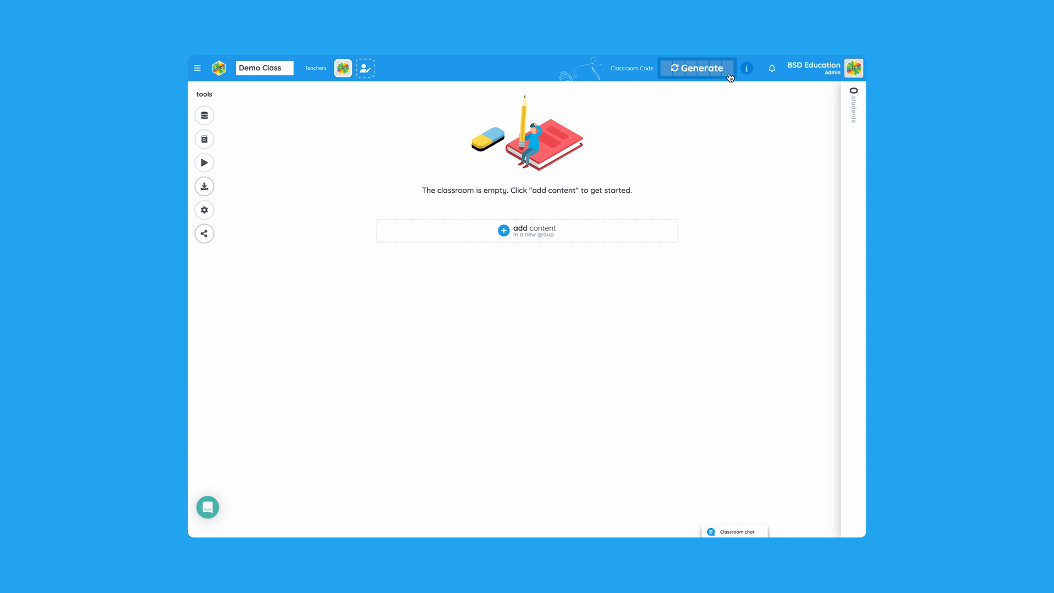
left_click(697, 68)
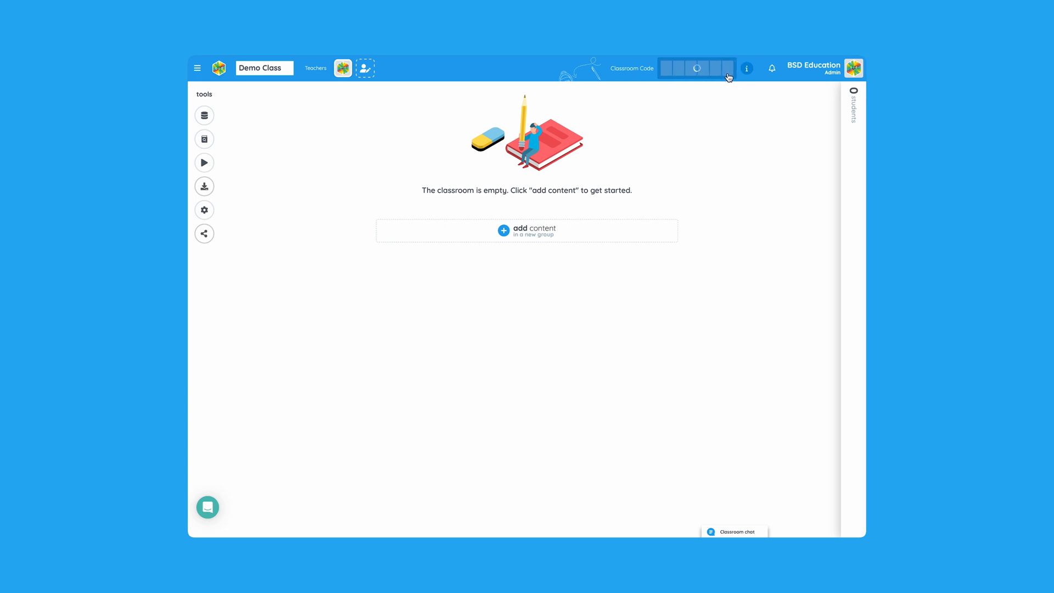
left_click(697, 68)
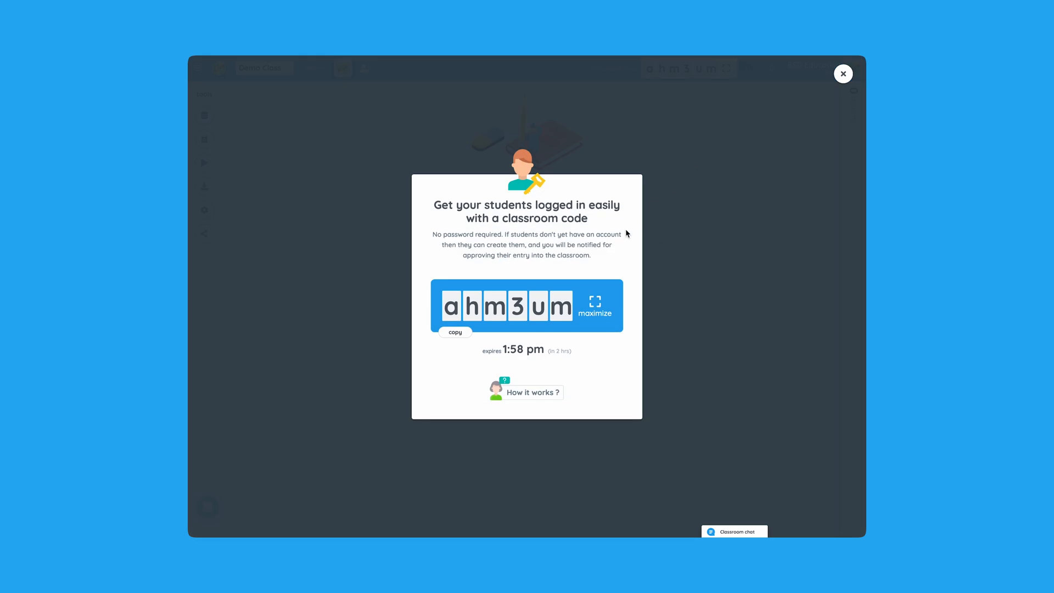
left_click(593, 301)
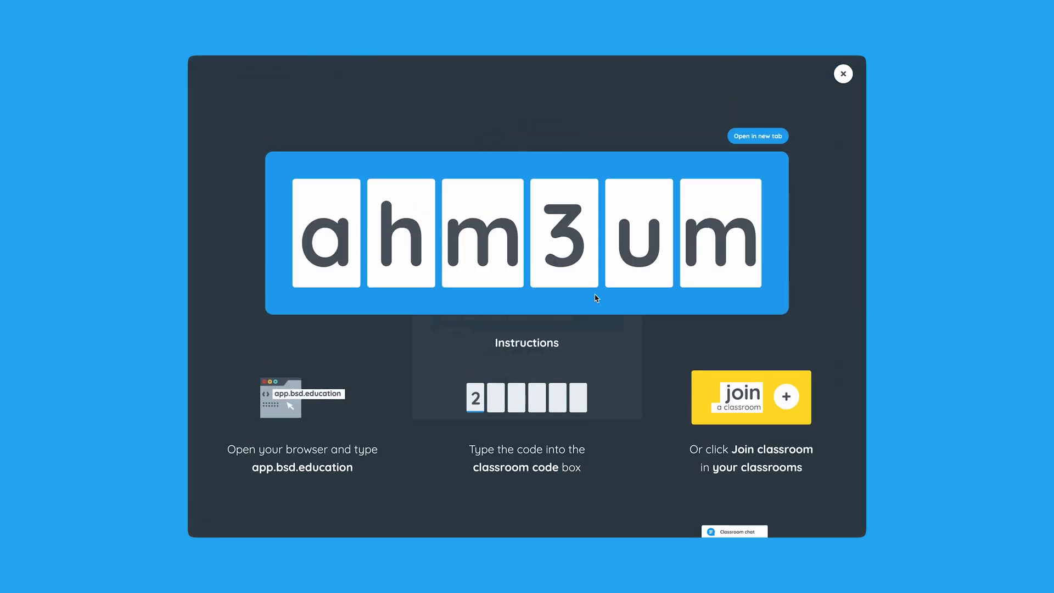
left_click(842, 74)
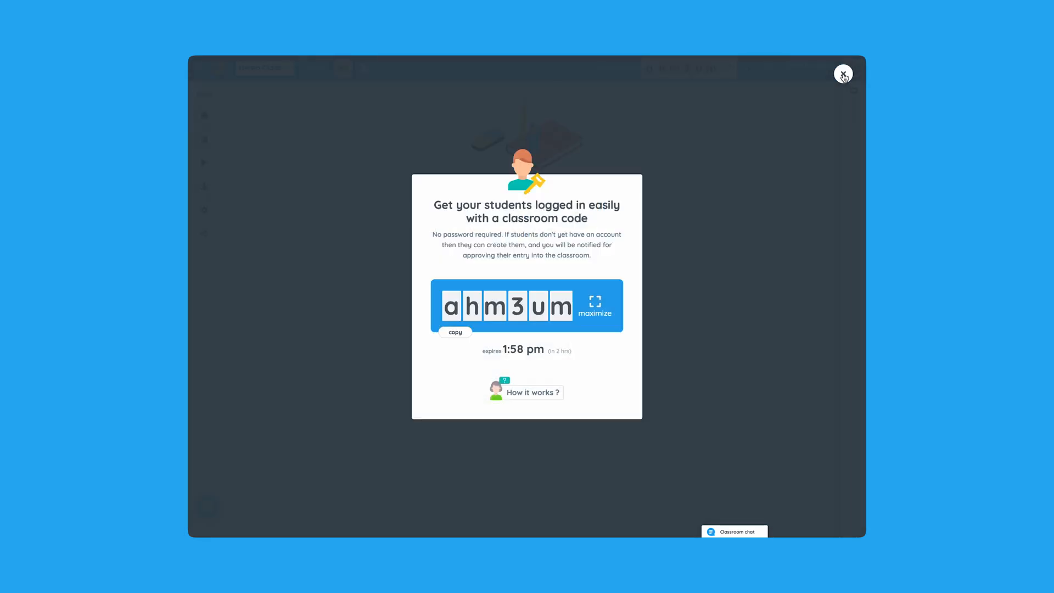
left_click(843, 73)
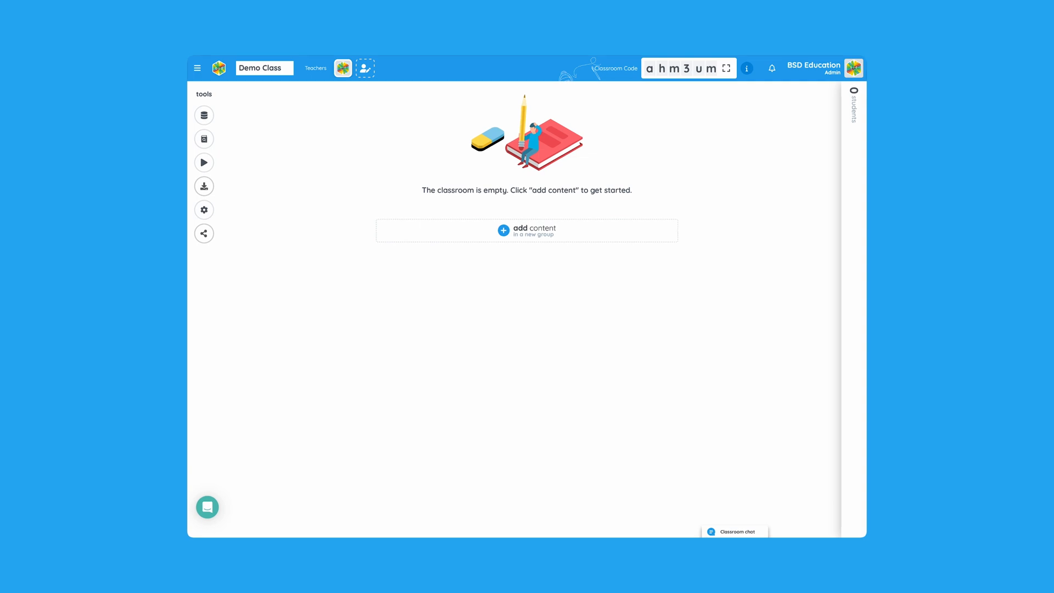
mouse_move(575, 240)
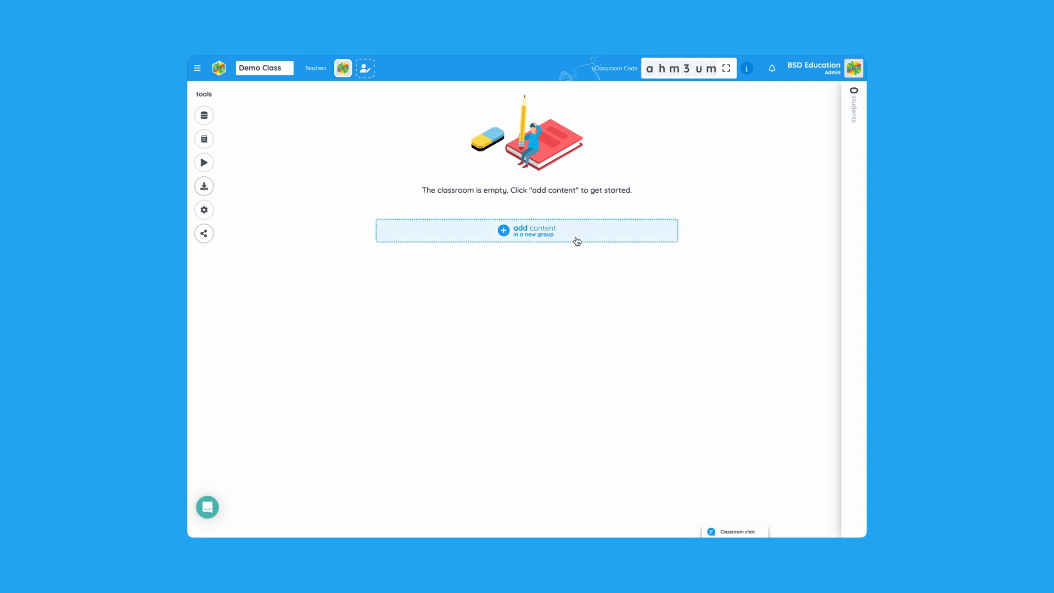
Add the Beginner course Technology and Me to Demo Class after previewing Recipe Card.
left_click(526, 230)
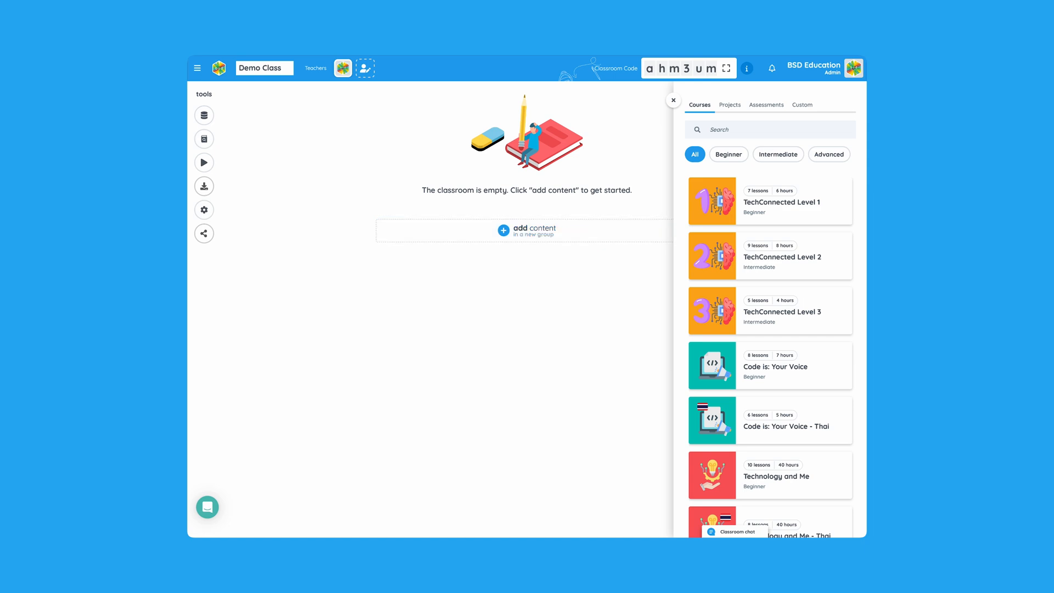
left_click(728, 154)
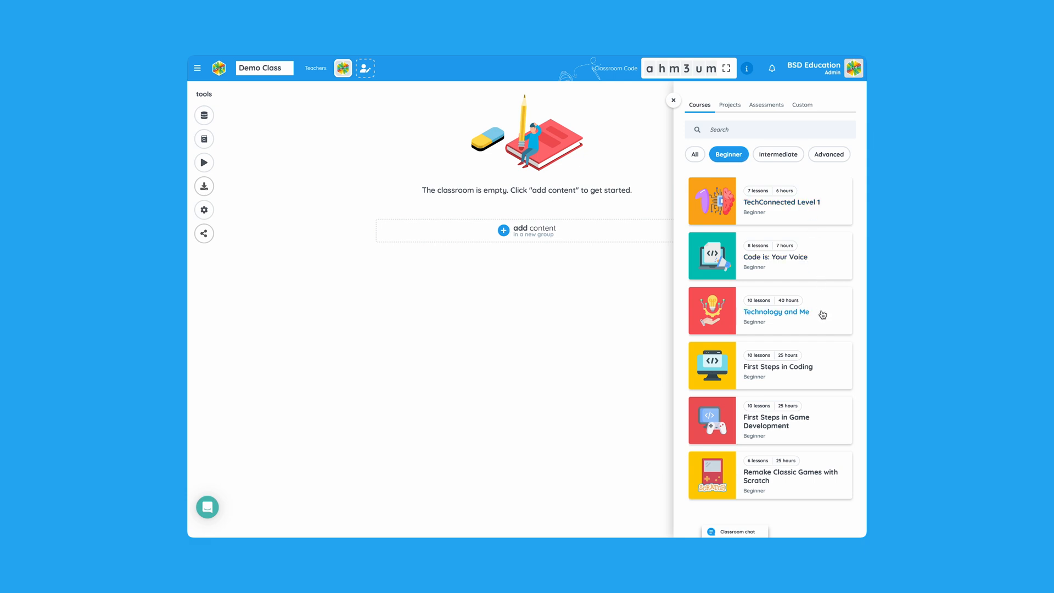
left_click(776, 312)
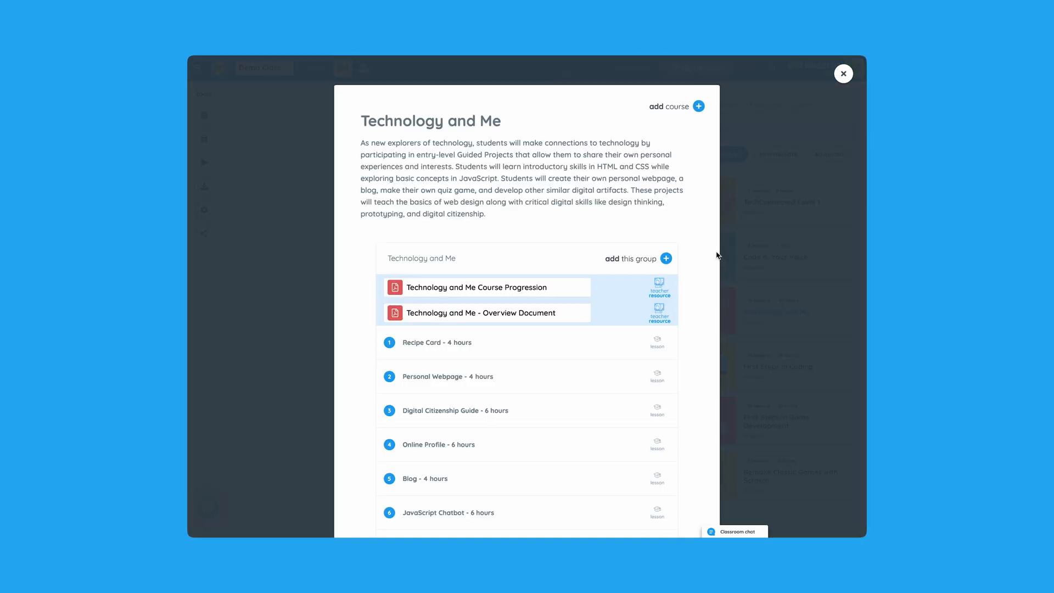
scroll("down", 3)
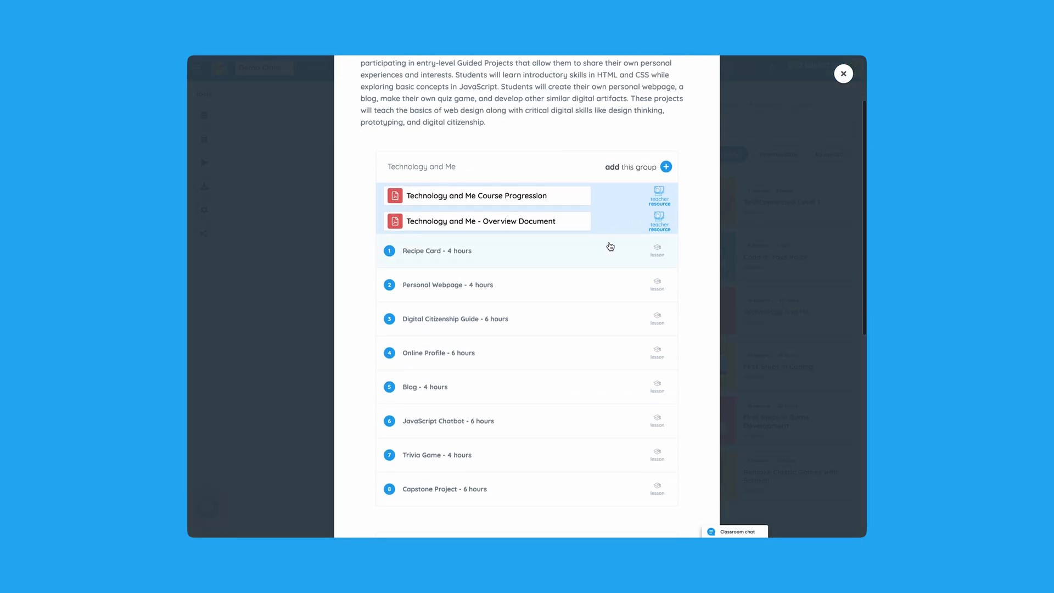
left_click(436, 251)
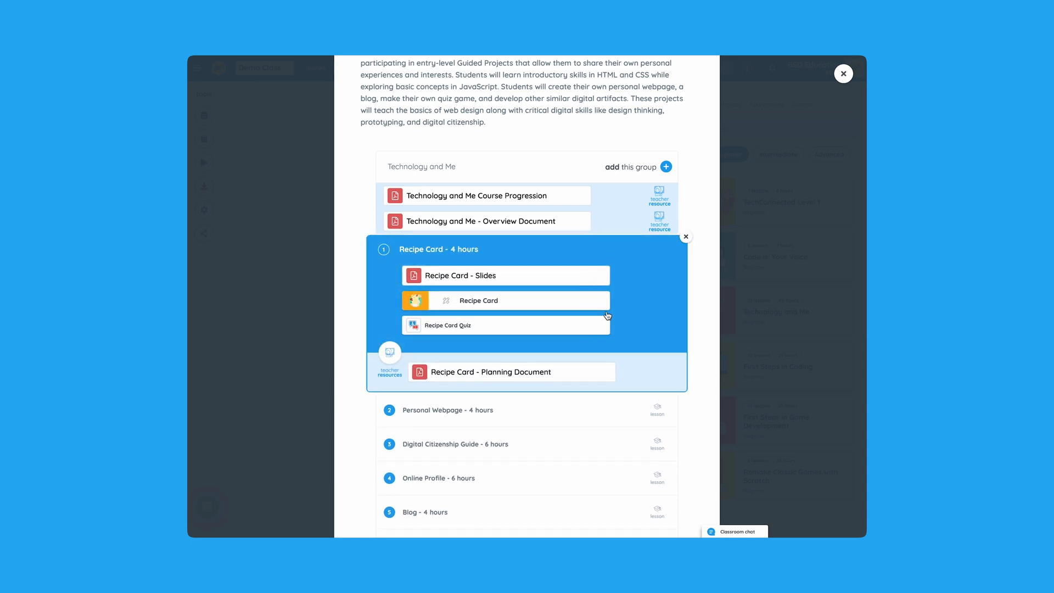
left_click(685, 237)
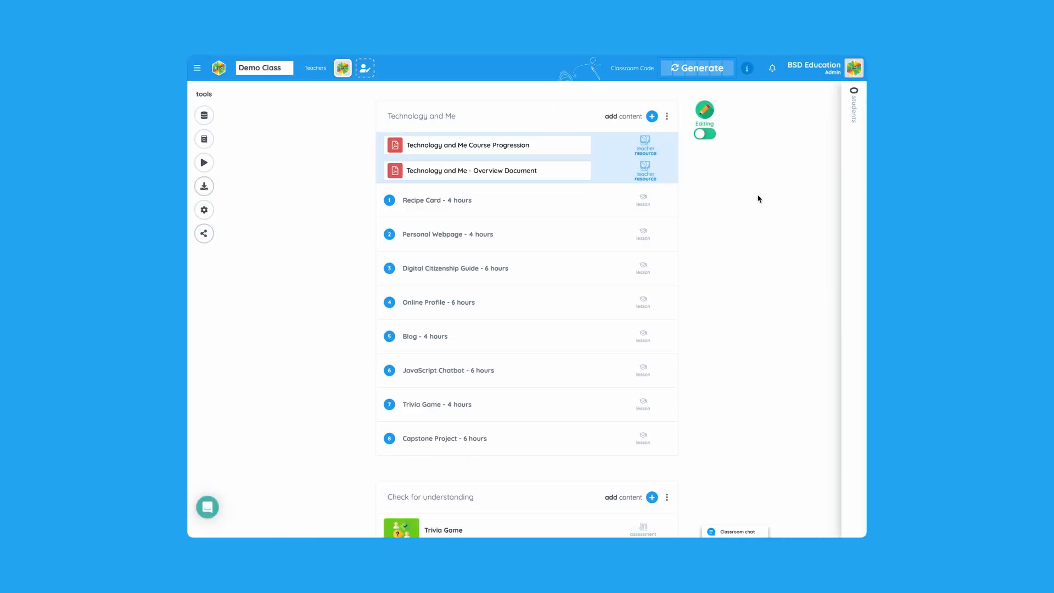
Move the Recipe Card Planning Document from teacher resources to student-visible.
left_click(437, 199)
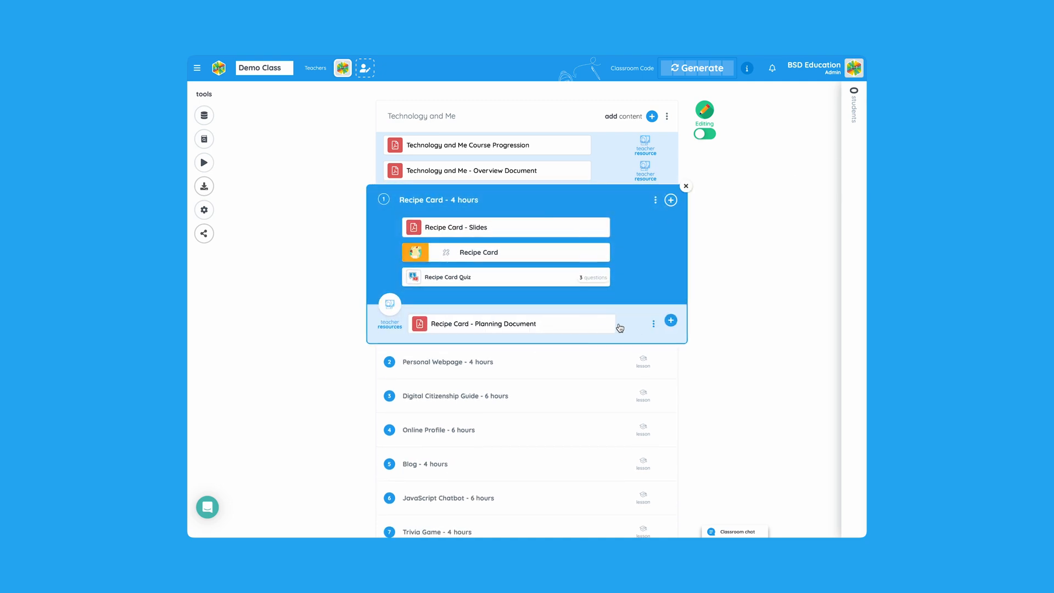
left_click(653, 324)
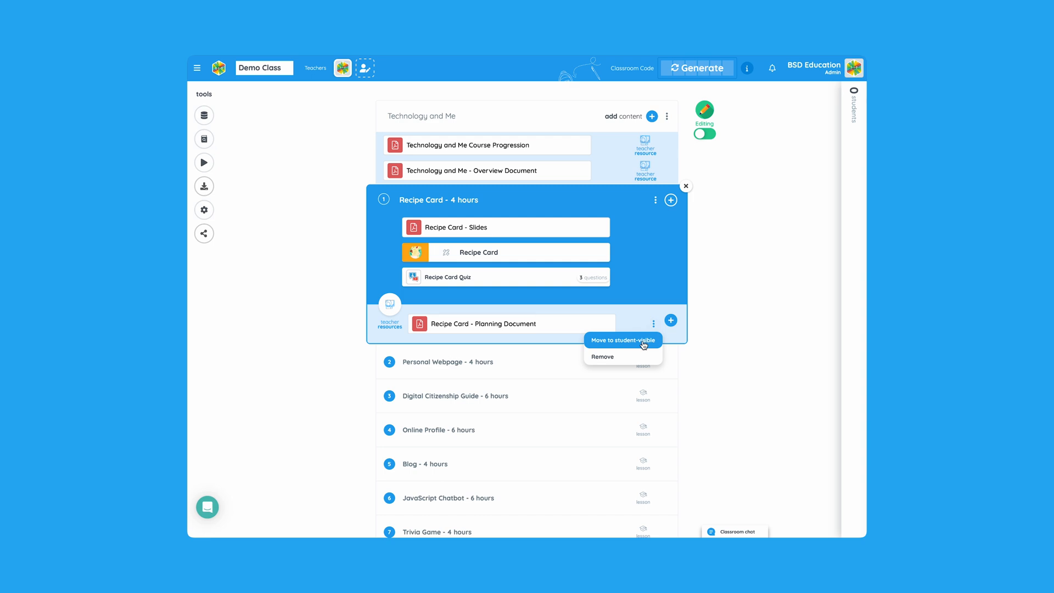
left_click(622, 339)
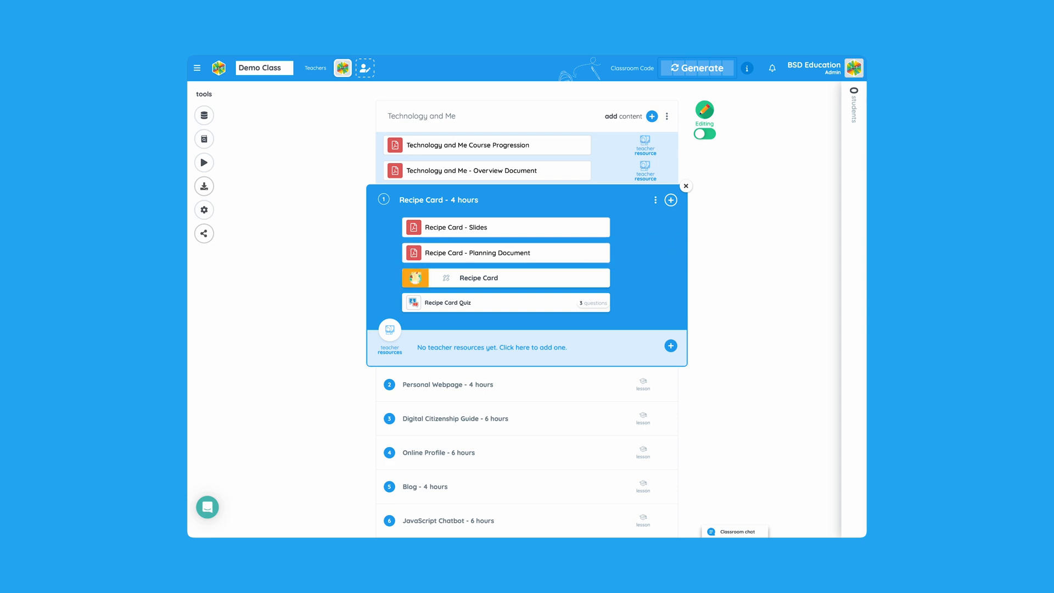
mouse_move(790, 250)
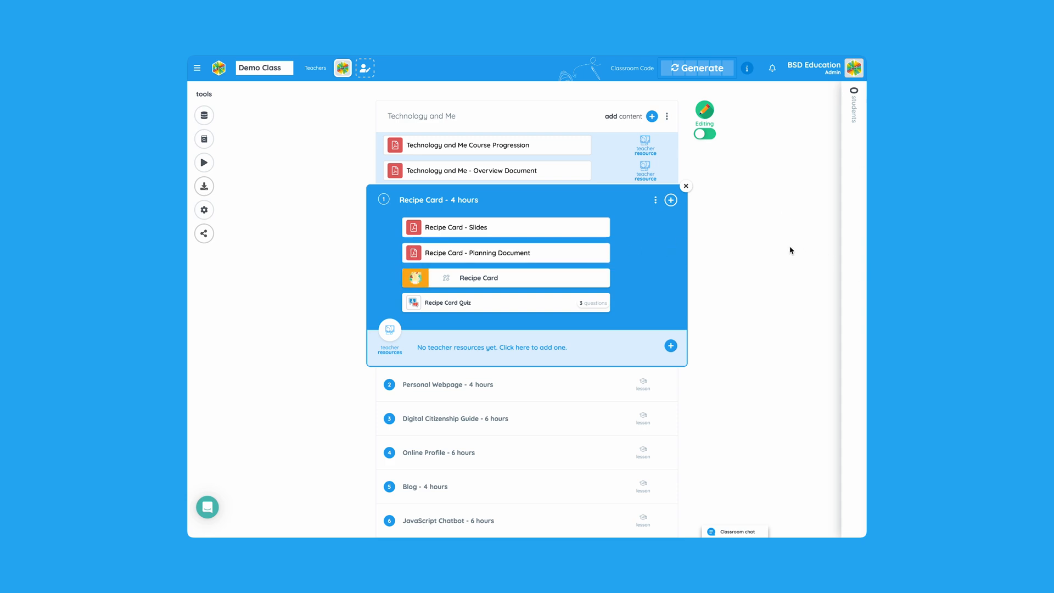
left_click(670, 199)
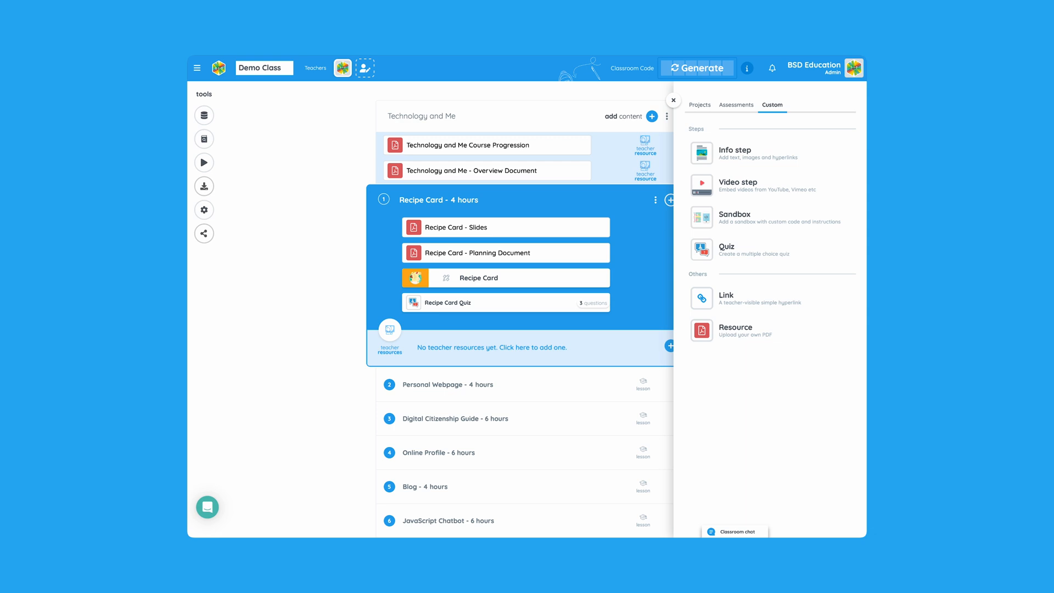
mouse_move(734, 112)
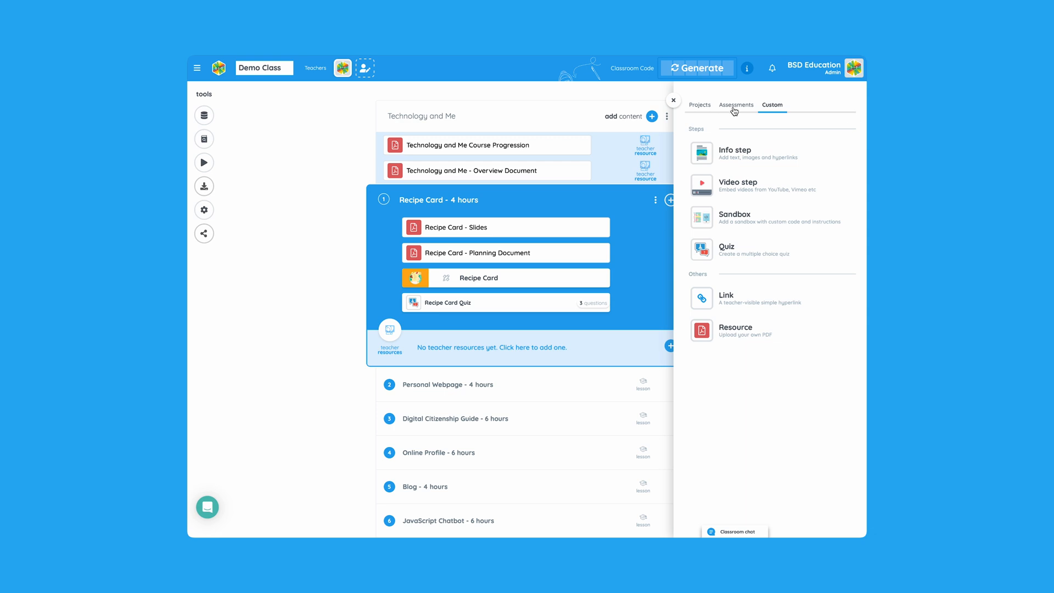
left_click(698, 105)
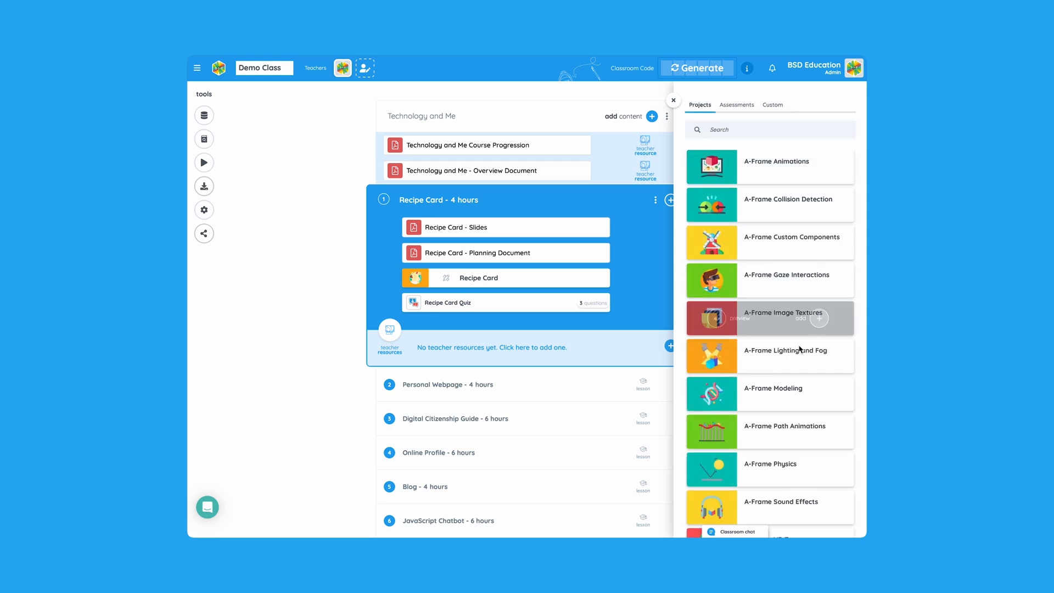
scroll("down", 3)
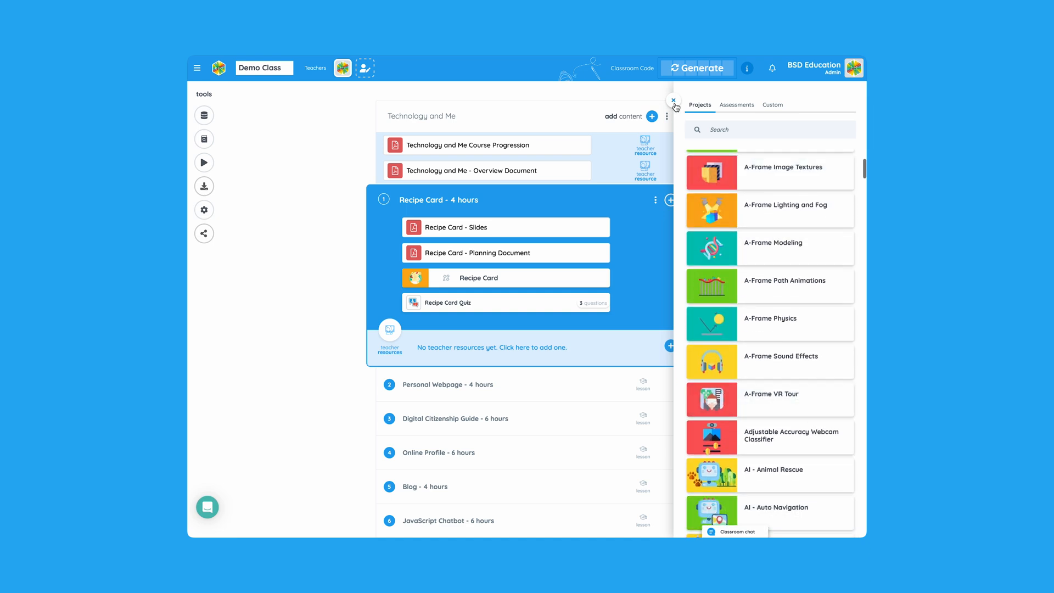
left_click(673, 101)
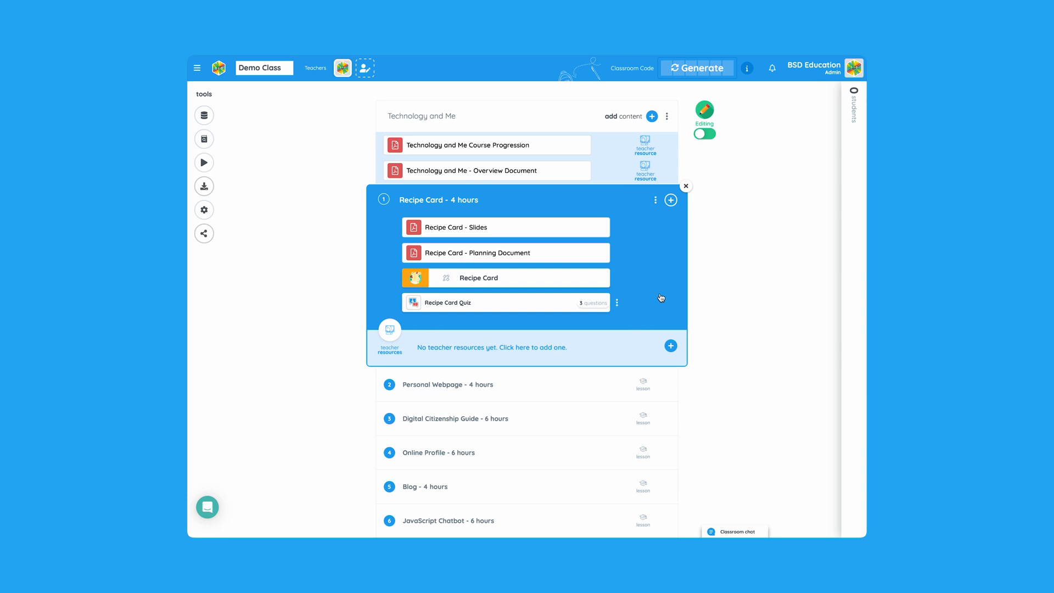
Collapse Recipe Card and switch Demo Class from Editing to Teaching mode.
left_click(686, 186)
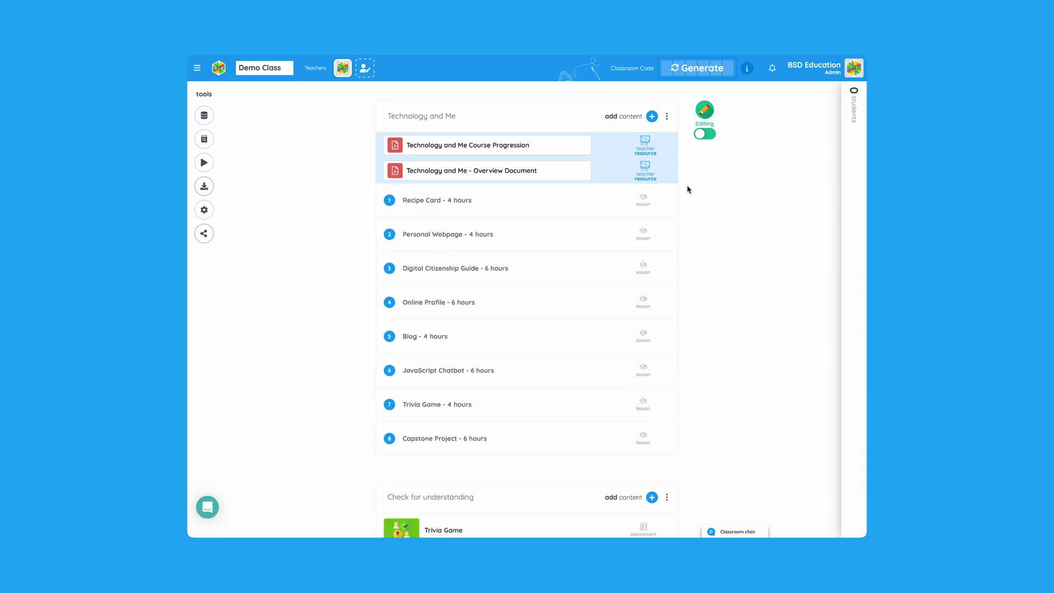
left_click(703, 133)
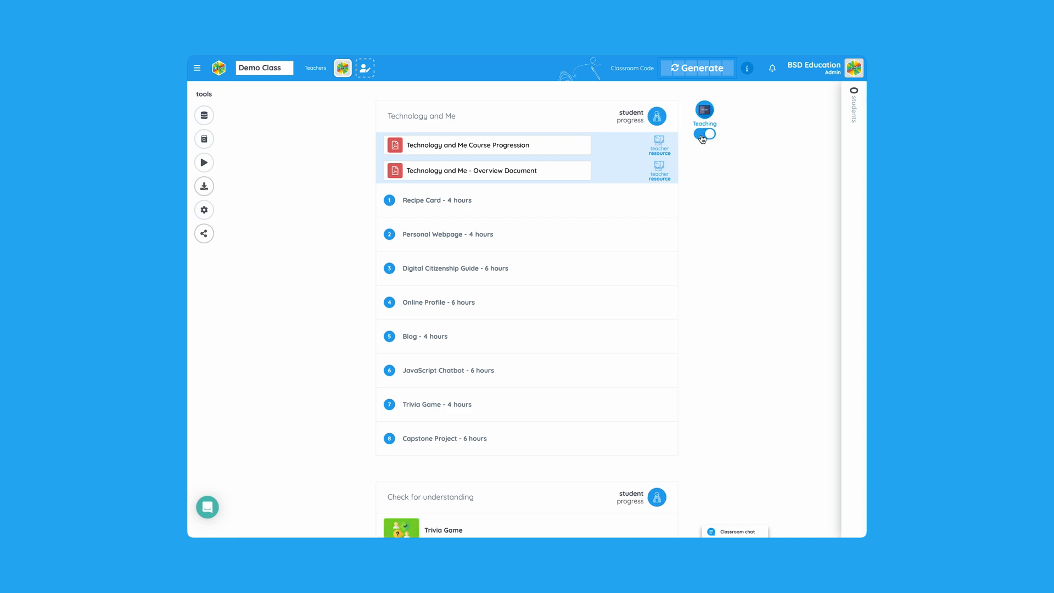
left_click(703, 132)
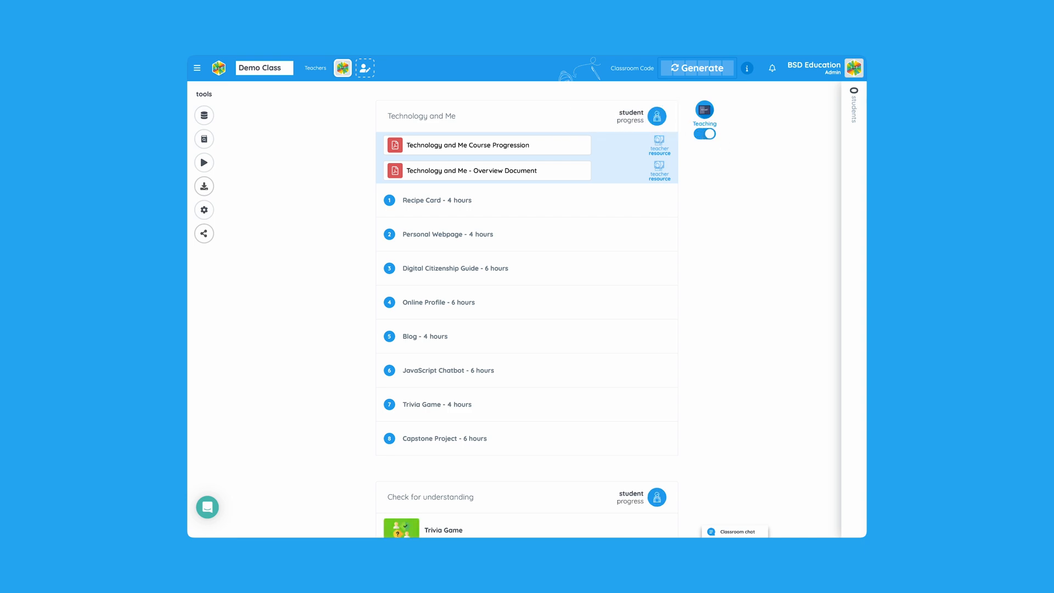
mouse_move(857, 244)
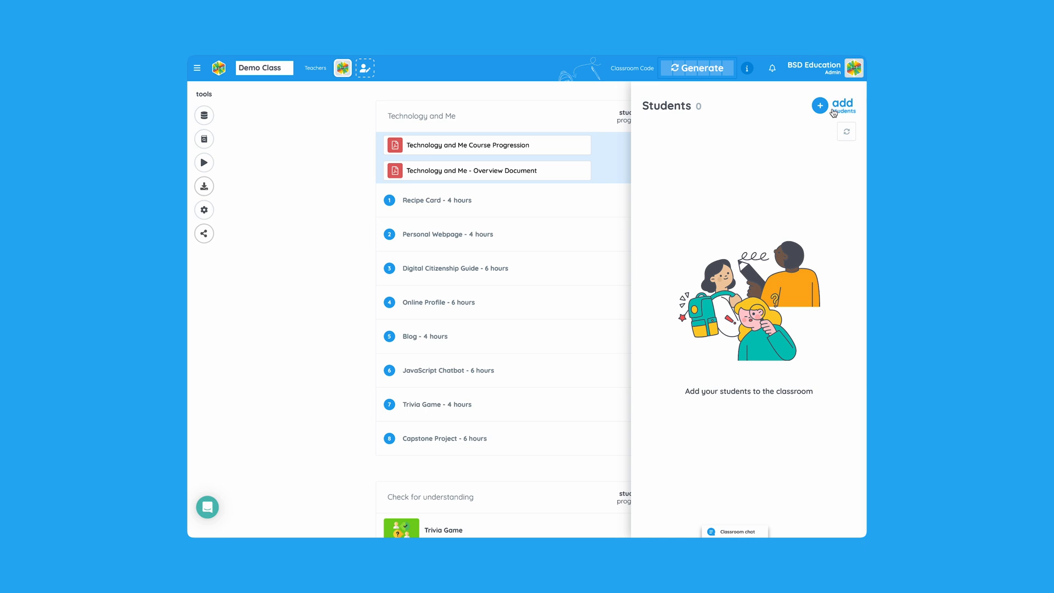
Show the list of existing students available to add to Demo Class.
left_click(819, 106)
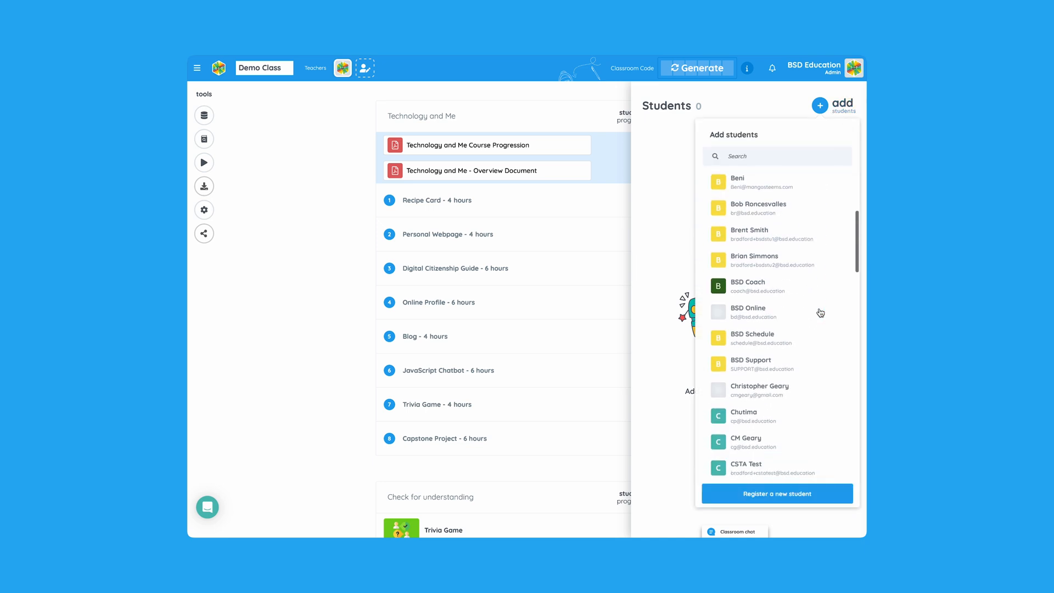
scroll("down", 3)
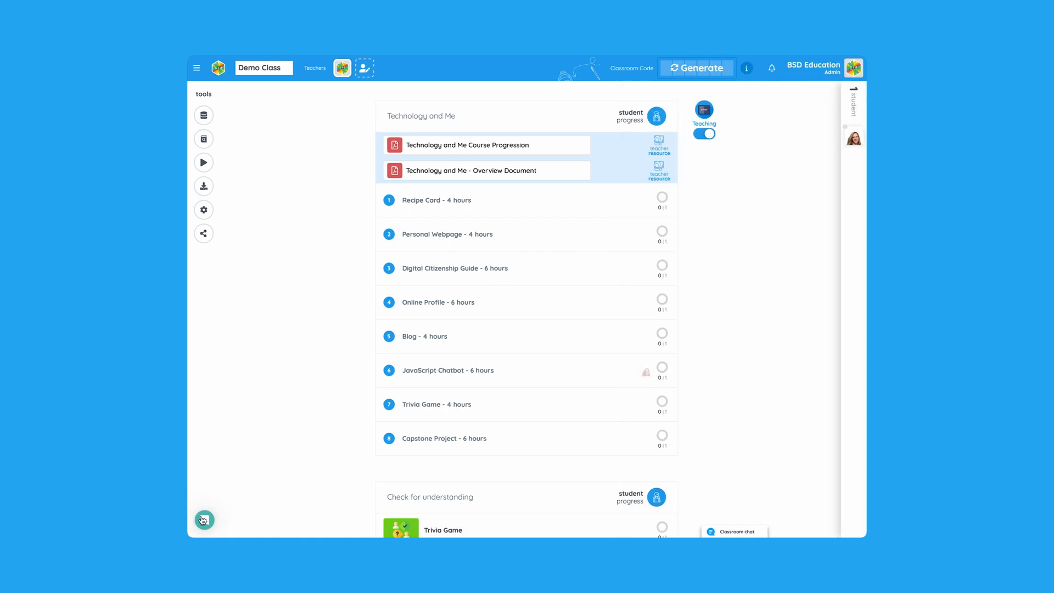
Open the support chat bubble and close it again.
left_click(203, 519)
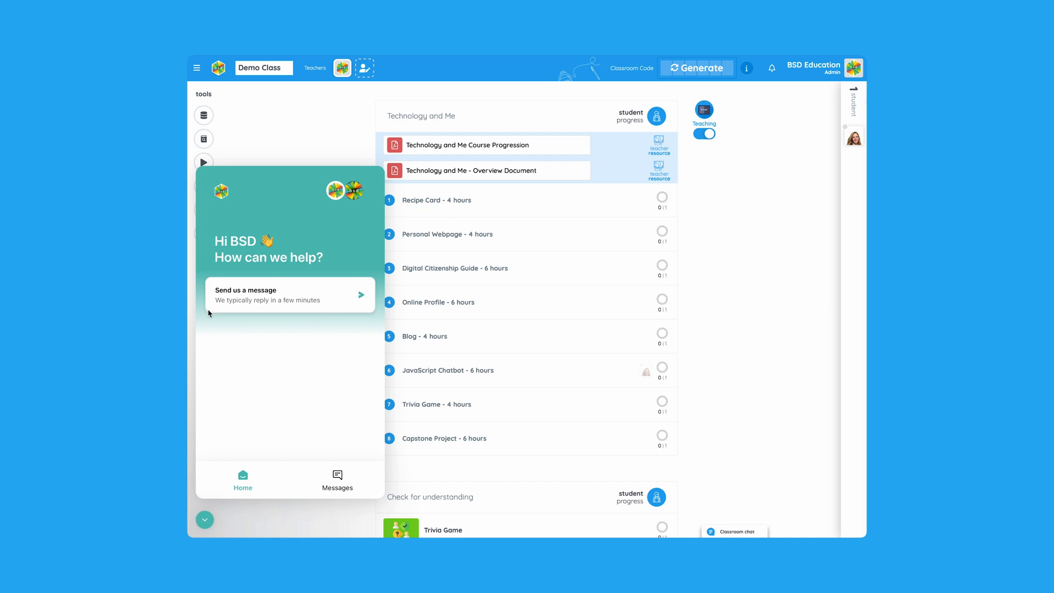
mouse_move(234, 382)
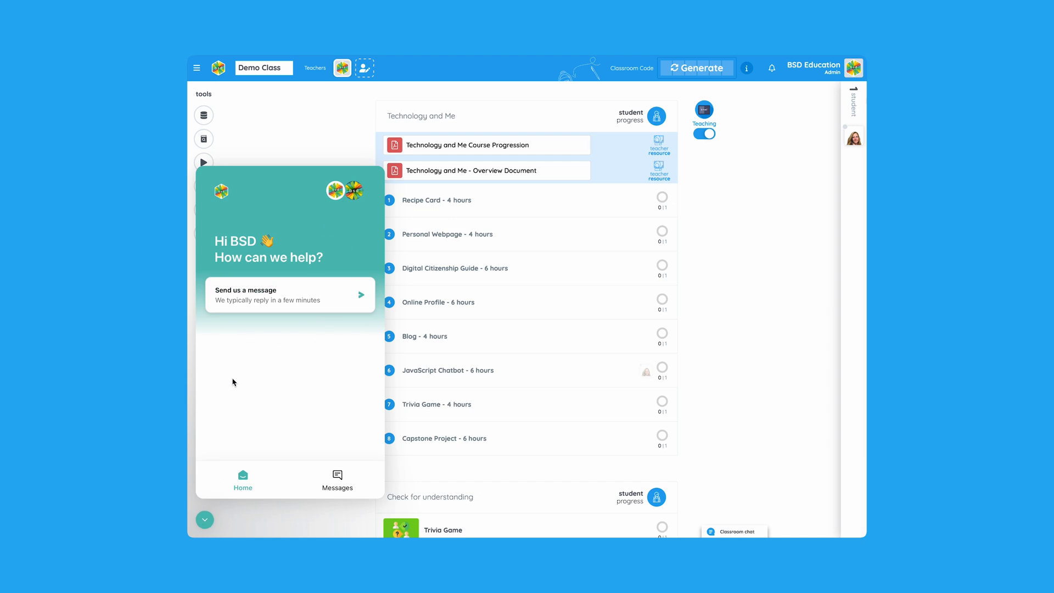
left_click(204, 519)
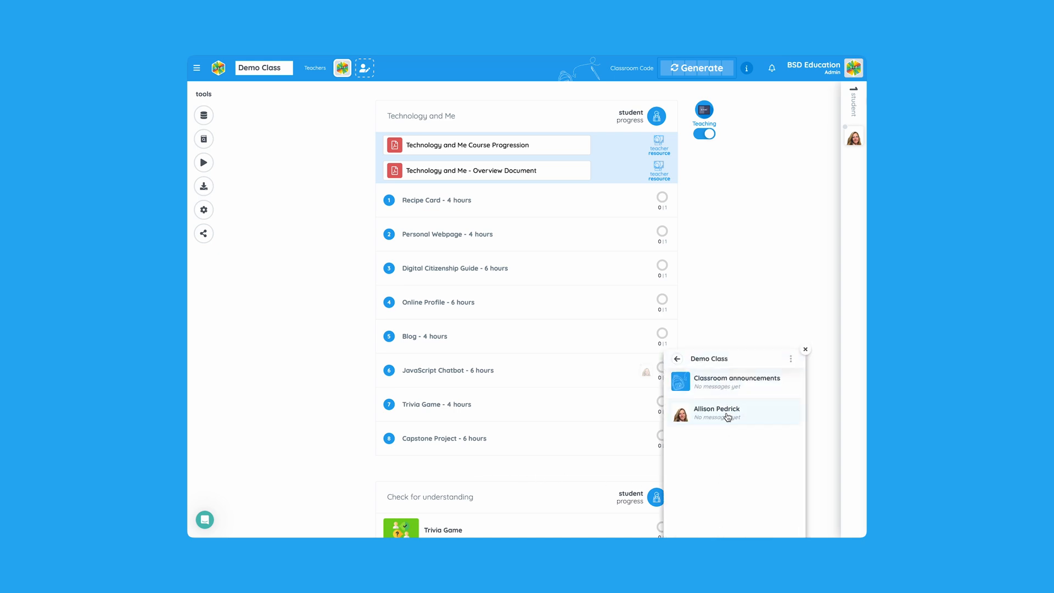
Back out to the all-classrooms chat list, then close the classroom chat.
left_click(676, 357)
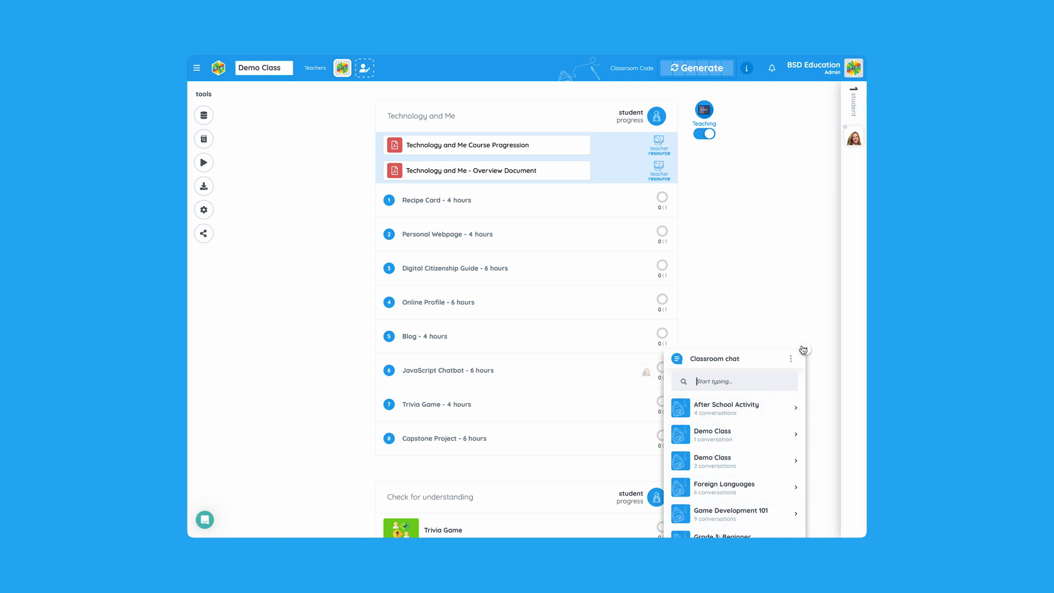
left_click(802, 349)
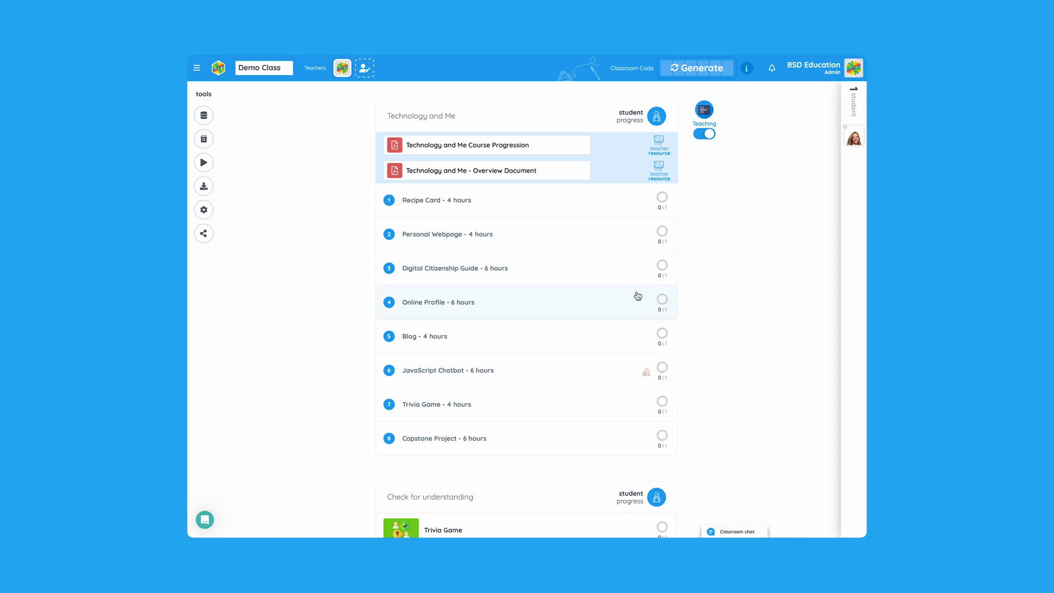
mouse_move(234, 95)
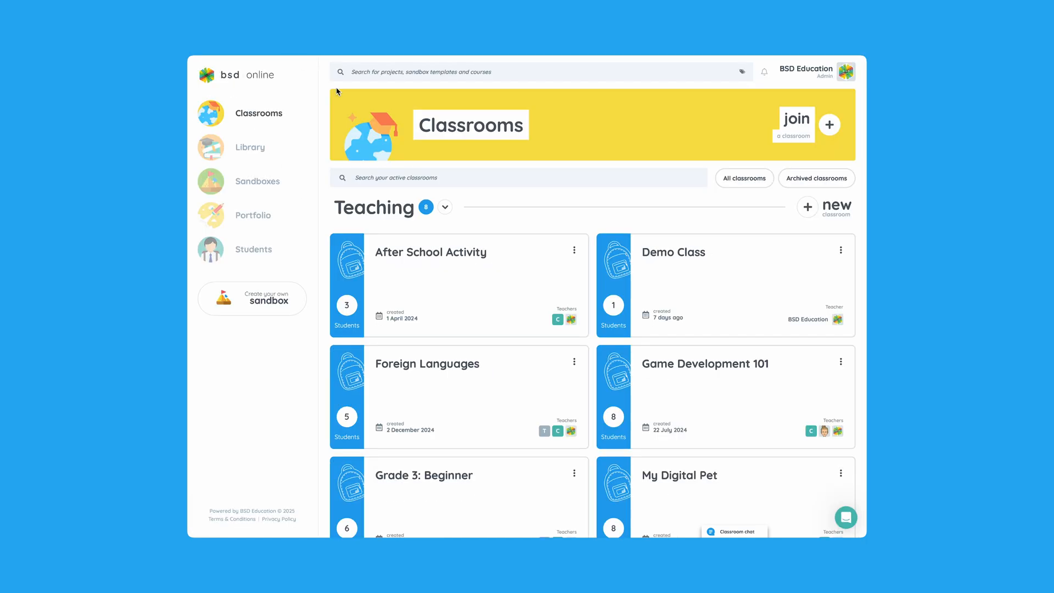
Open a Tech 101 student's Recipe Card activity from the roster.
scroll("down", 3)
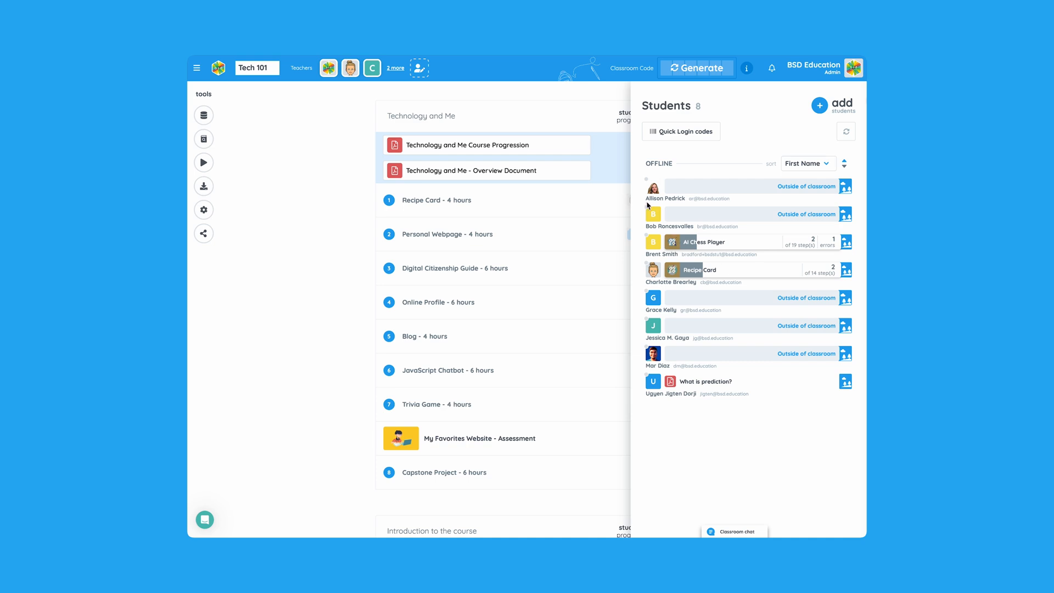
mouse_move(664, 276)
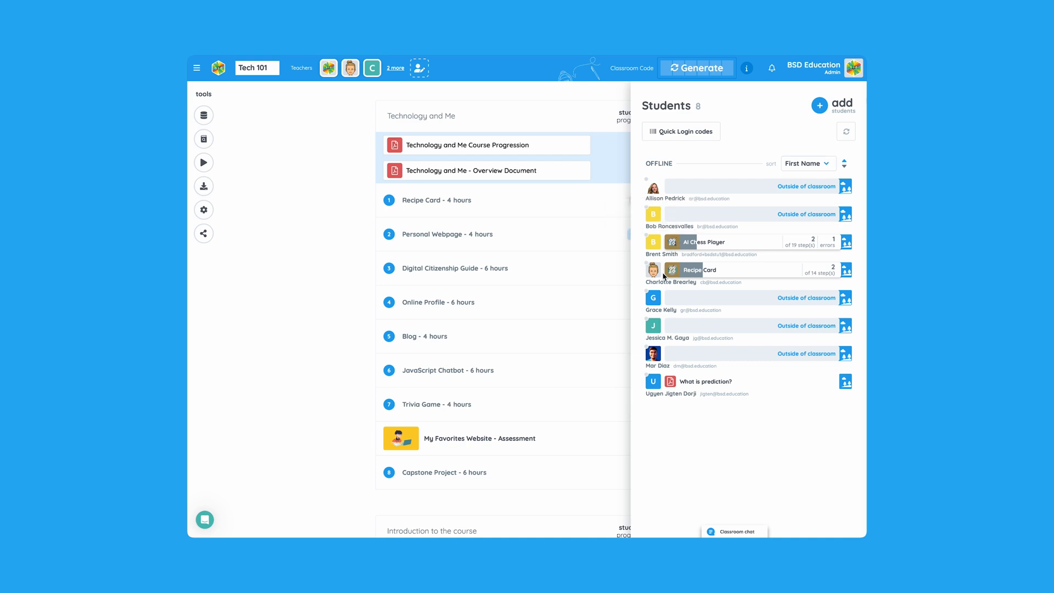
left_click(699, 241)
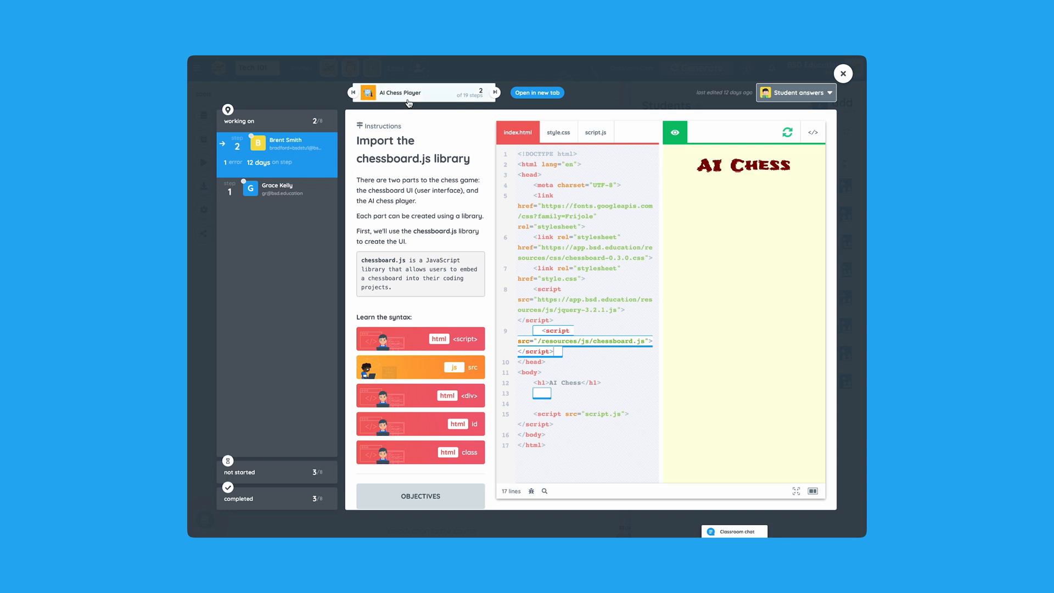
mouse_move(661, 355)
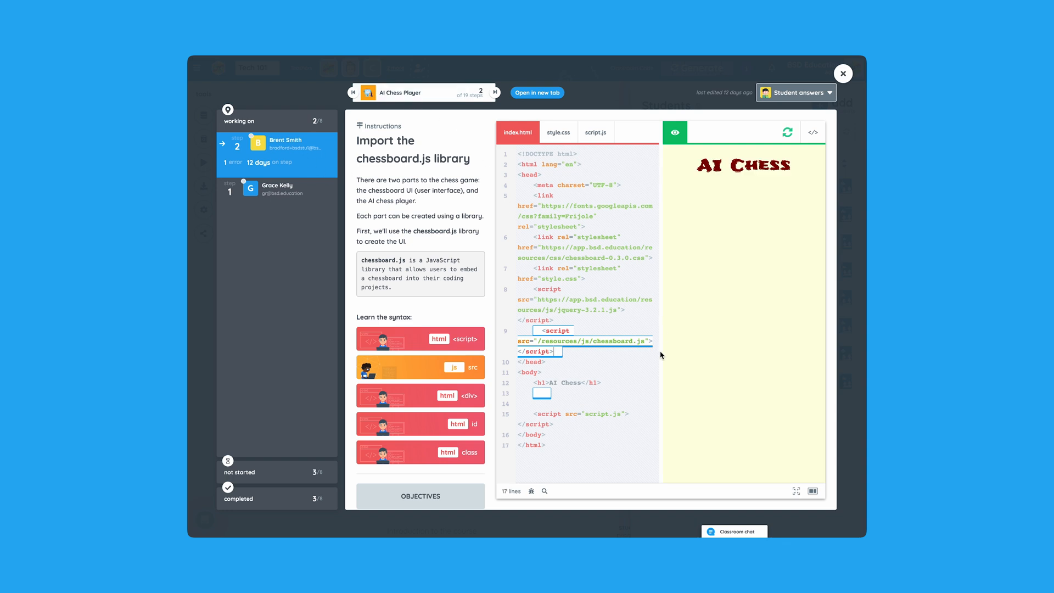
mouse_move(759, 114)
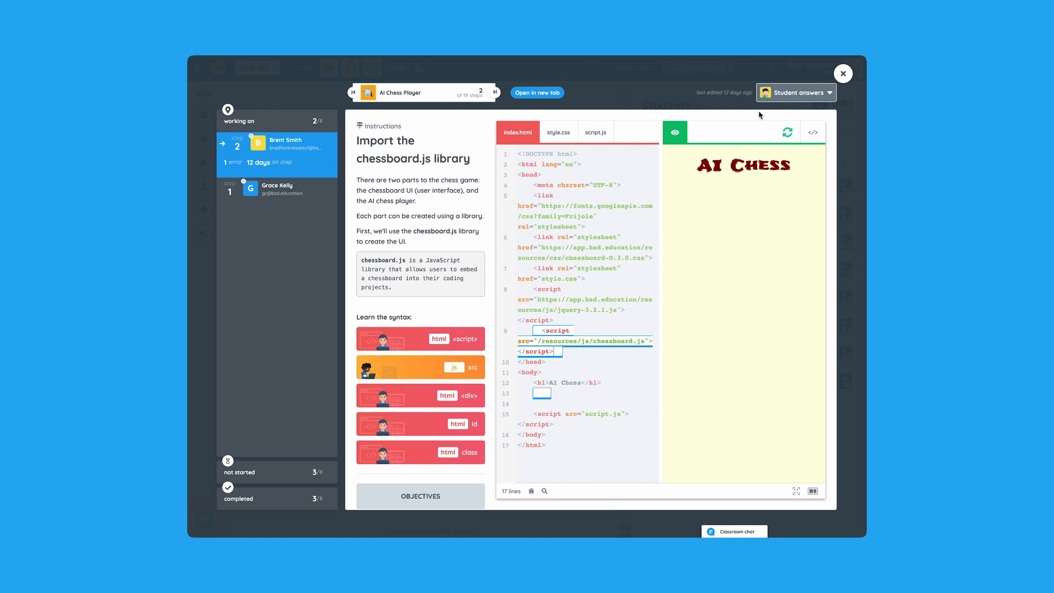
left_click(797, 92)
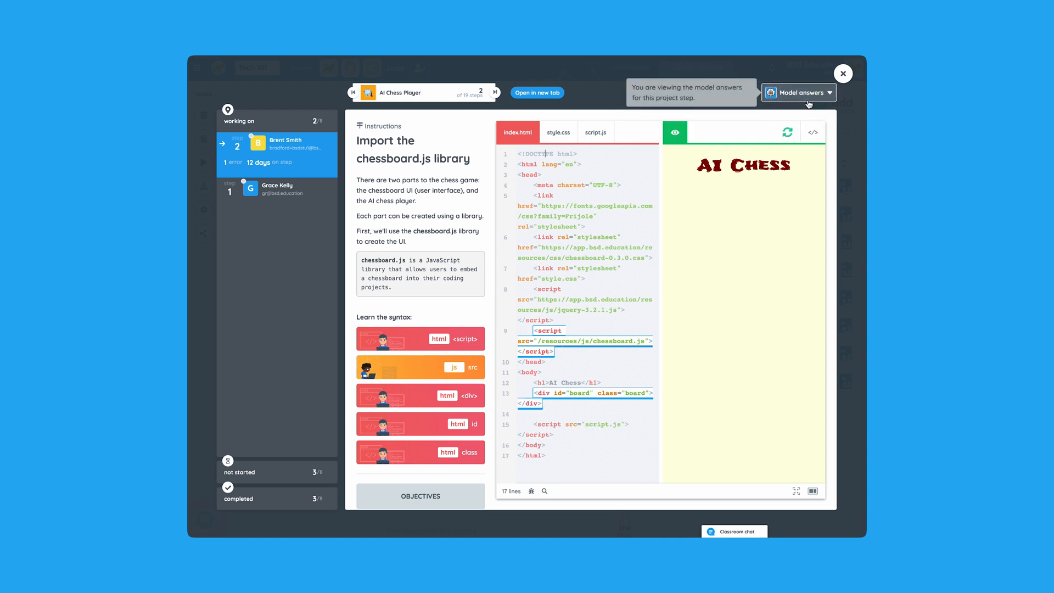
left_click(799, 92)
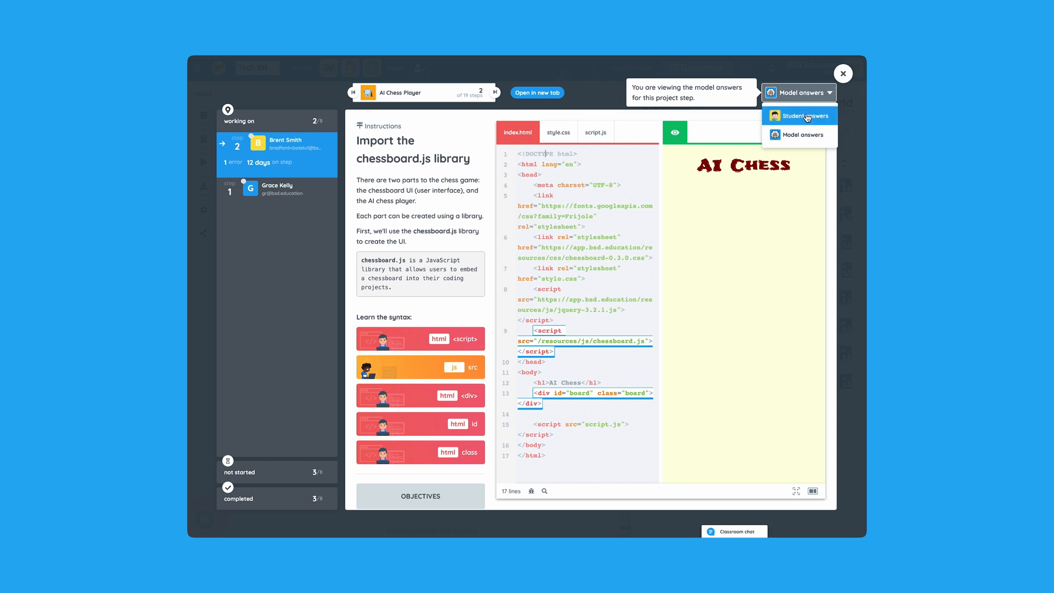
left_click(800, 116)
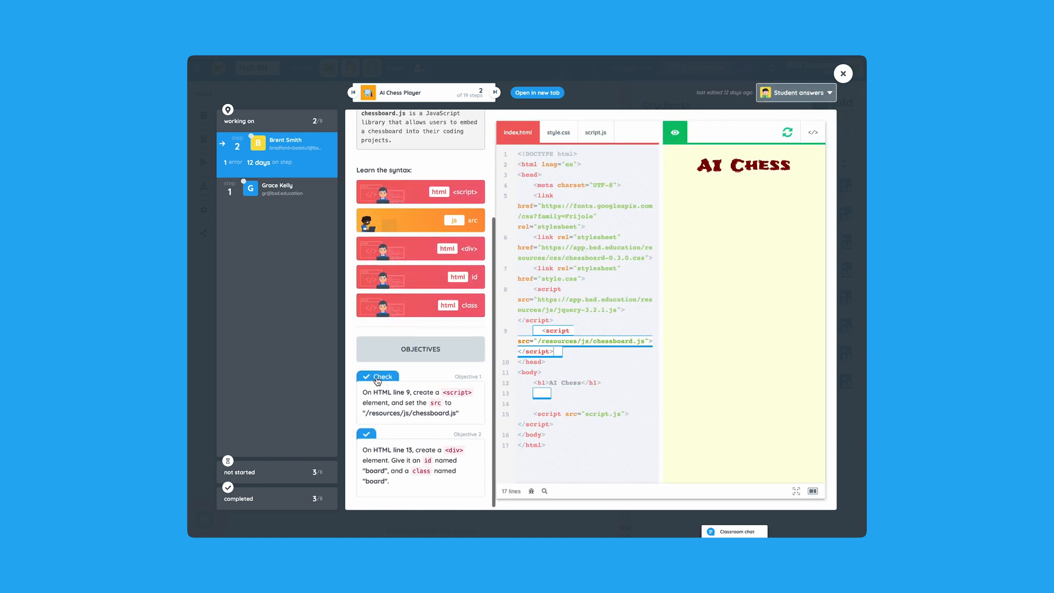
left_click(377, 376)
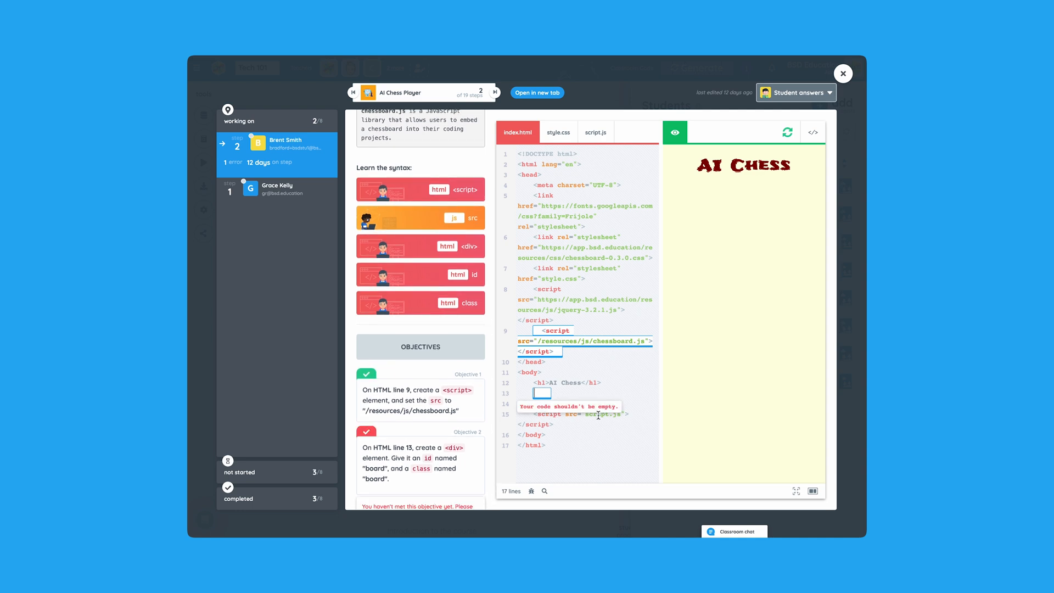
left_click(843, 73)
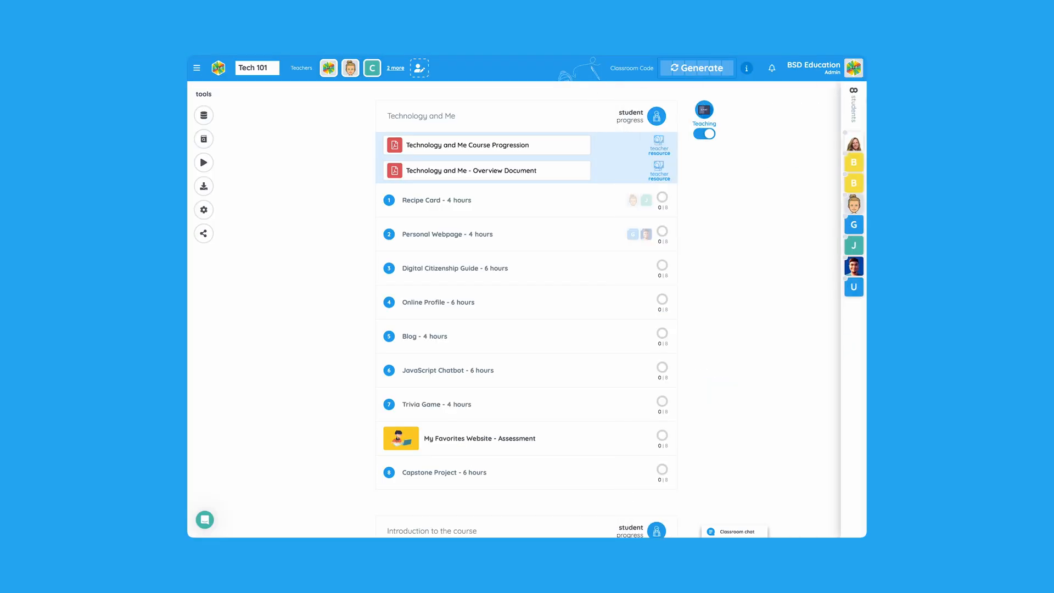
left_click(656, 114)
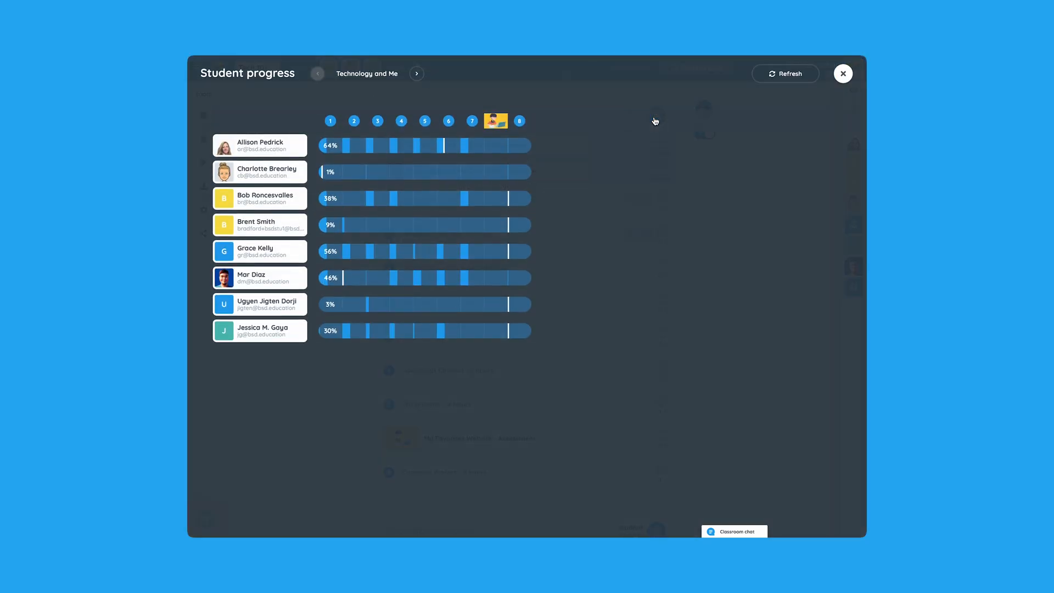
left_click(330, 121)
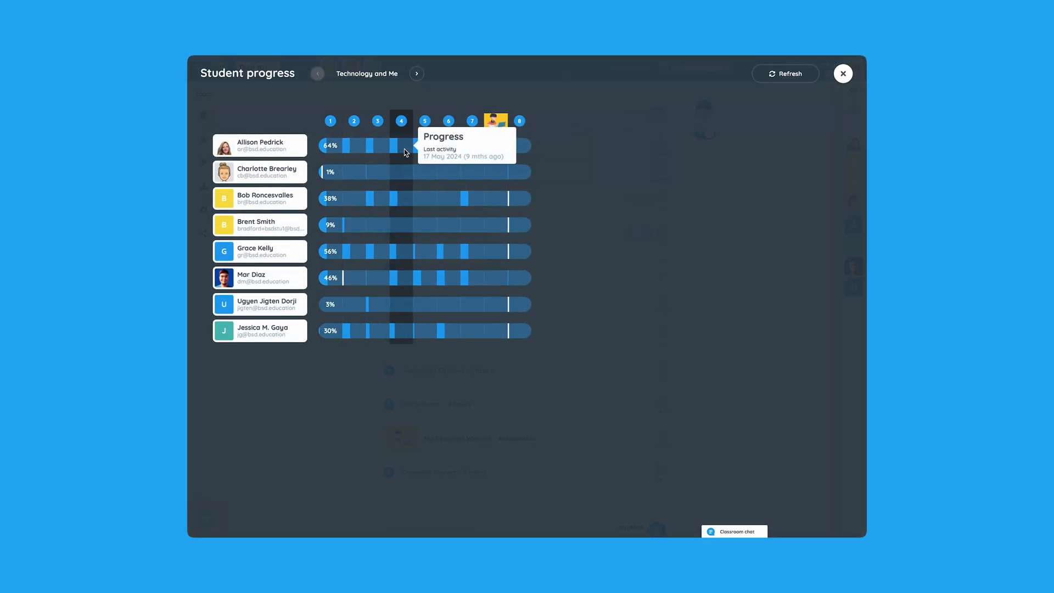
left_click(842, 73)
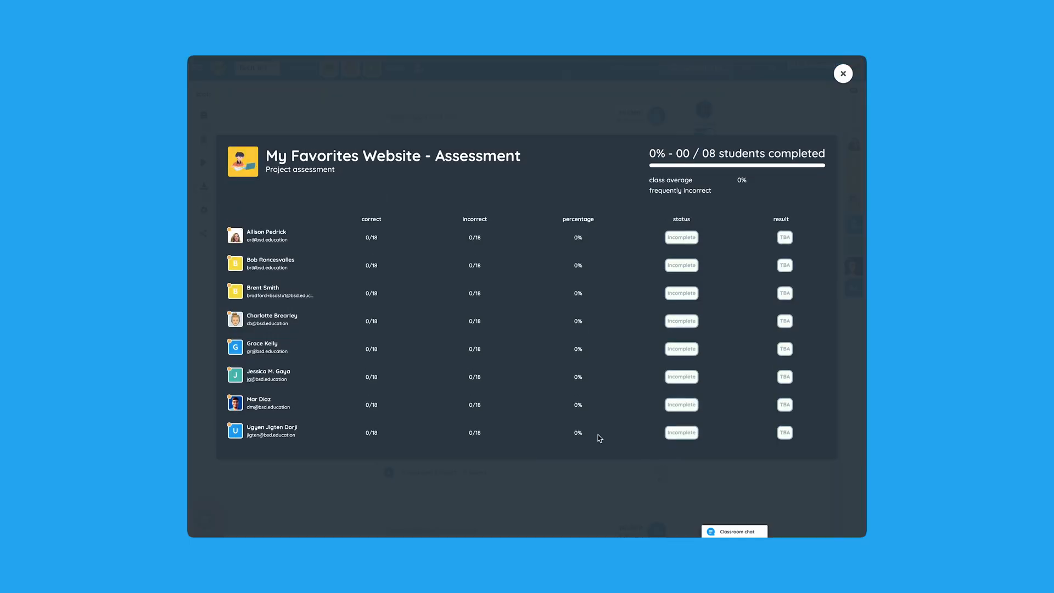
mouse_move(627, 283)
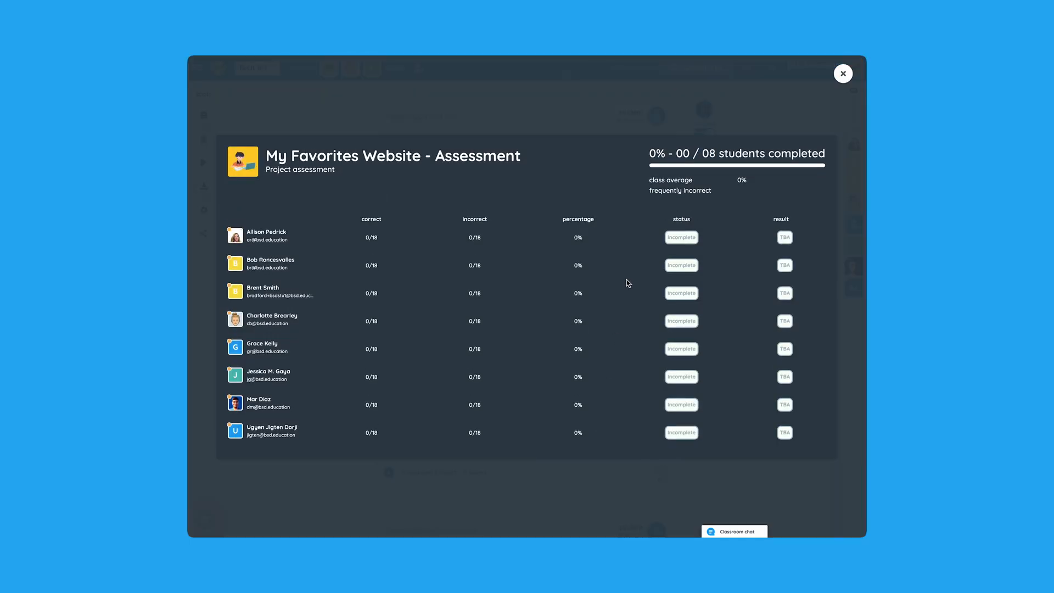
left_click(842, 73)
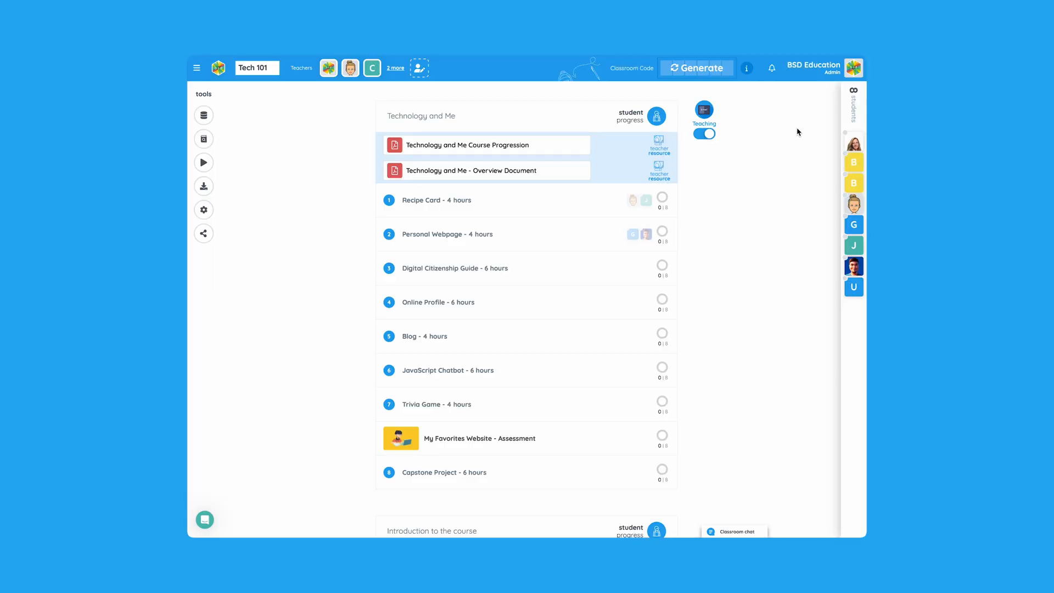
mouse_move(587, 209)
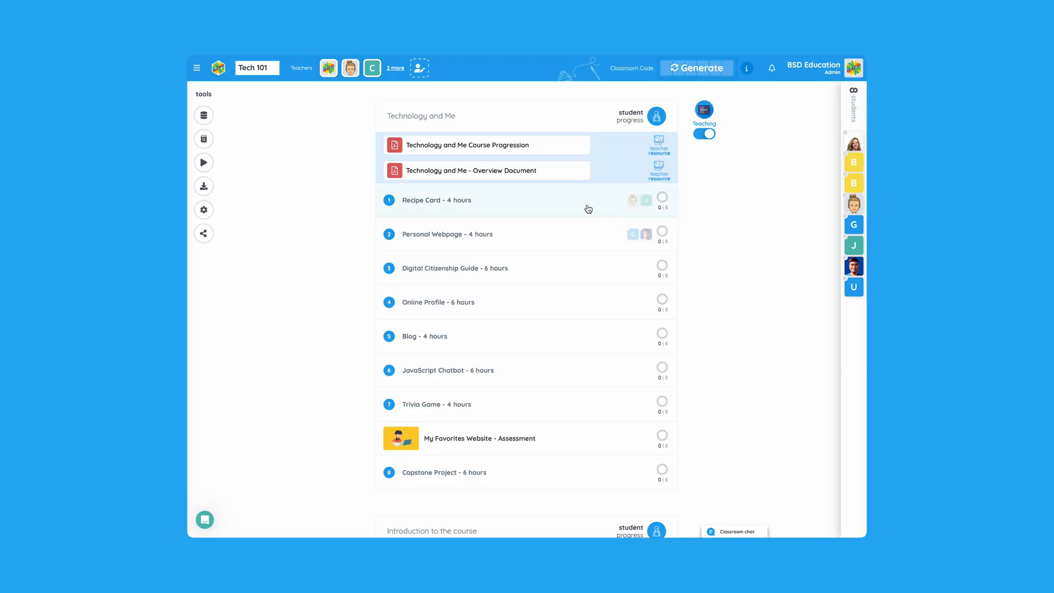
Expand the 'Recipe Card - 4 hours' unit and open the Recipe Card project.
left_click(436, 199)
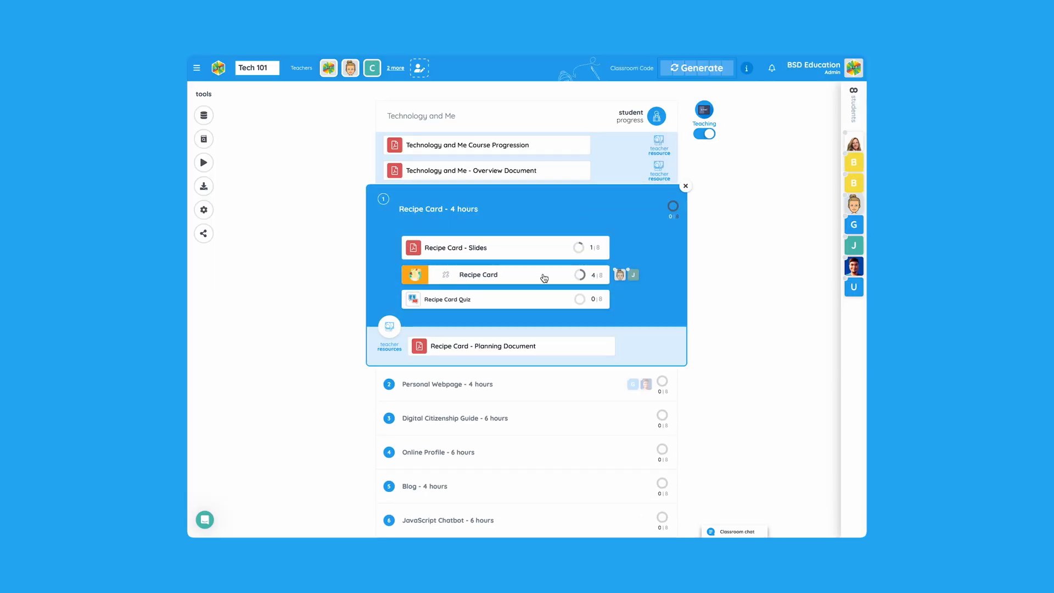
left_click(478, 275)
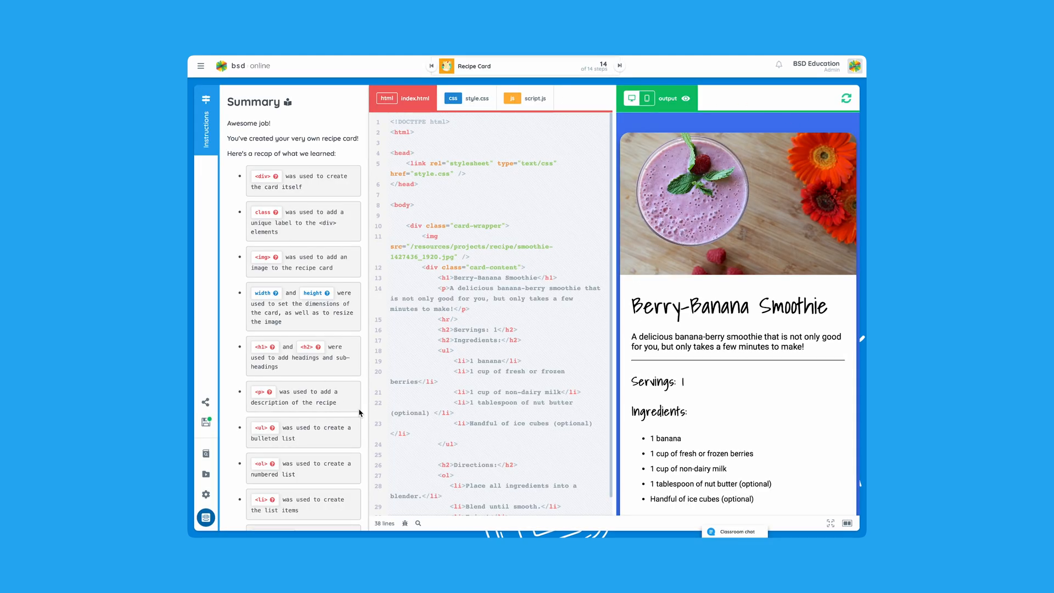
mouse_move(363, 310)
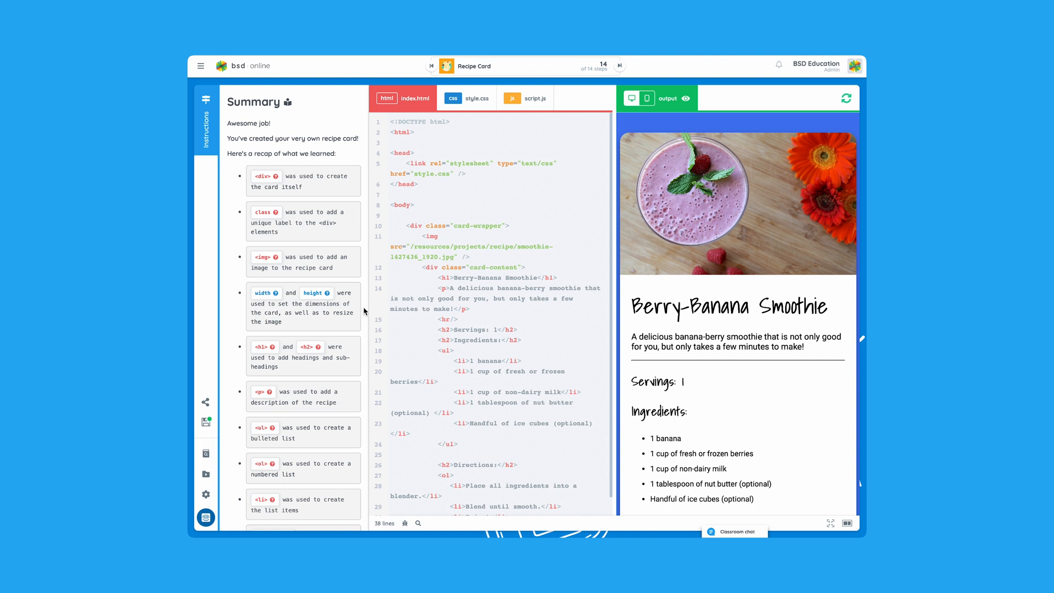
Restart the Recipe Card project and confirm, returning to step 1, Introduction.
scroll("down", 3)
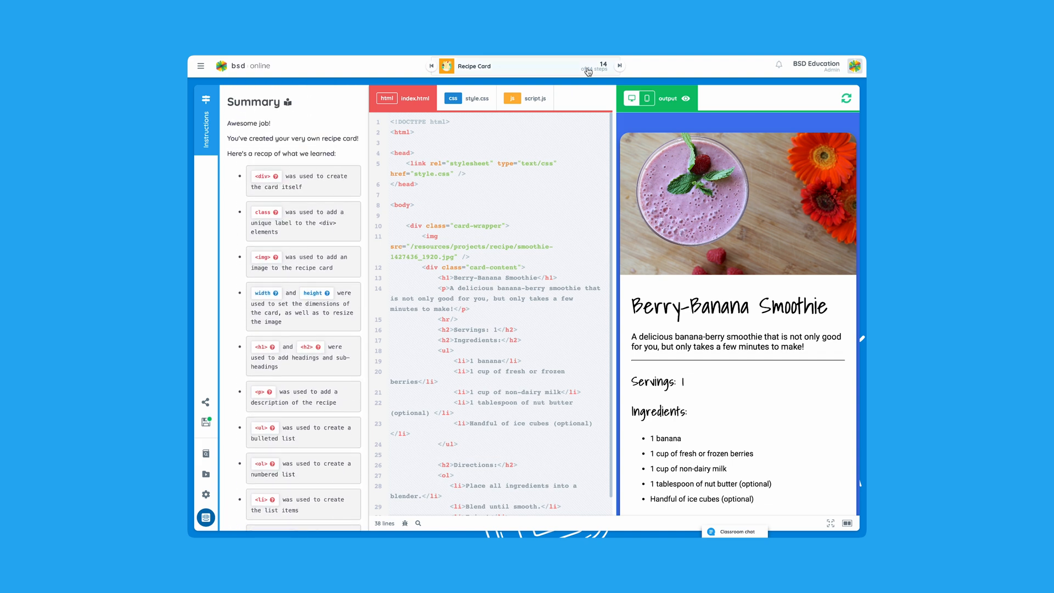
left_click(582, 69)
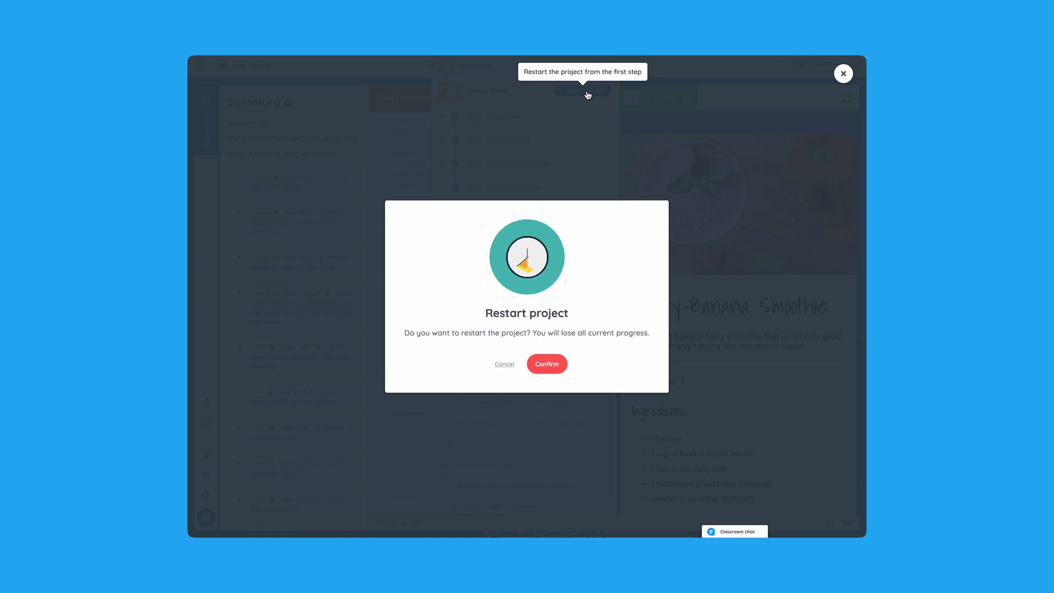
left_click(547, 363)
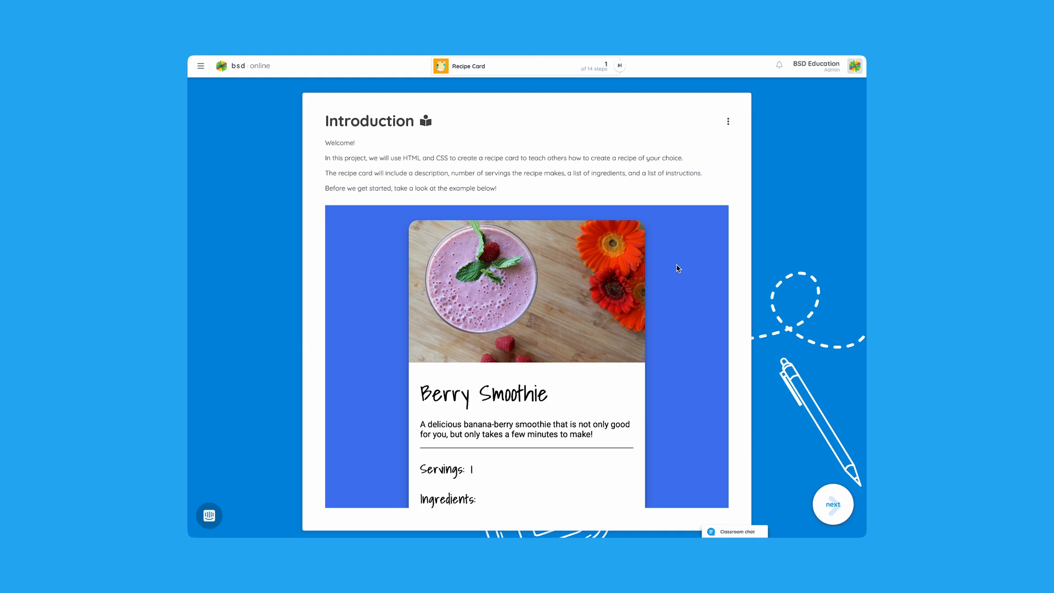
Advance the Recipe Card project to step 2 of 14, Create the card.
scroll("down", 3)
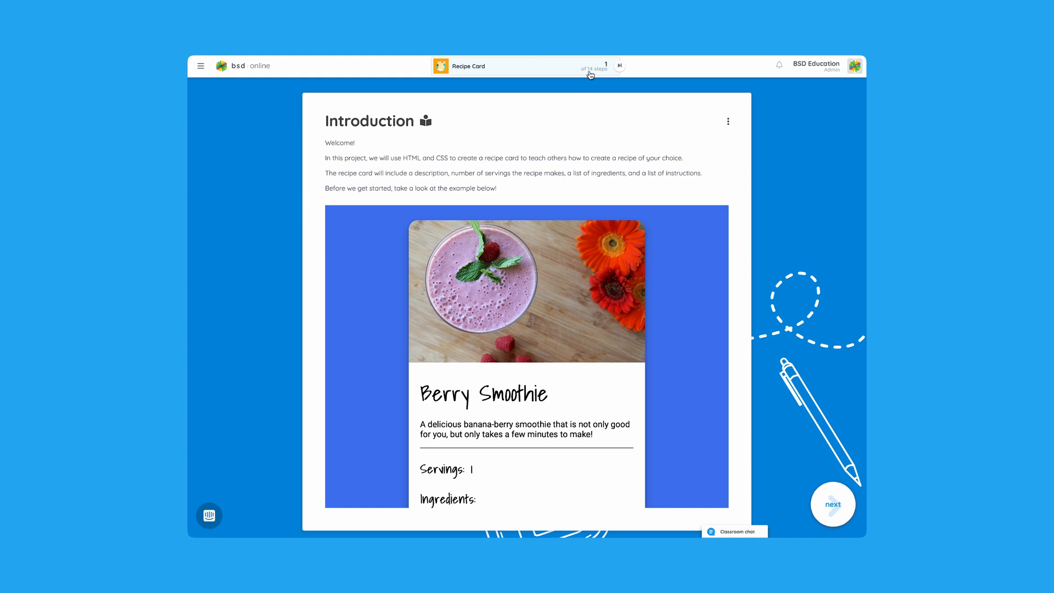
left_click(468, 66)
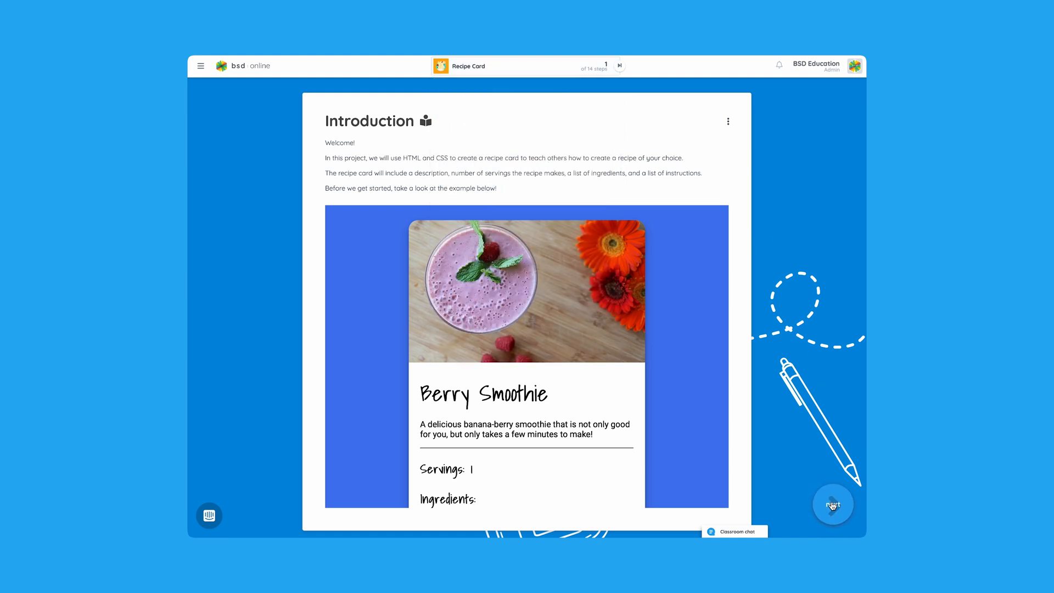
left_click(832, 504)
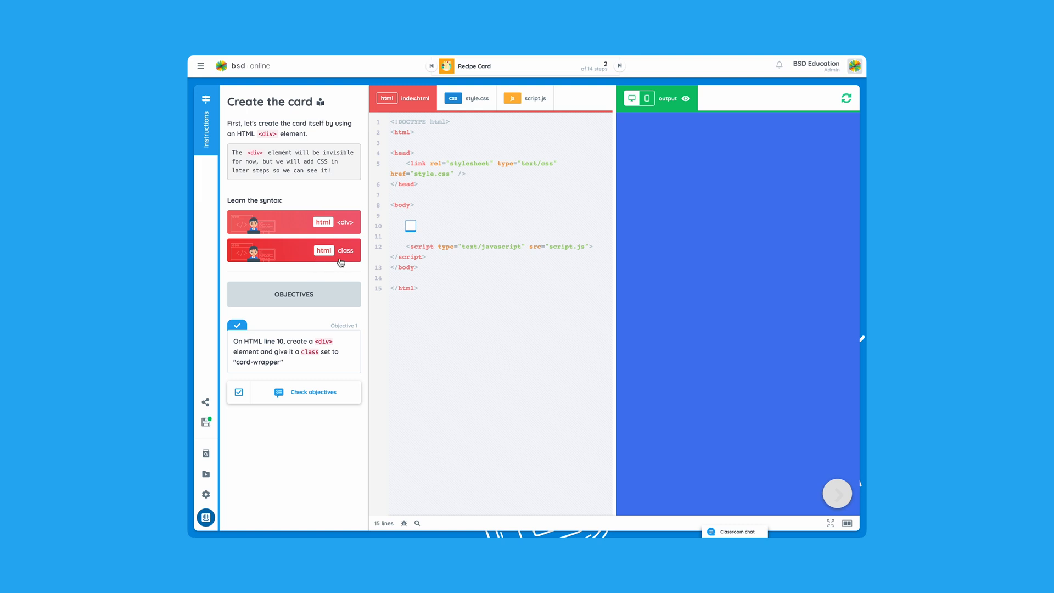
mouse_move(348, 222)
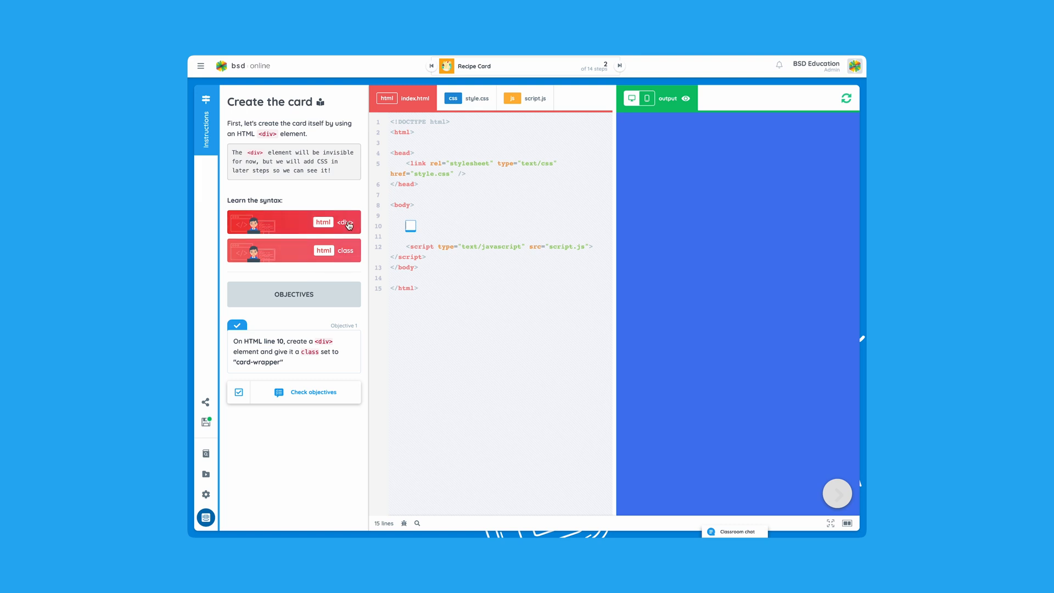
left_click(336, 221)
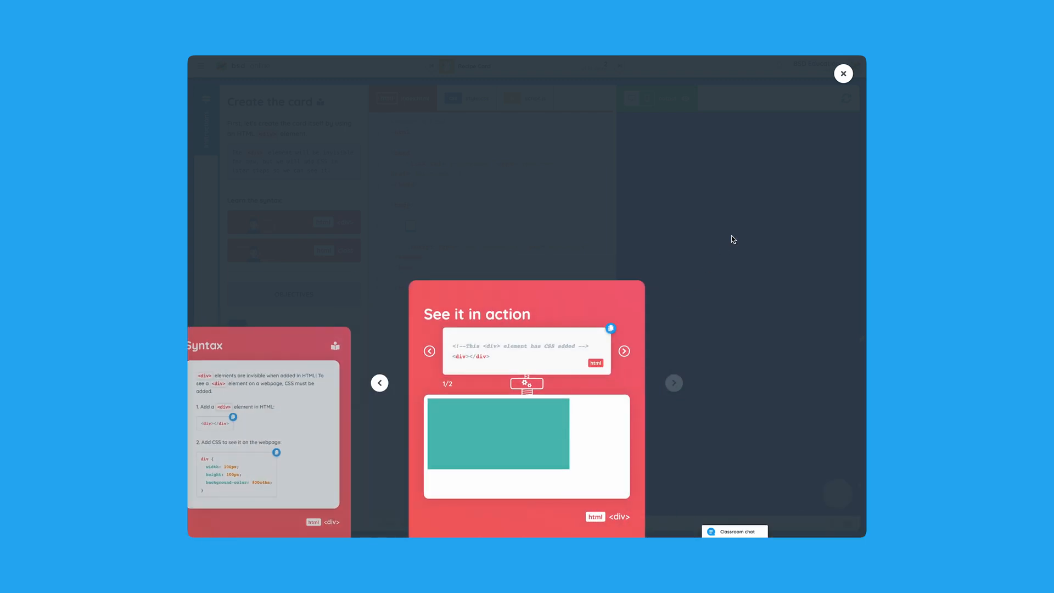
left_click(843, 73)
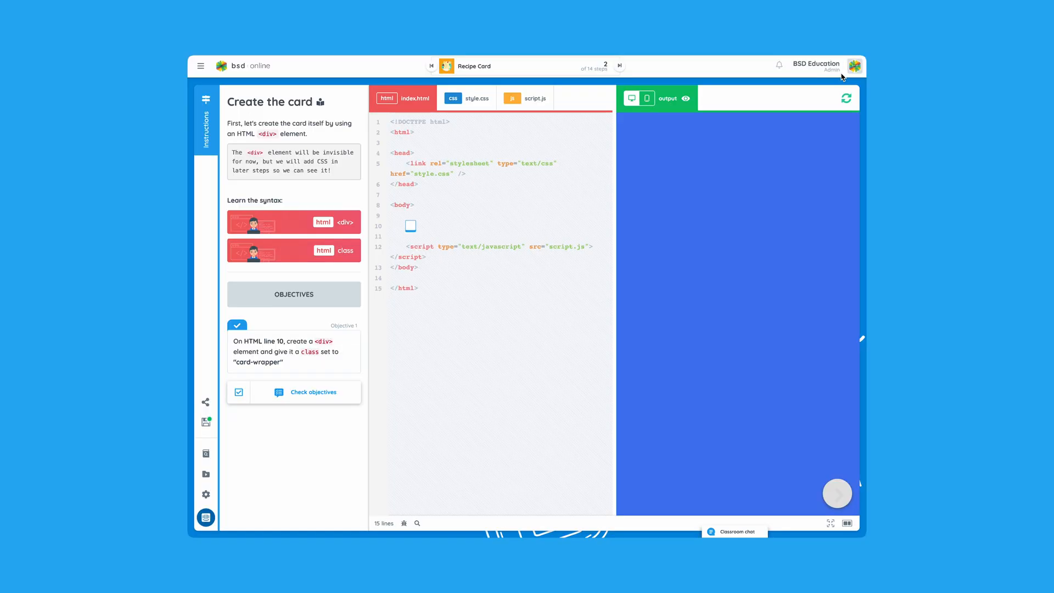
mouse_move(215, 298)
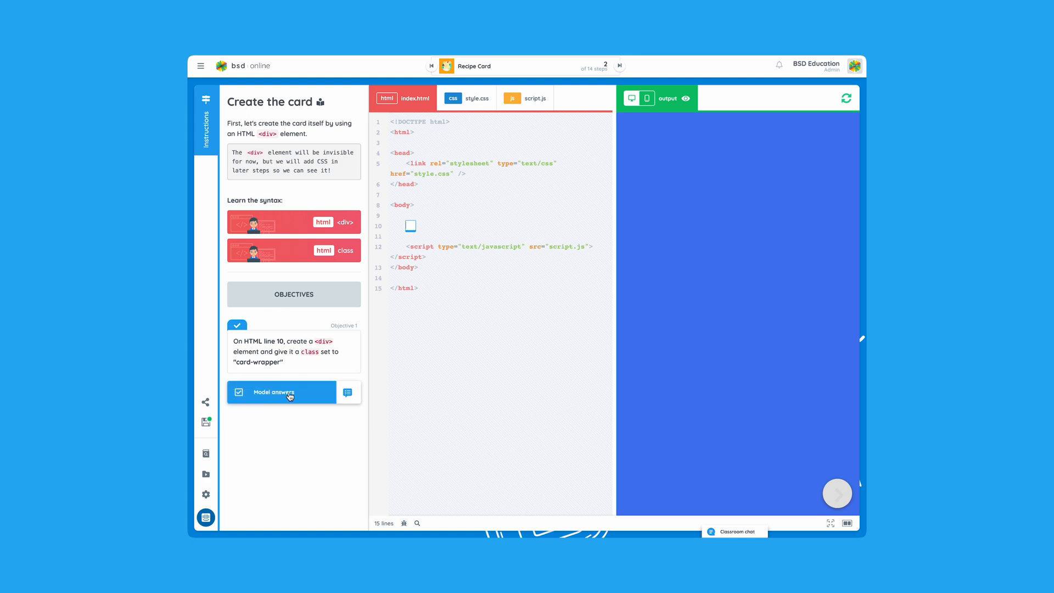
mouse_move(311, 395)
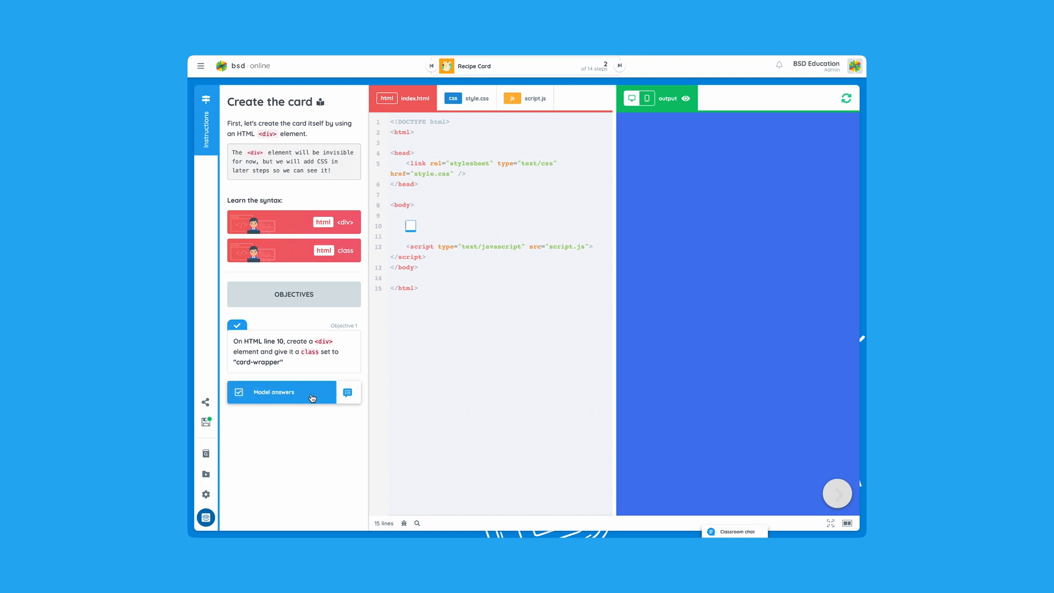
Add <div class="card-wrapper"></div> on line 10, pass the objective, and advance to step 3.
type("<div class=\"card-wrapper\"></div>")
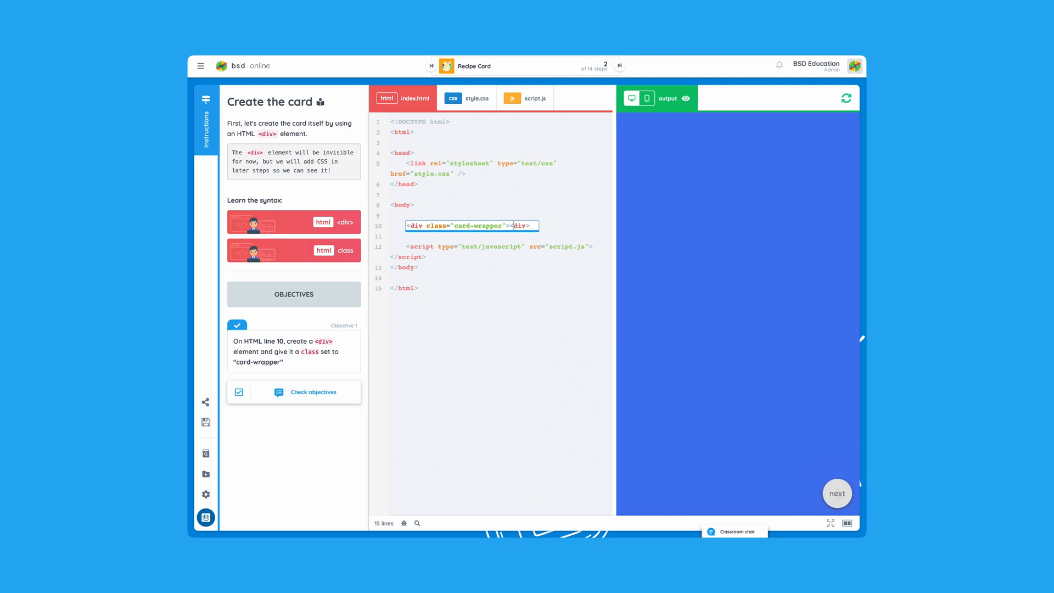
left_click(313, 392)
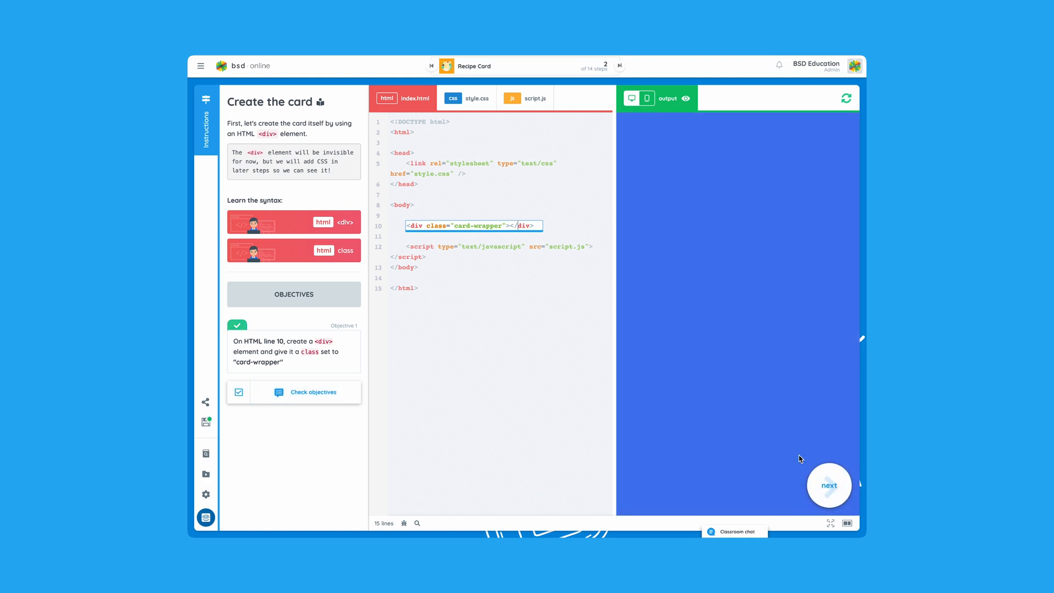
left_click(829, 485)
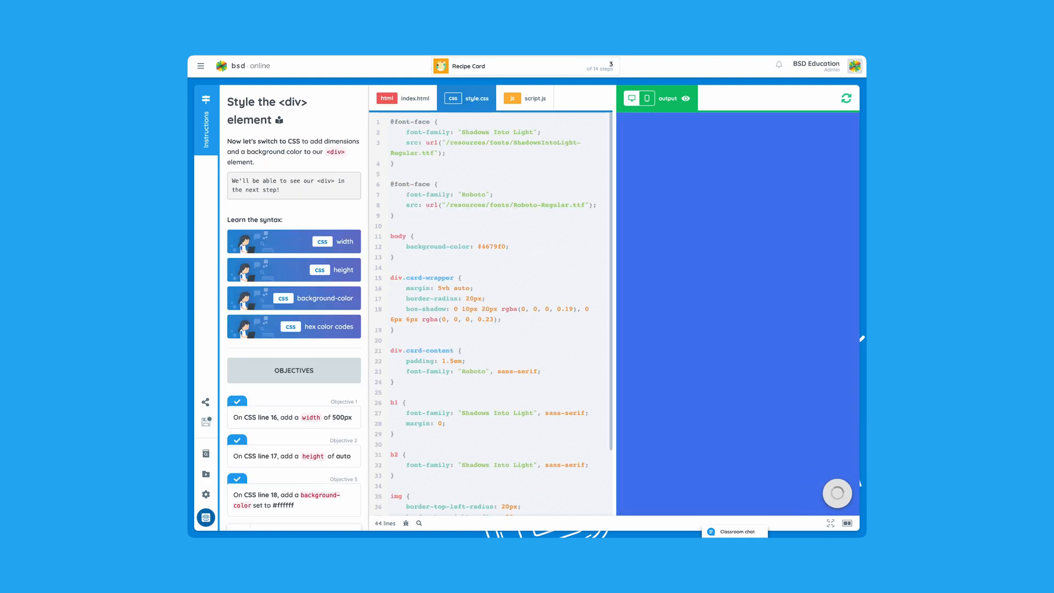